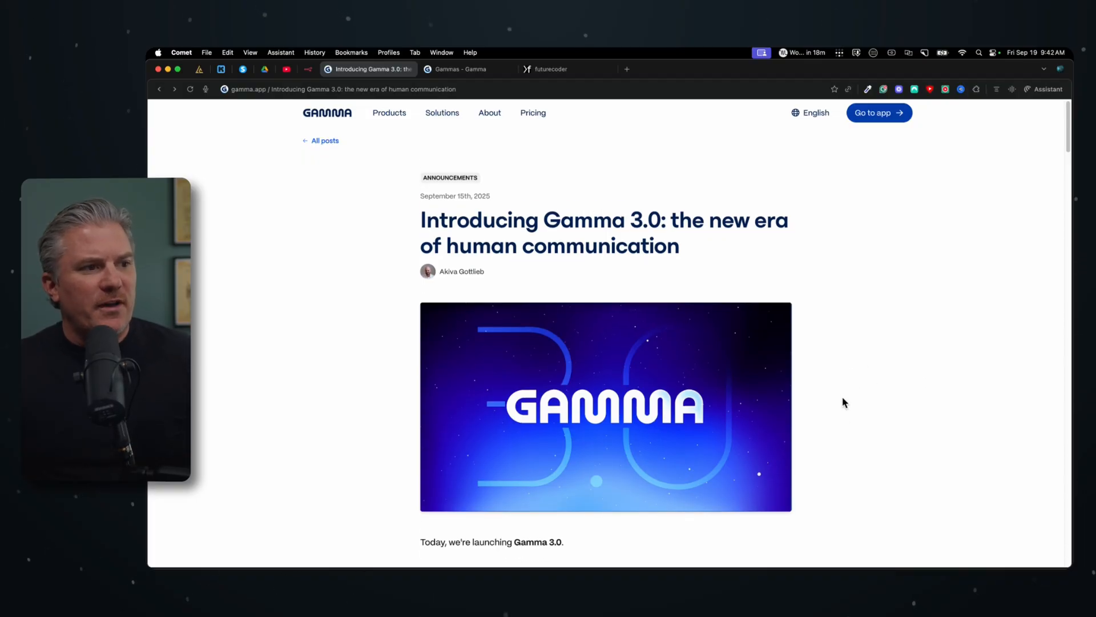
- Review the email subscribers article in Motion, briefly selecting its title
scroll("down", 3)
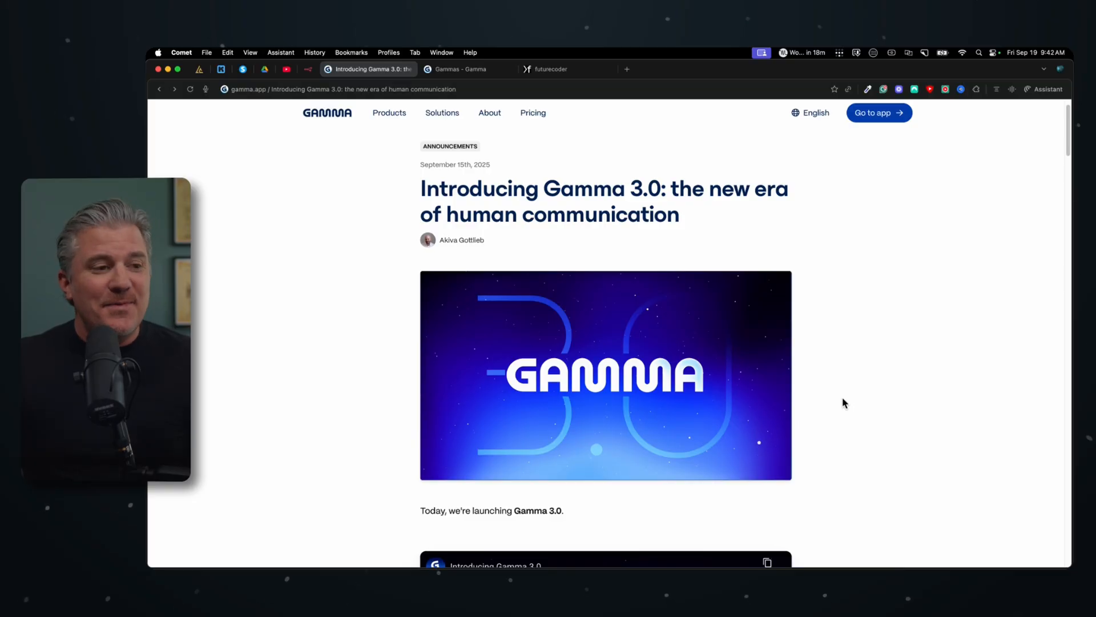
scroll("down", 3)
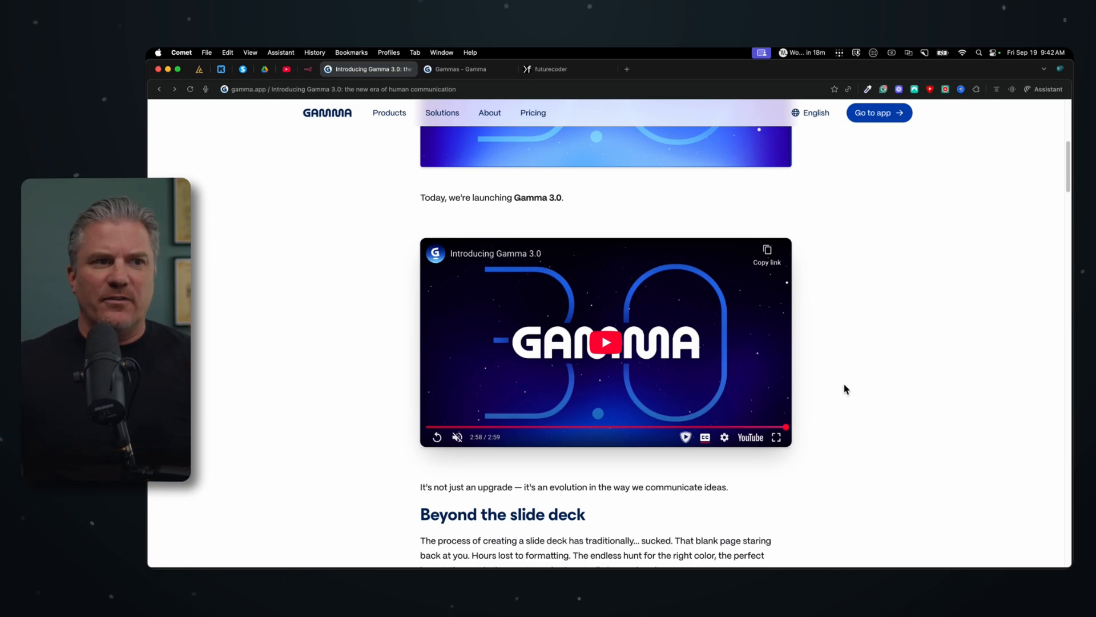
mouse_move(662, 72)
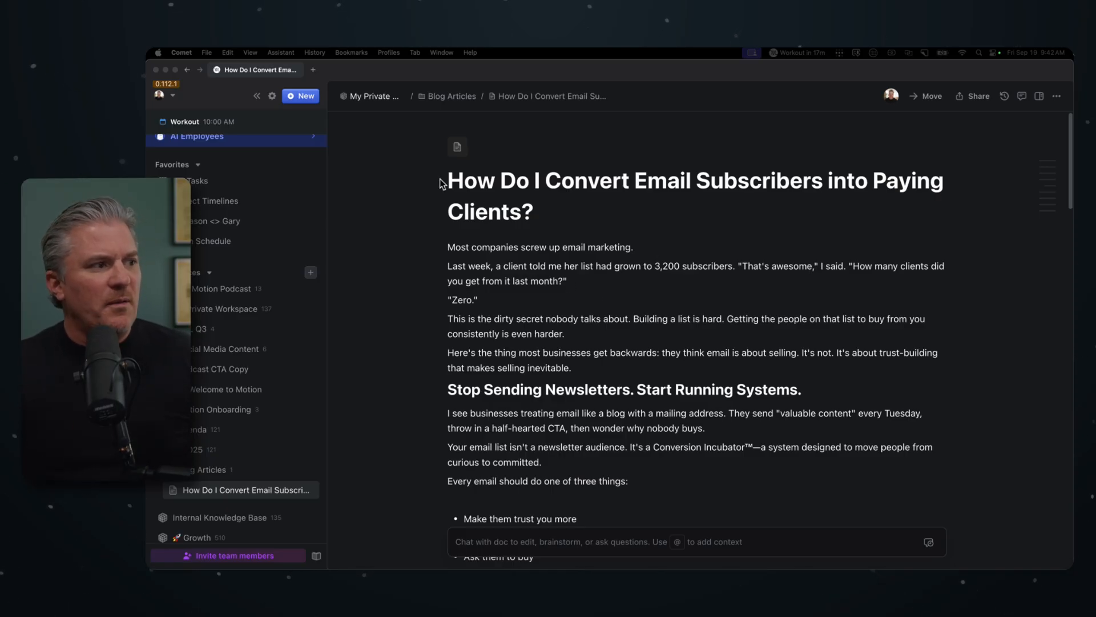
mouse_move(465, 194)
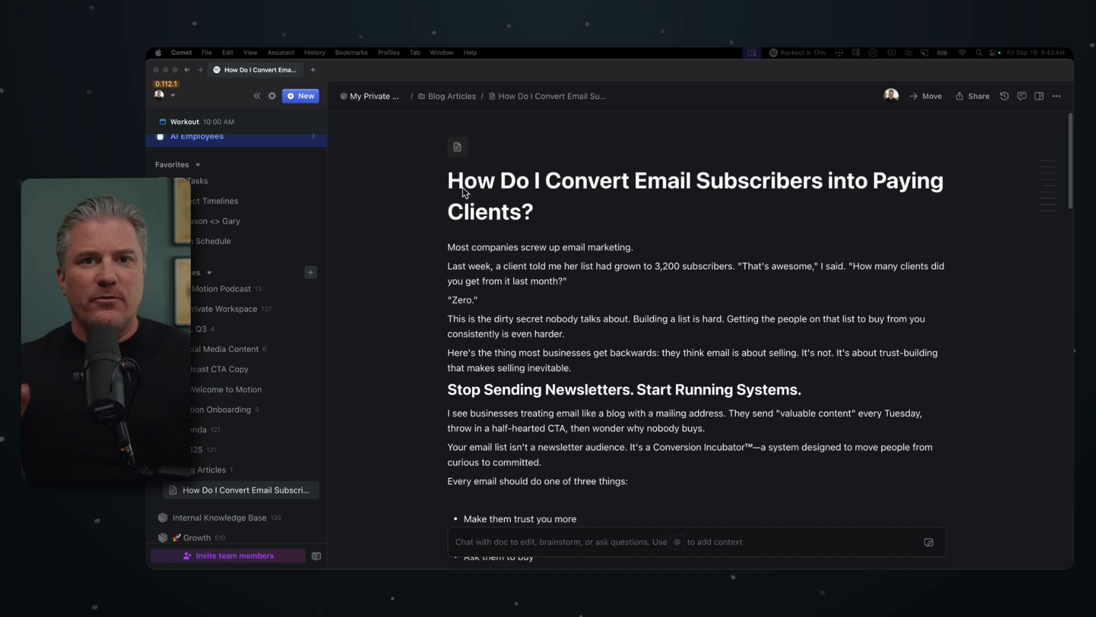
mouse_move(537, 220)
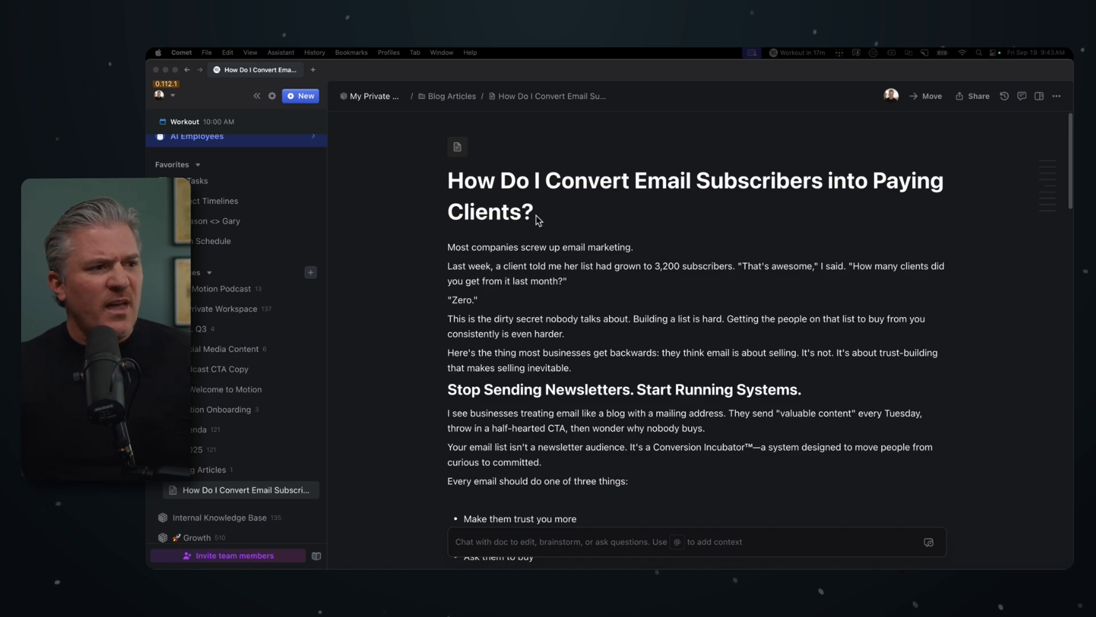
mouse_move(547, 227)
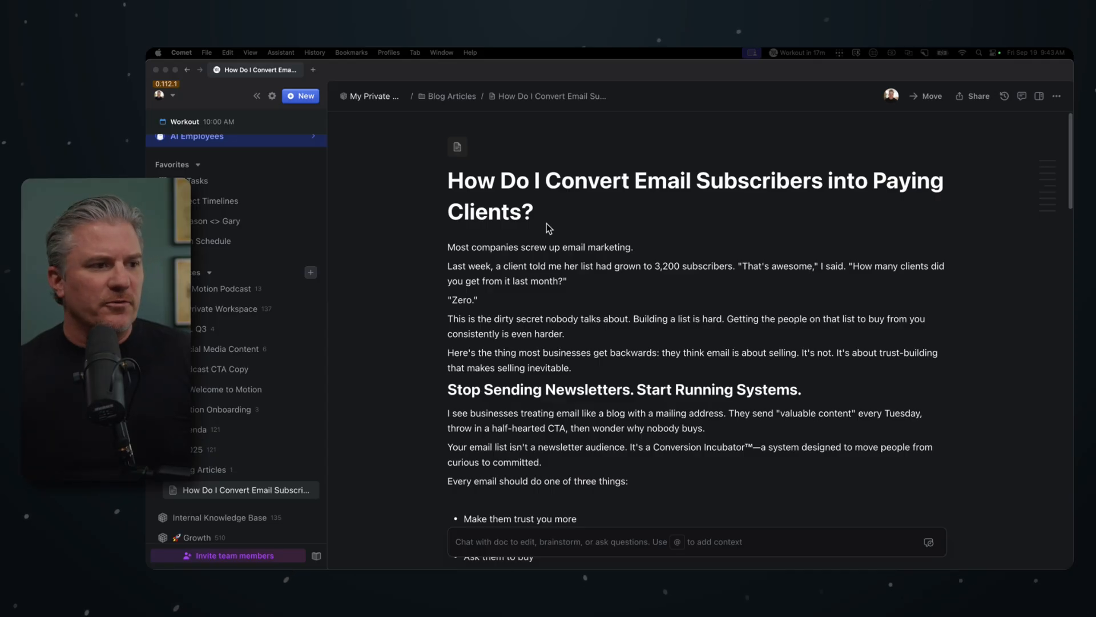
mouse_move(521, 198)
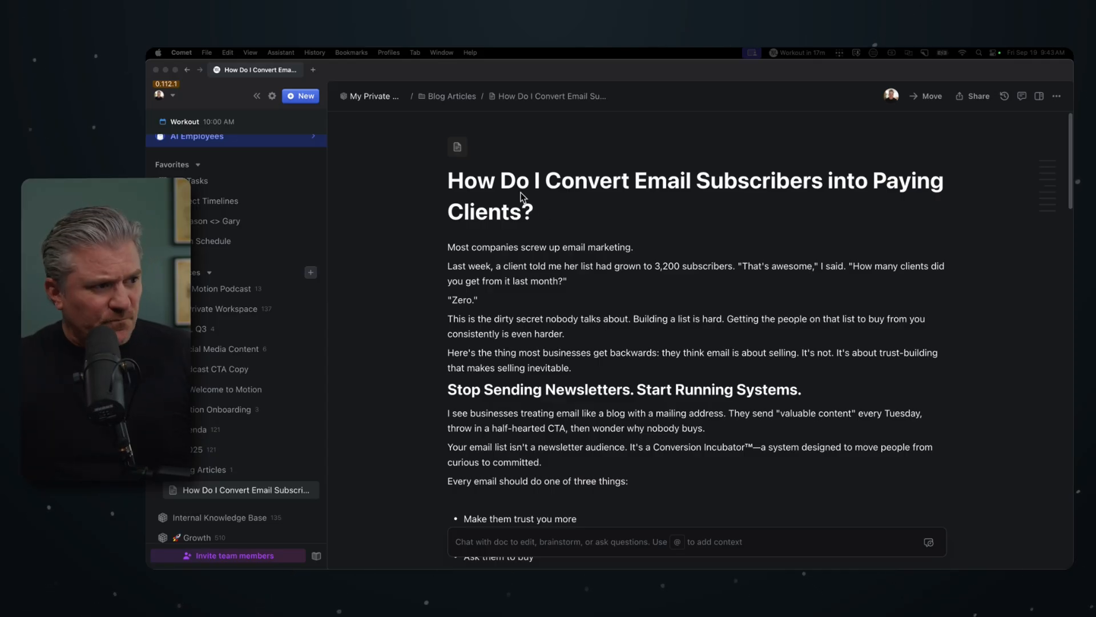
triple_click(520, 195)
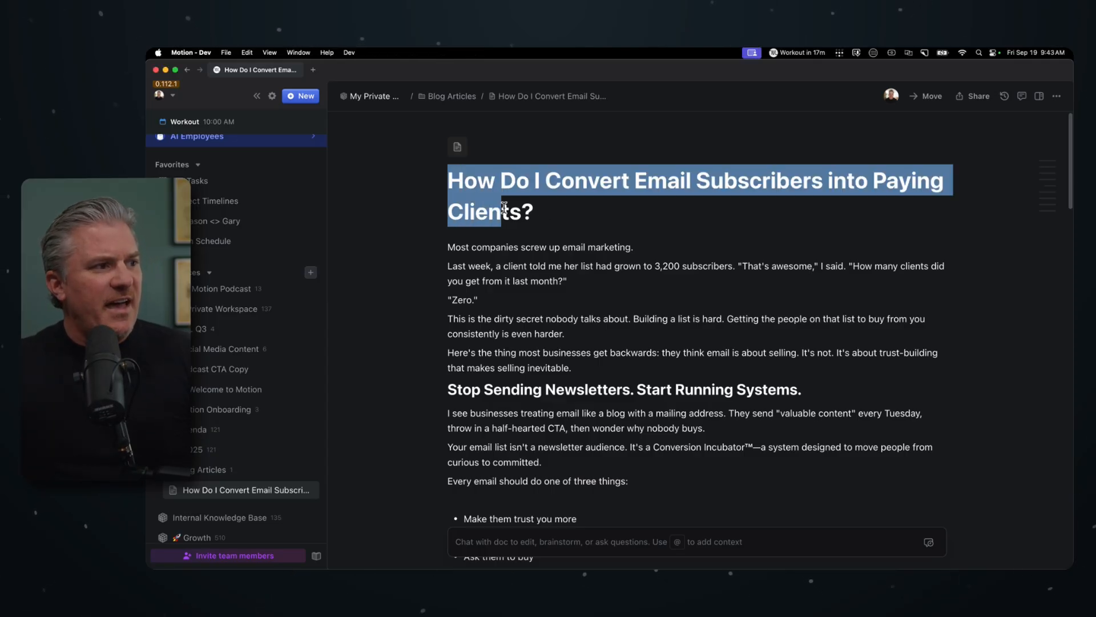
left_click(673, 219)
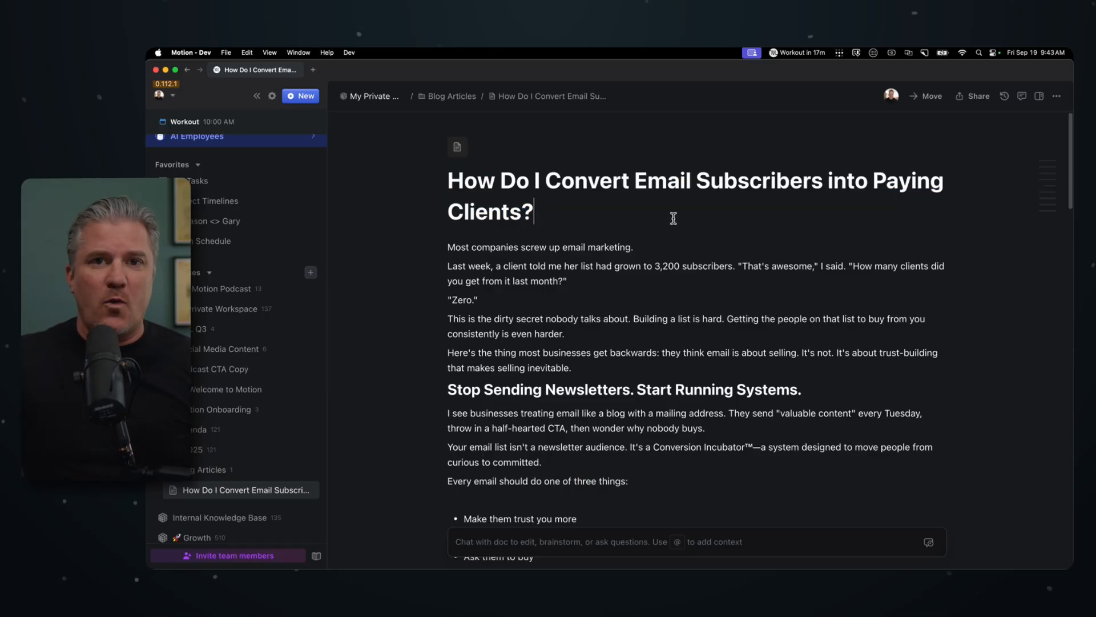
mouse_move(462, 247)
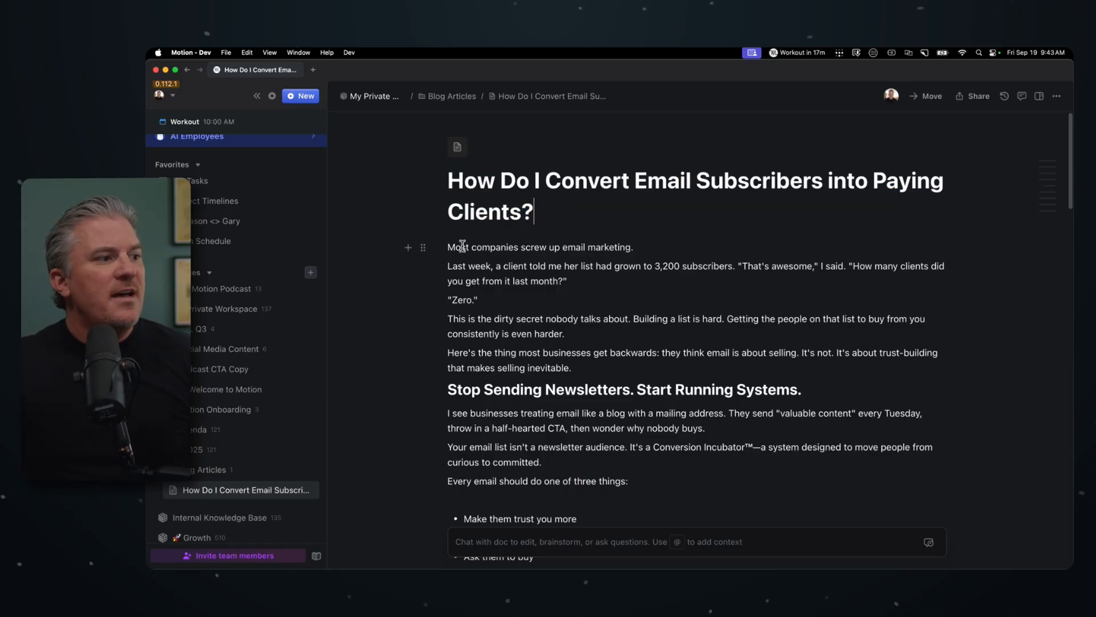
scroll("down", 3)
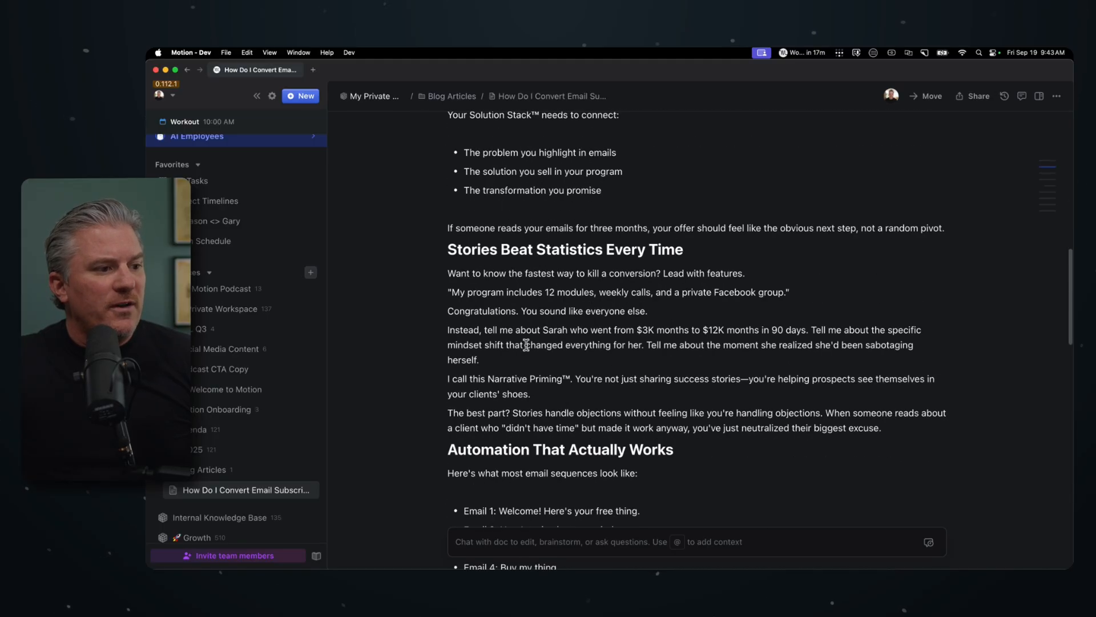
scroll("up", 3)
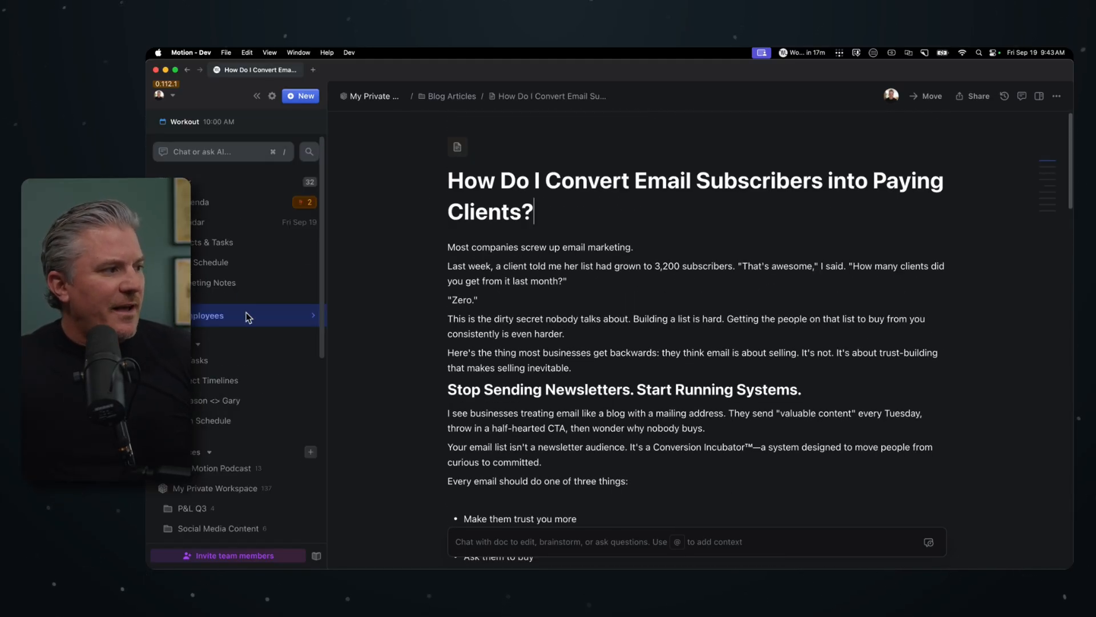
scroll("down", 3)
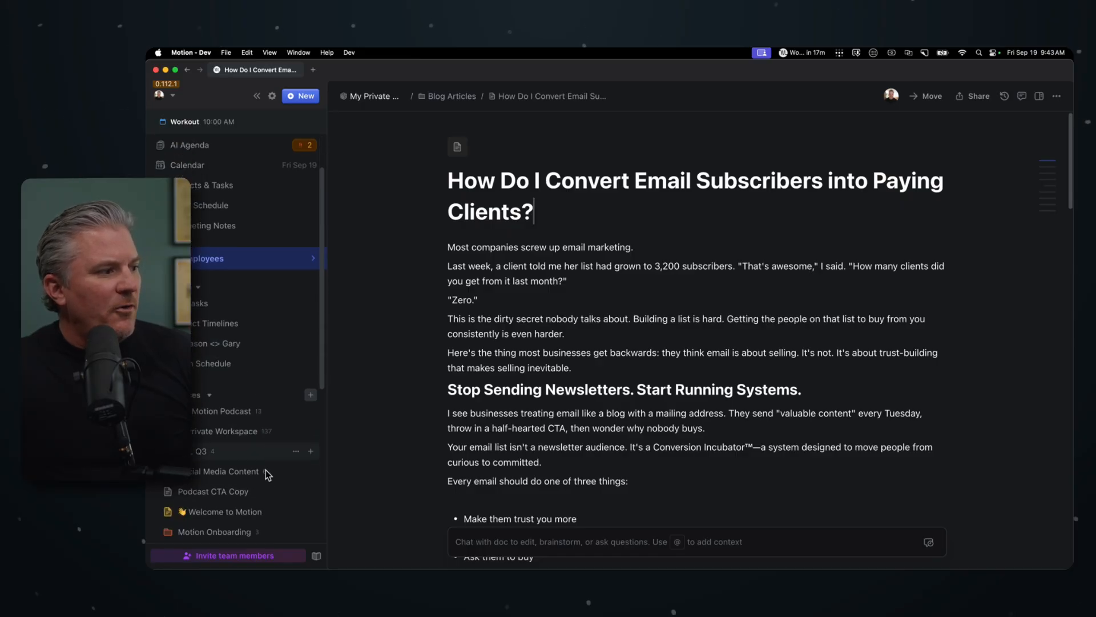
mouse_move(304, 437)
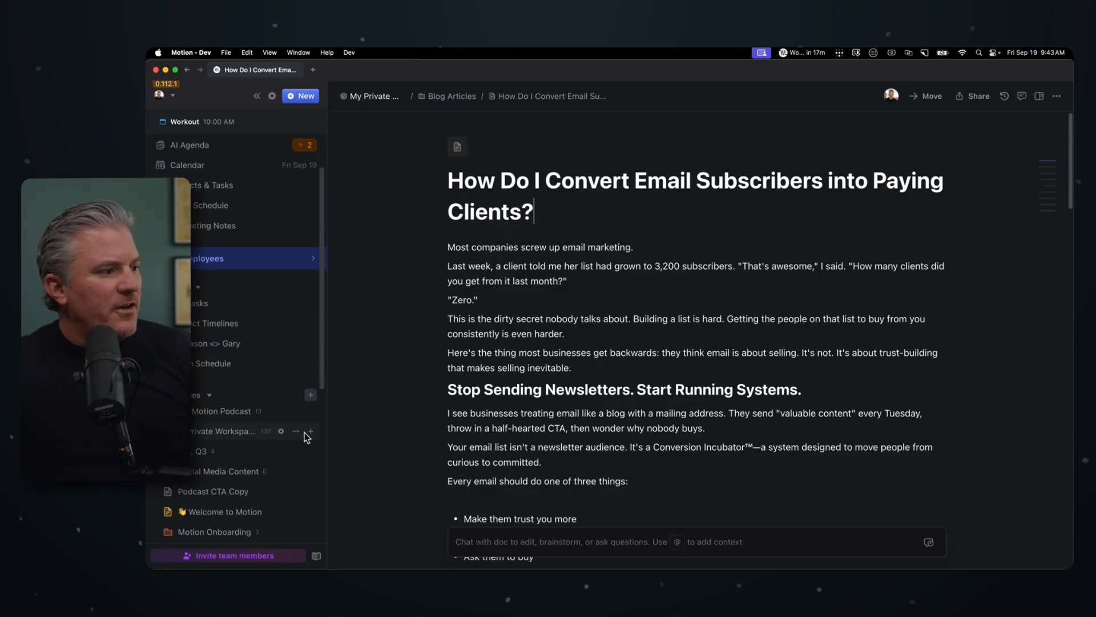
- Create a new doc in My Private Workspace and ask AI to turn the article into a training presentation
left_click(311, 431)
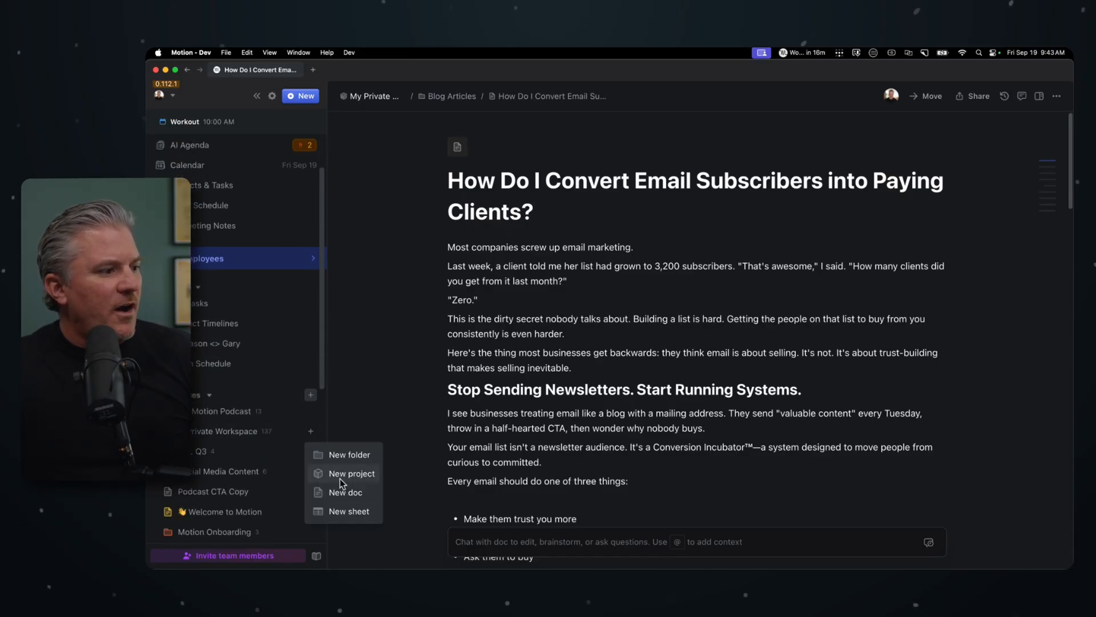
left_click(345, 491)
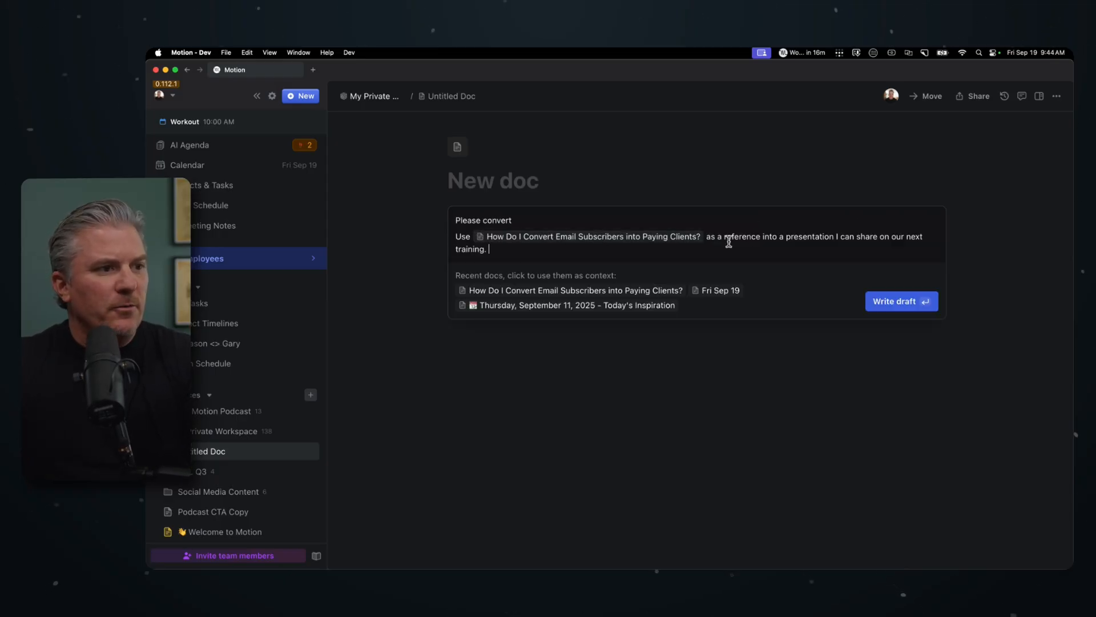
mouse_move(773, 278)
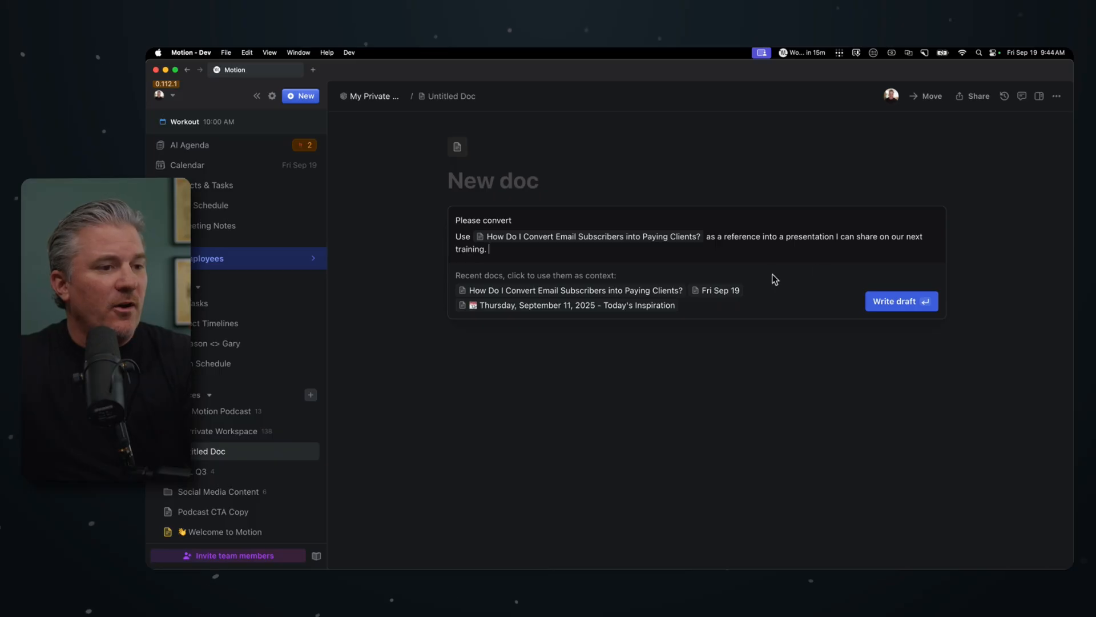
left_click(901, 301)
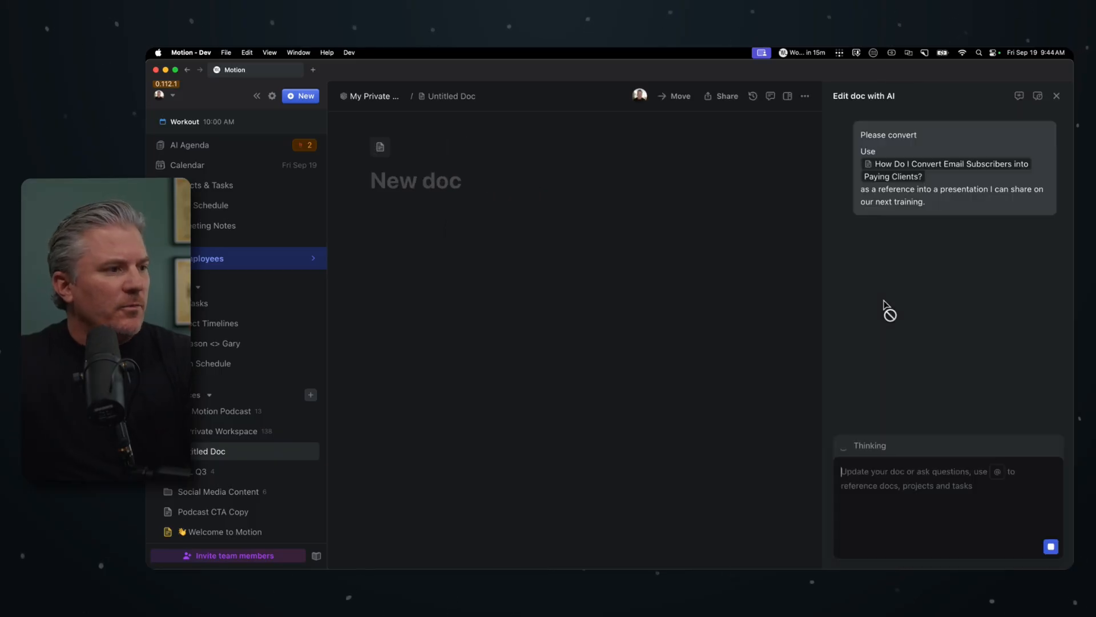
- Review the AI-drafted 'Converting Email Subscribers into Paying Clients' training presentation and close the AI chat
left_click(1050, 546)
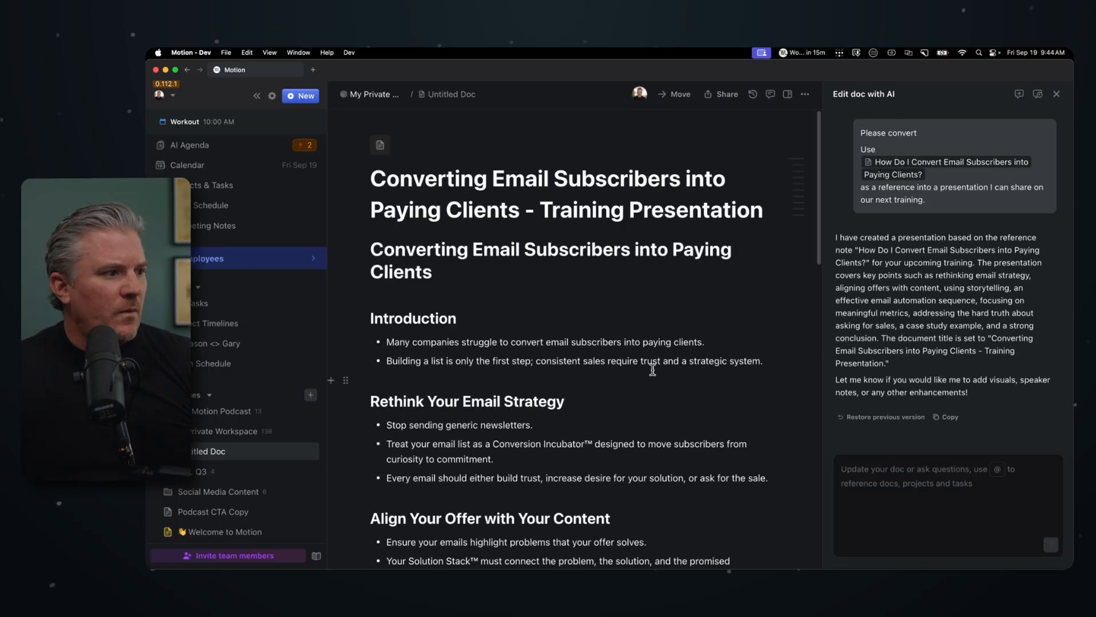
scroll("down", 3)
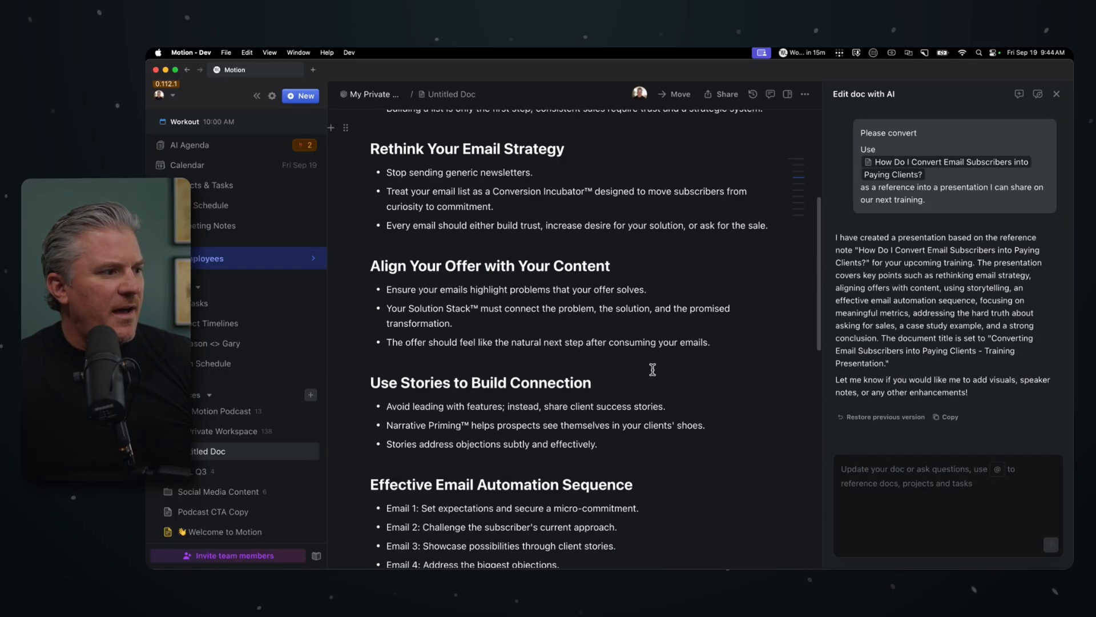
scroll("up", 3)
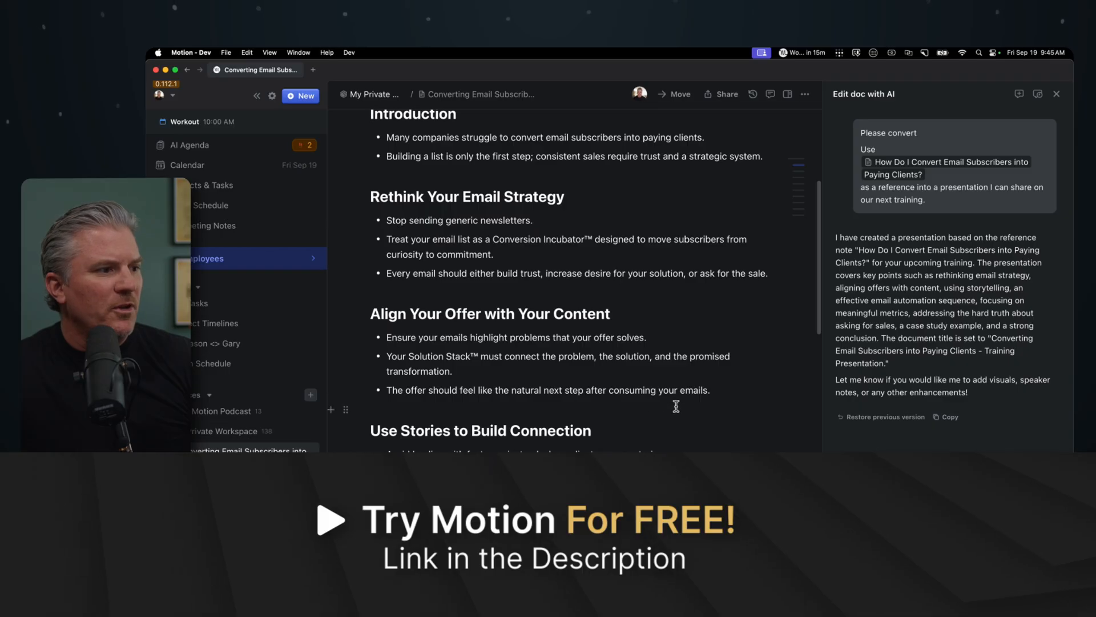
scroll("down", 3)
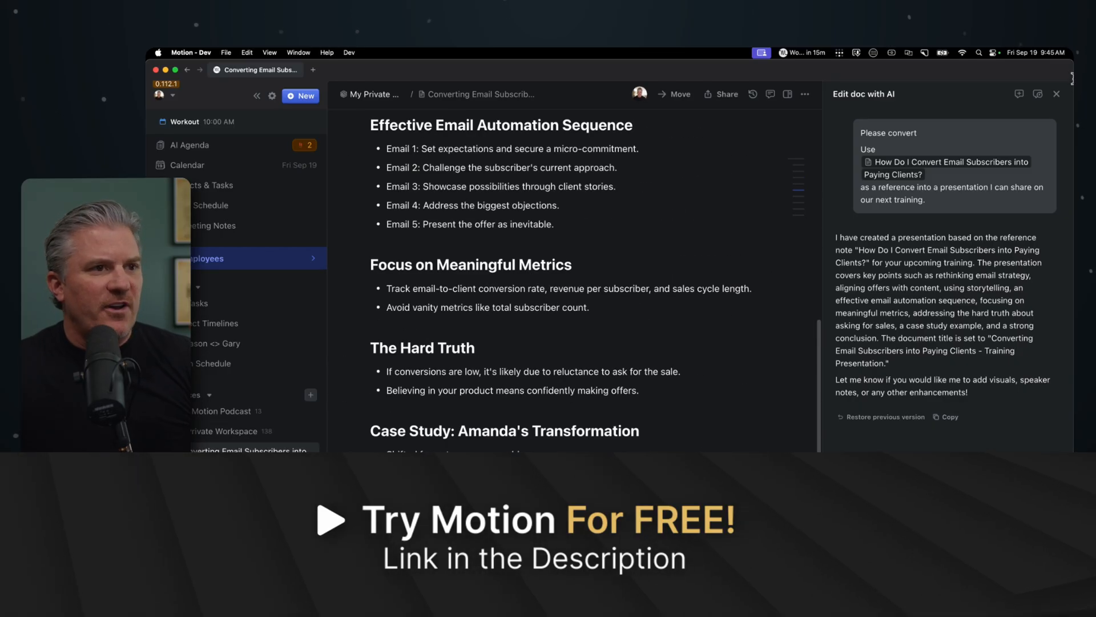
left_click(1056, 94)
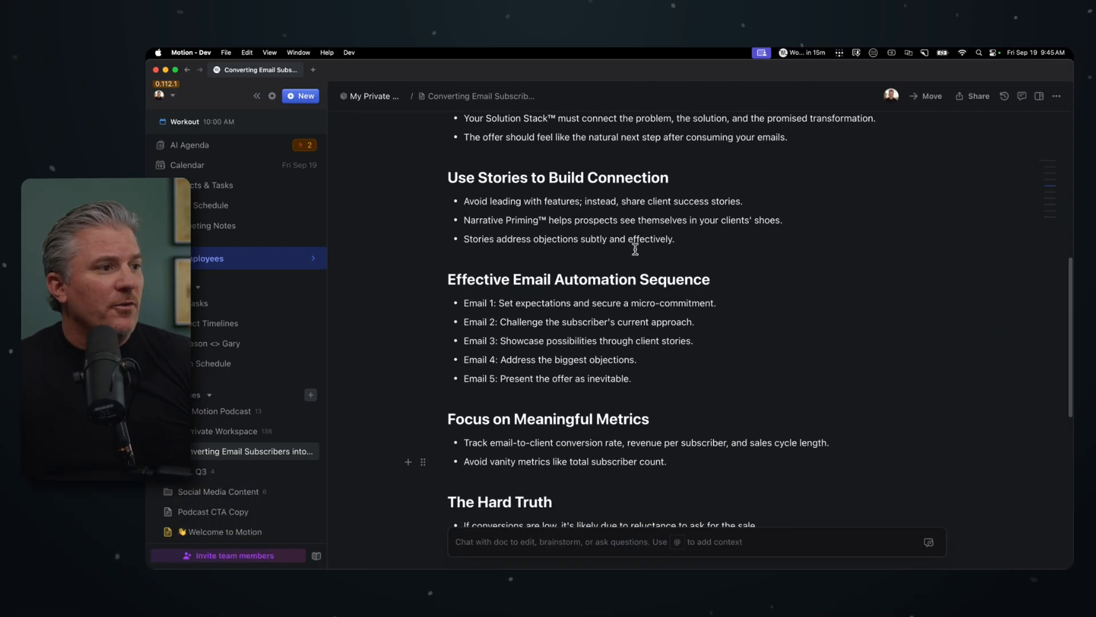
scroll("up", 3)
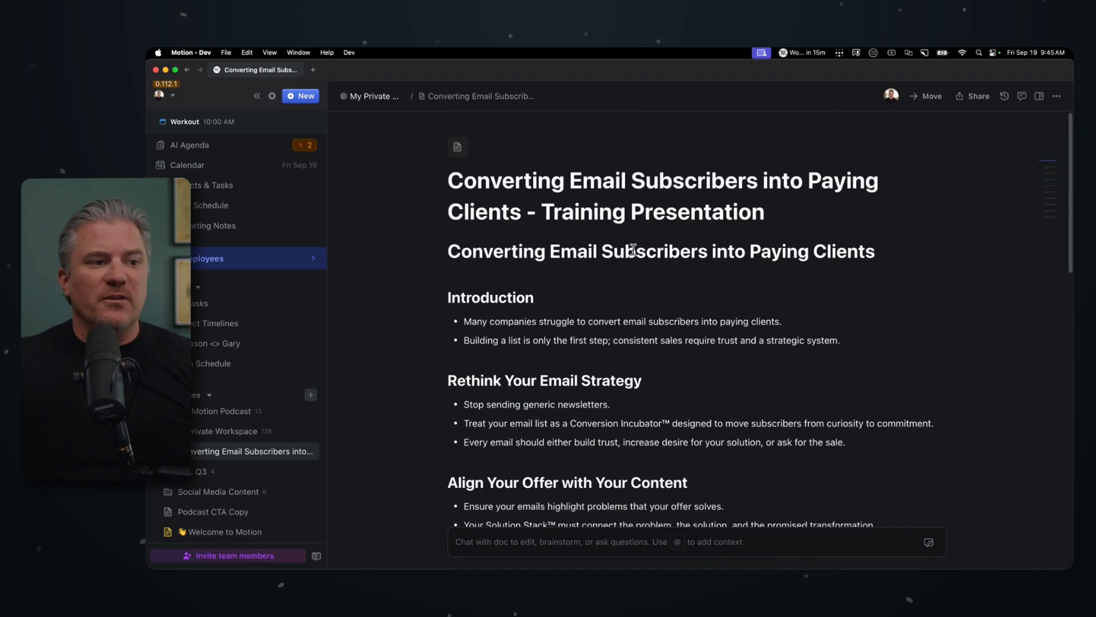
scroll("down", 3)
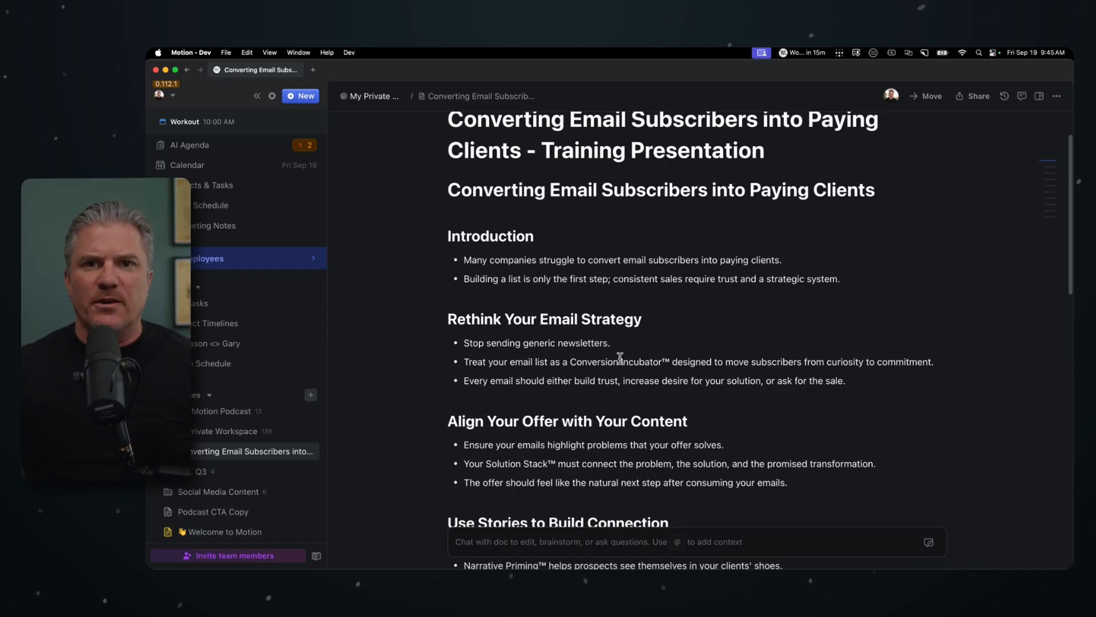
mouse_move(617, 358)
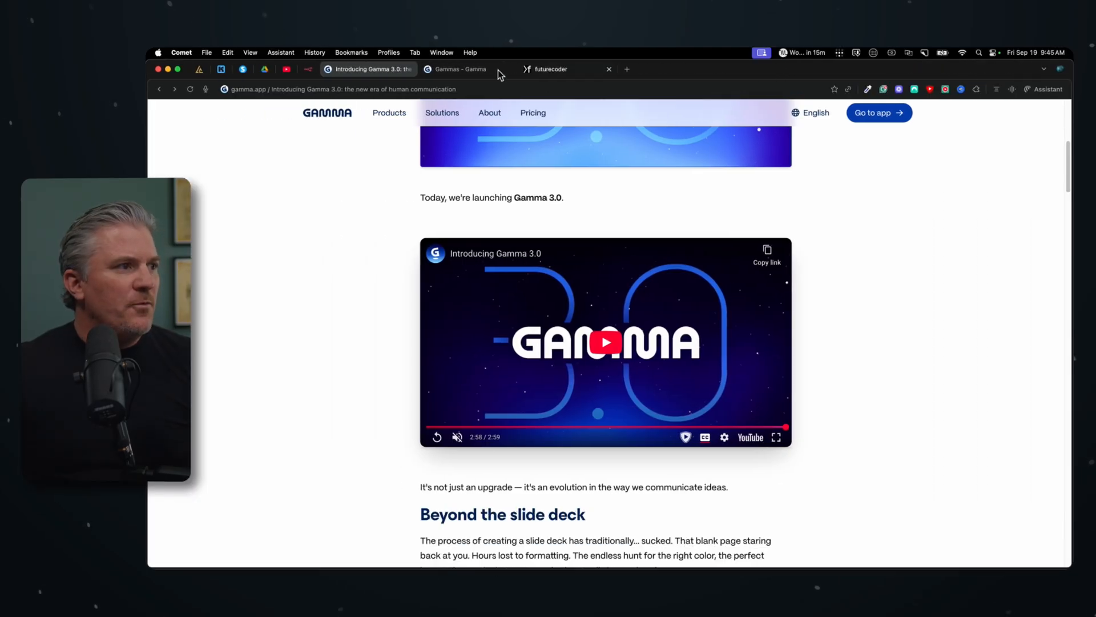
- Switch to the Gamma workspace home listing recent gammas, including the email subscribers deck
left_click(458, 68)
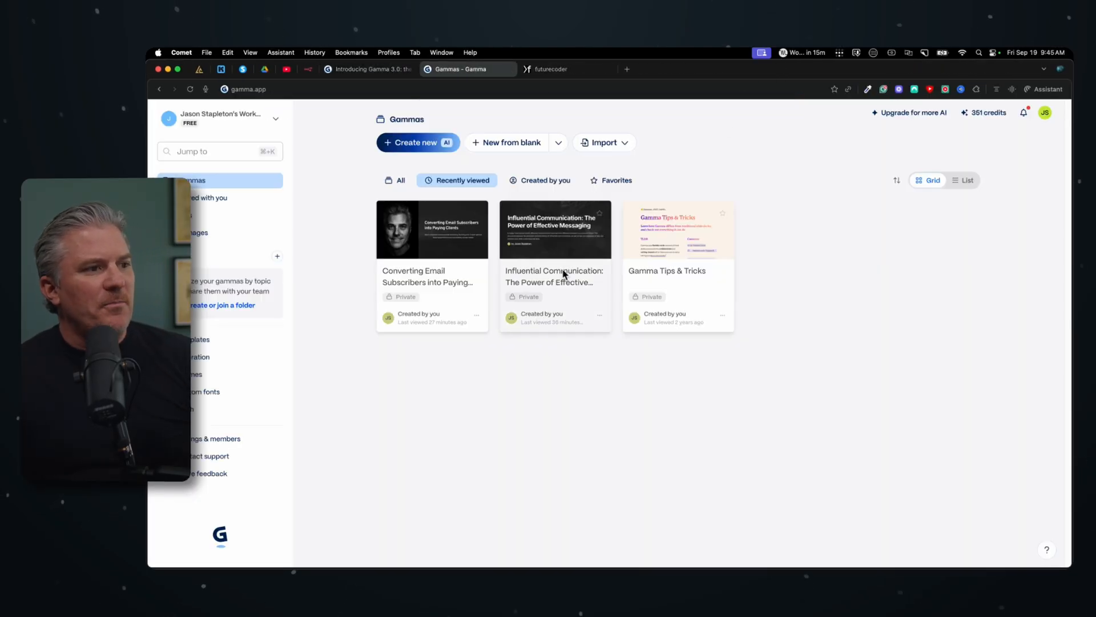
mouse_move(623, 259)
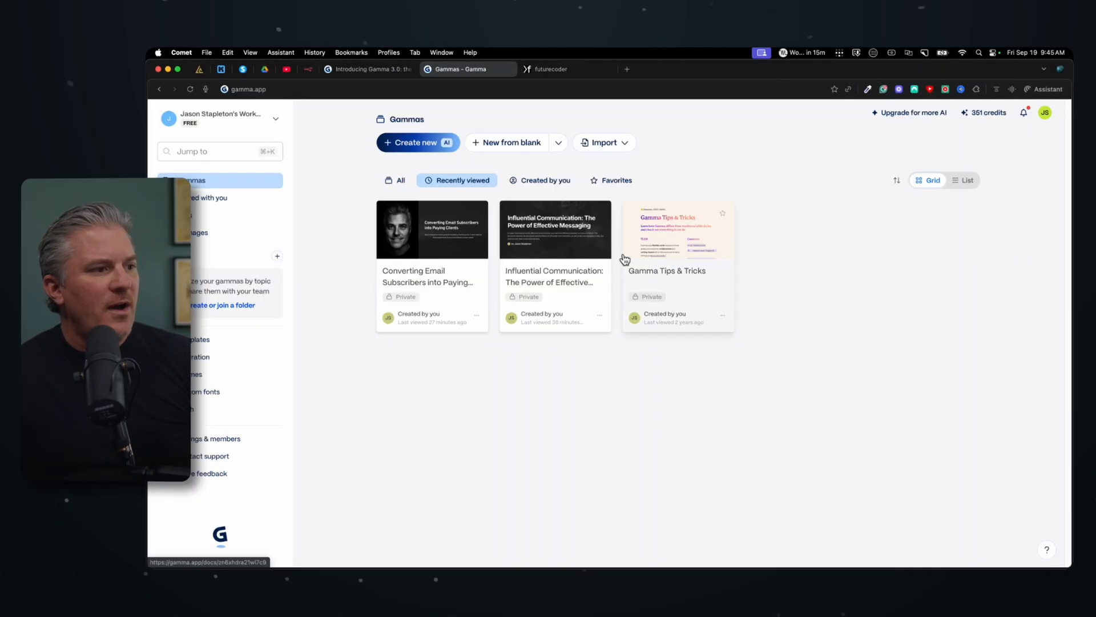
mouse_move(534, 248)
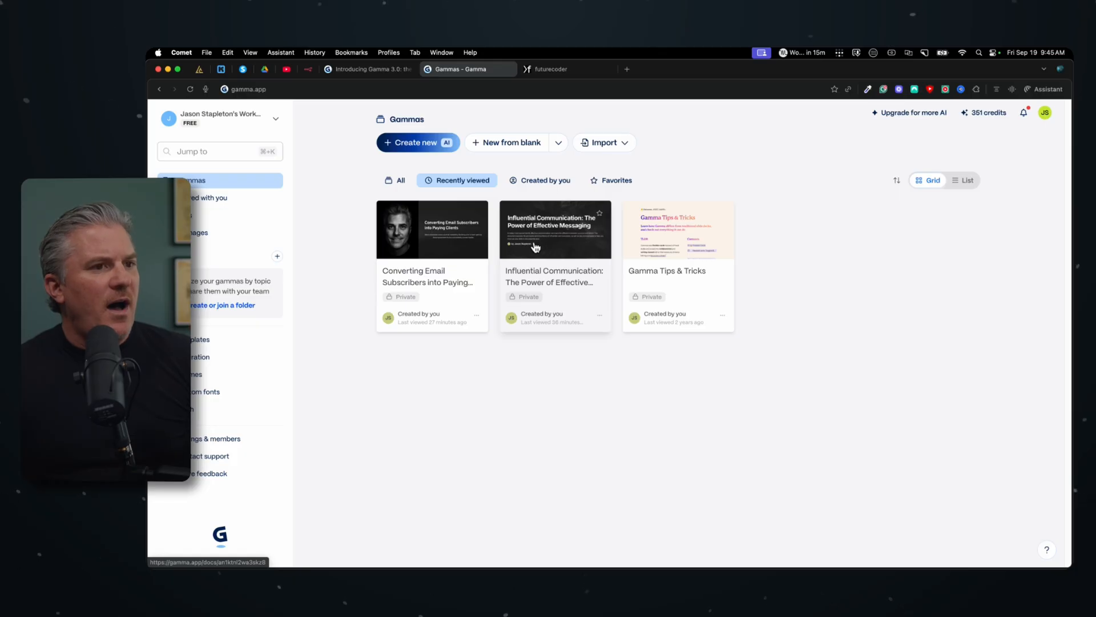
mouse_move(762, 197)
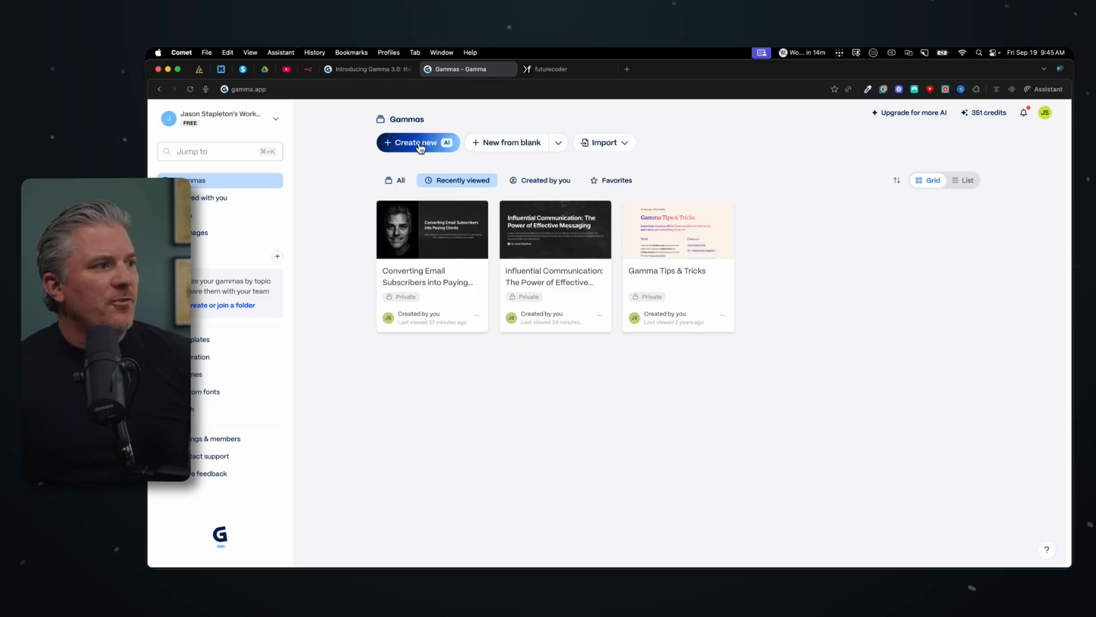
left_click(414, 142)
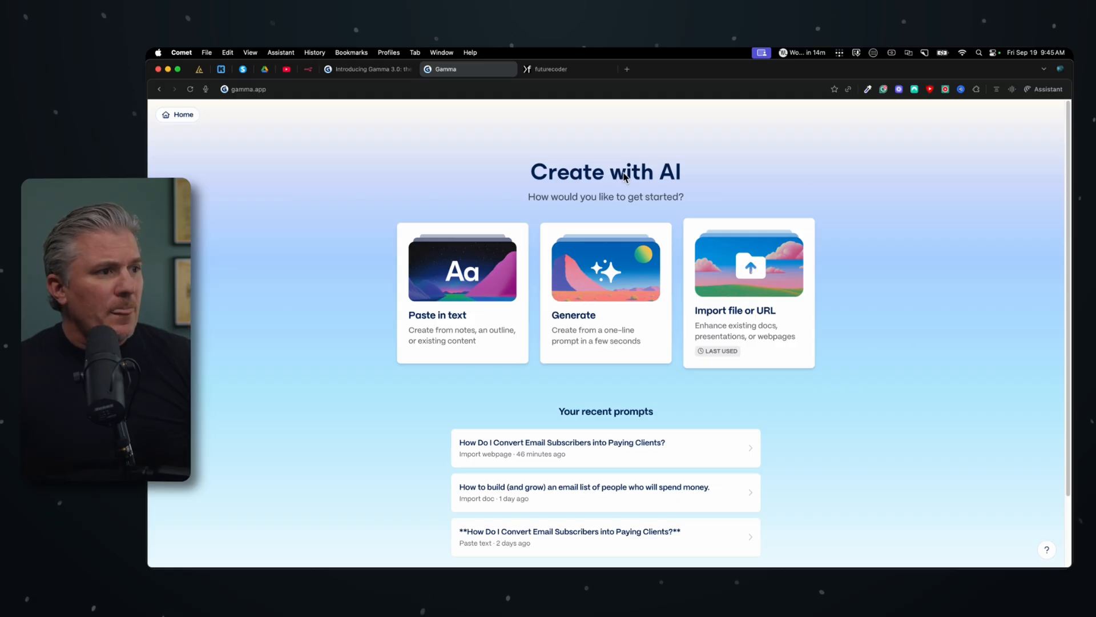
mouse_move(343, 342)
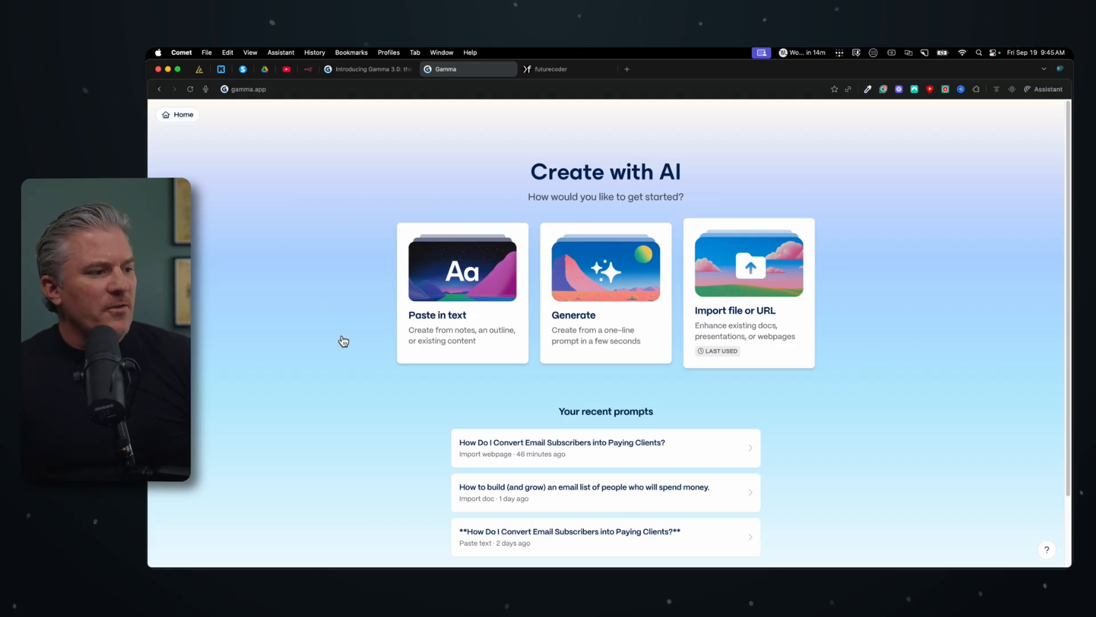
mouse_move(609, 247)
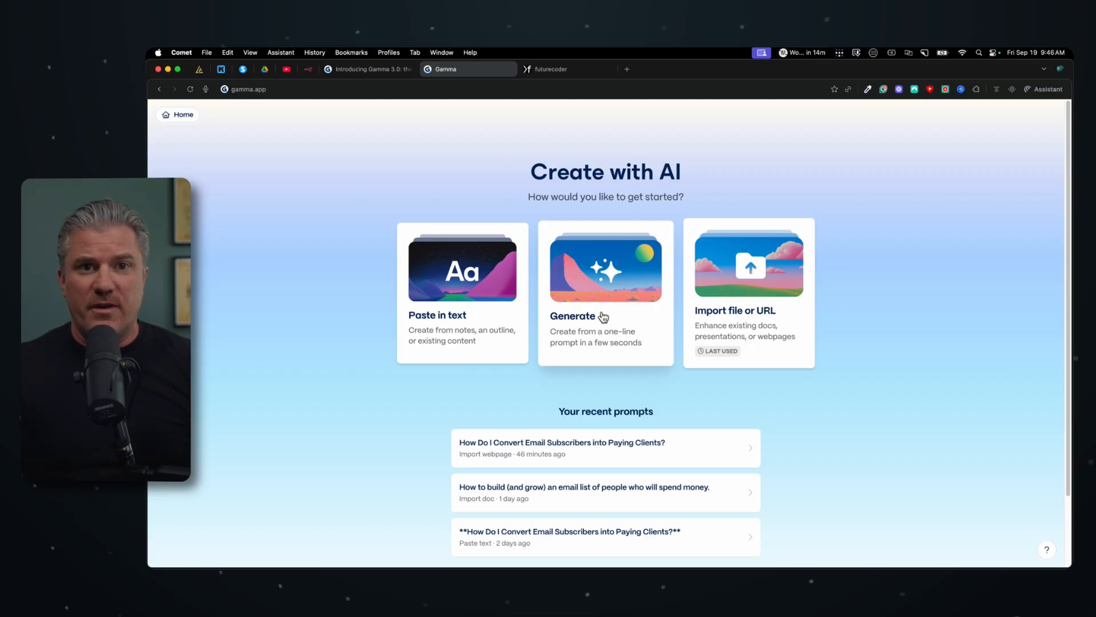
mouse_move(609, 313)
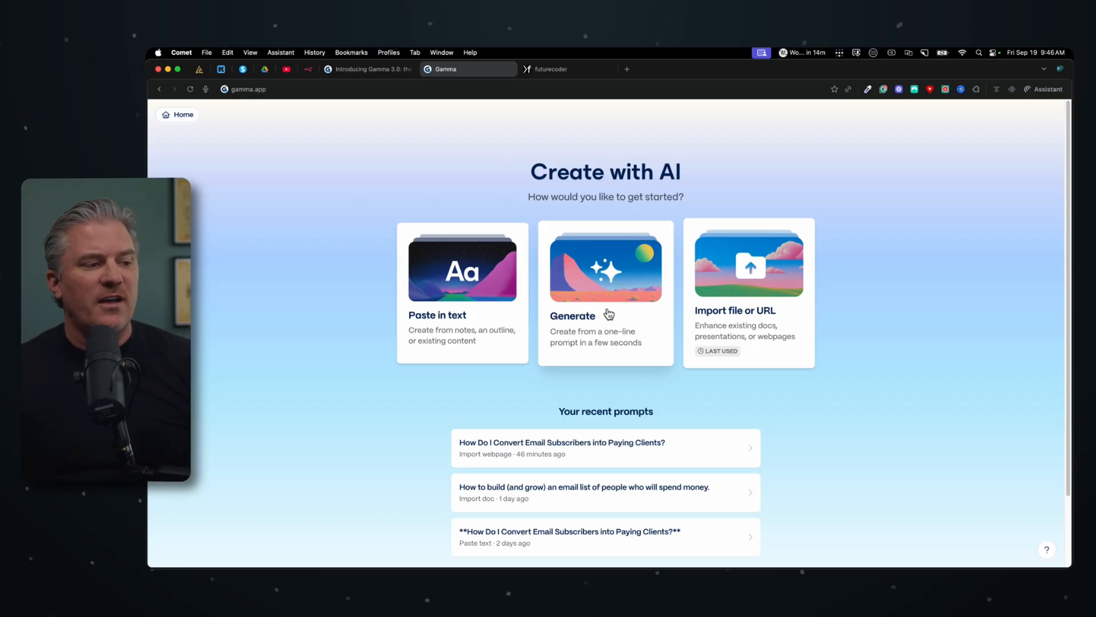
mouse_move(749, 266)
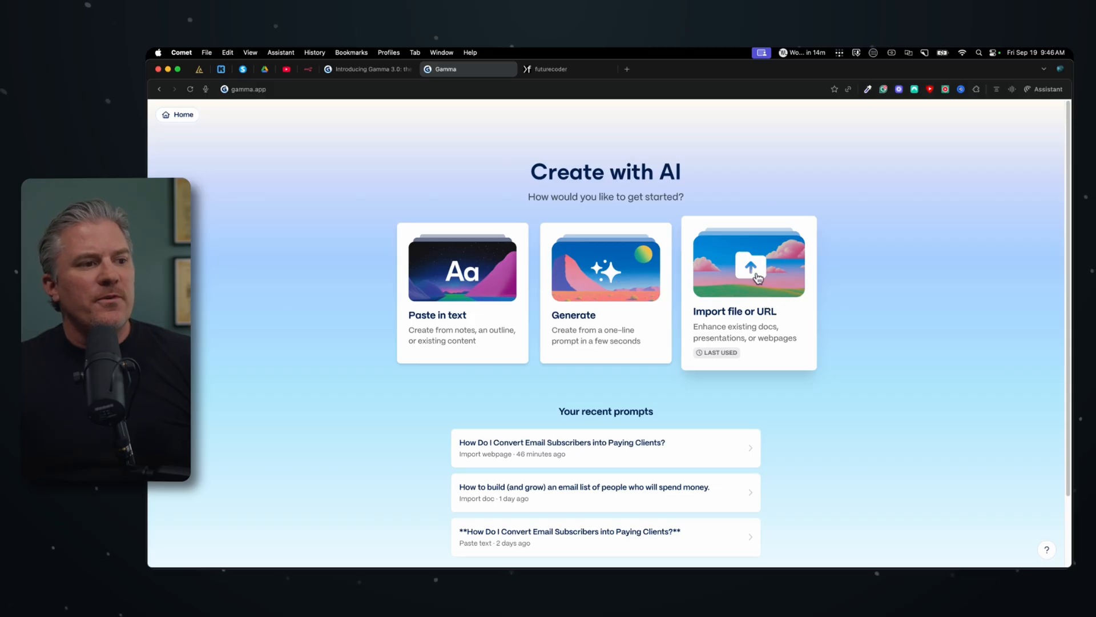
scroll("down", 3)
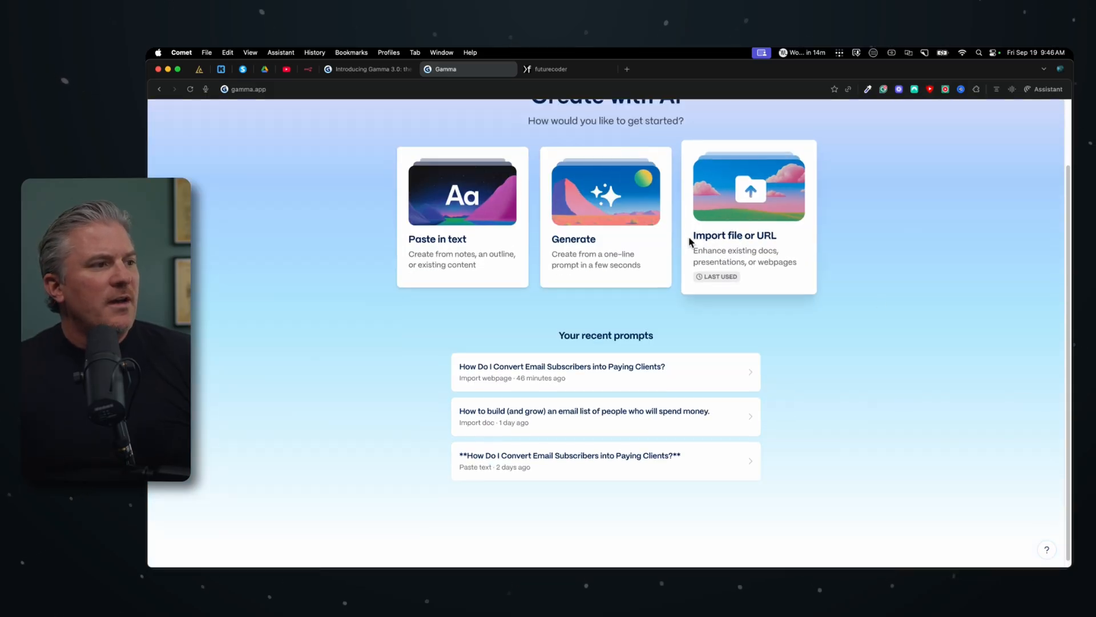
scroll("up", 3)
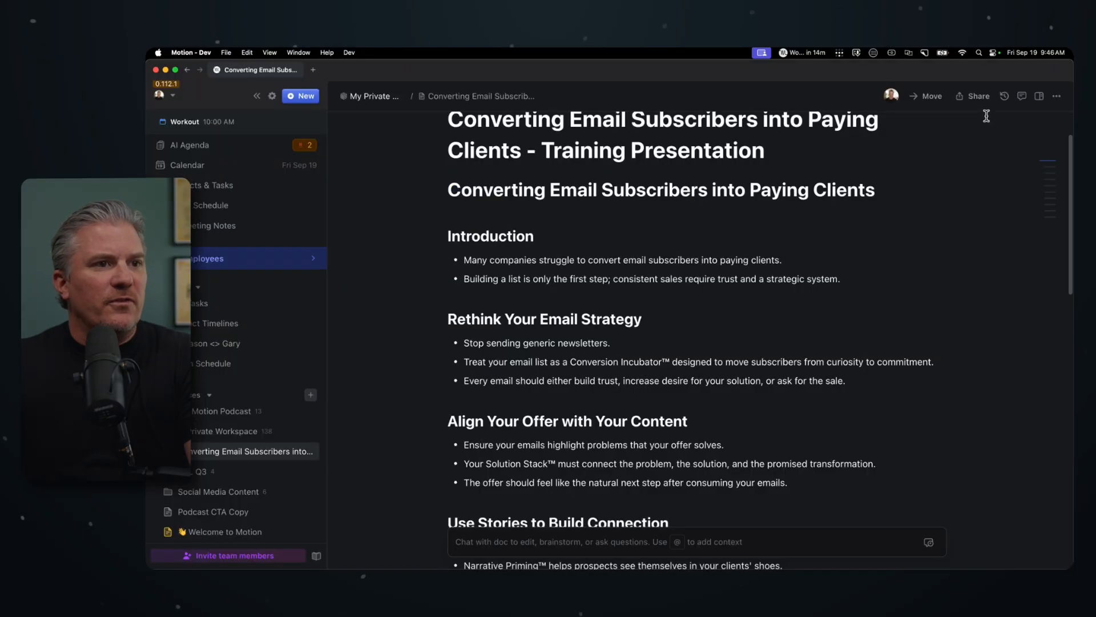
- Publish the training doc to the web via Share, then unpublish it and close the sharing dialog
left_click(976, 96)
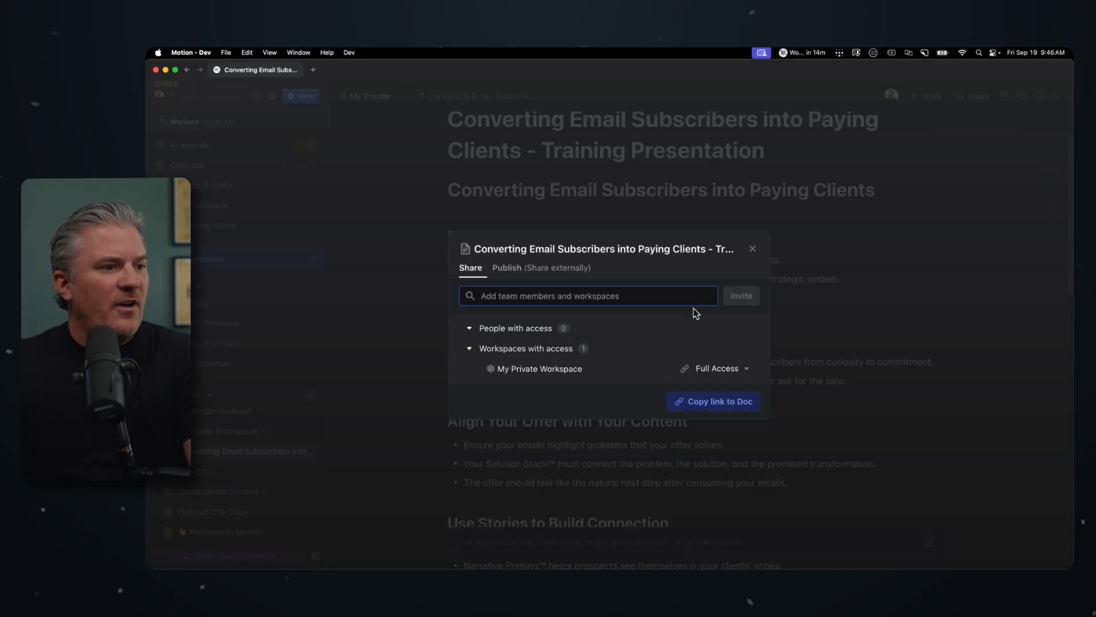
left_click(541, 267)
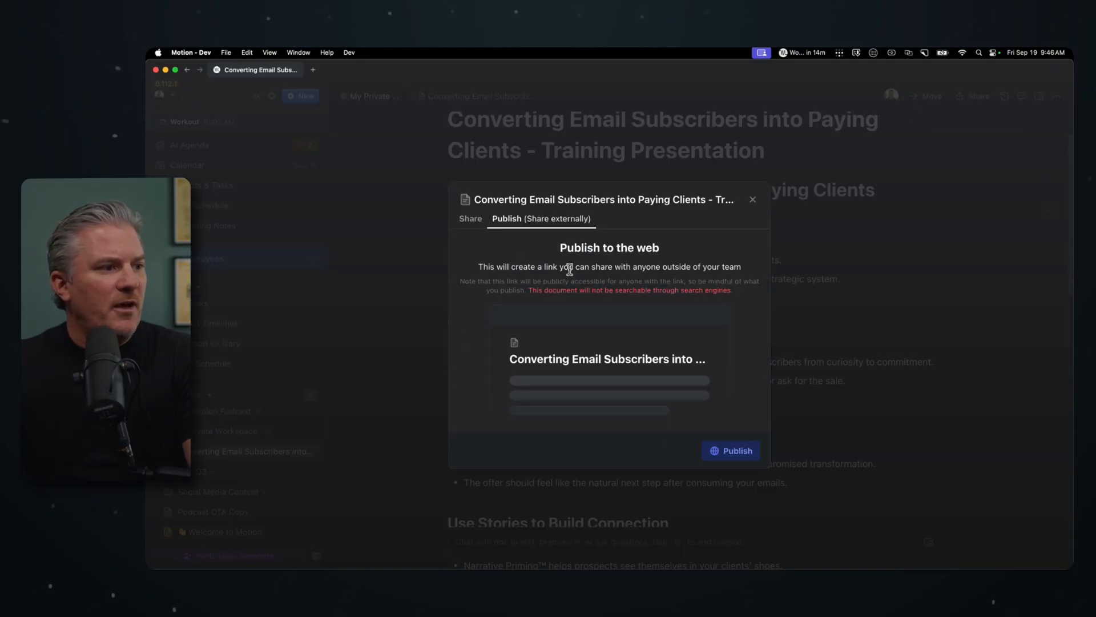
left_click(730, 451)
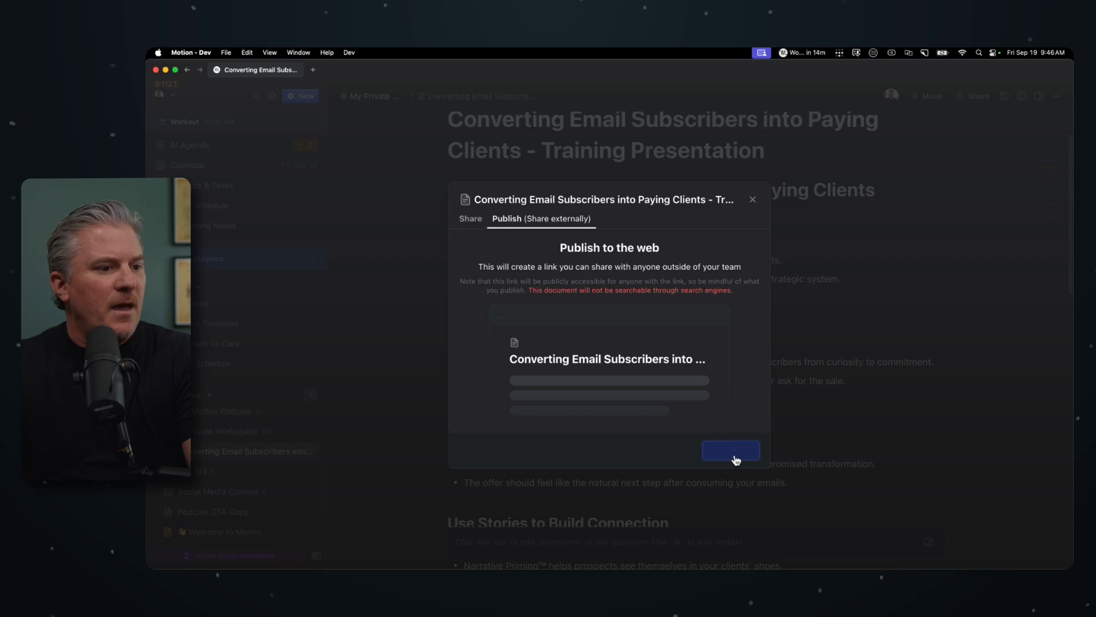
left_click(731, 449)
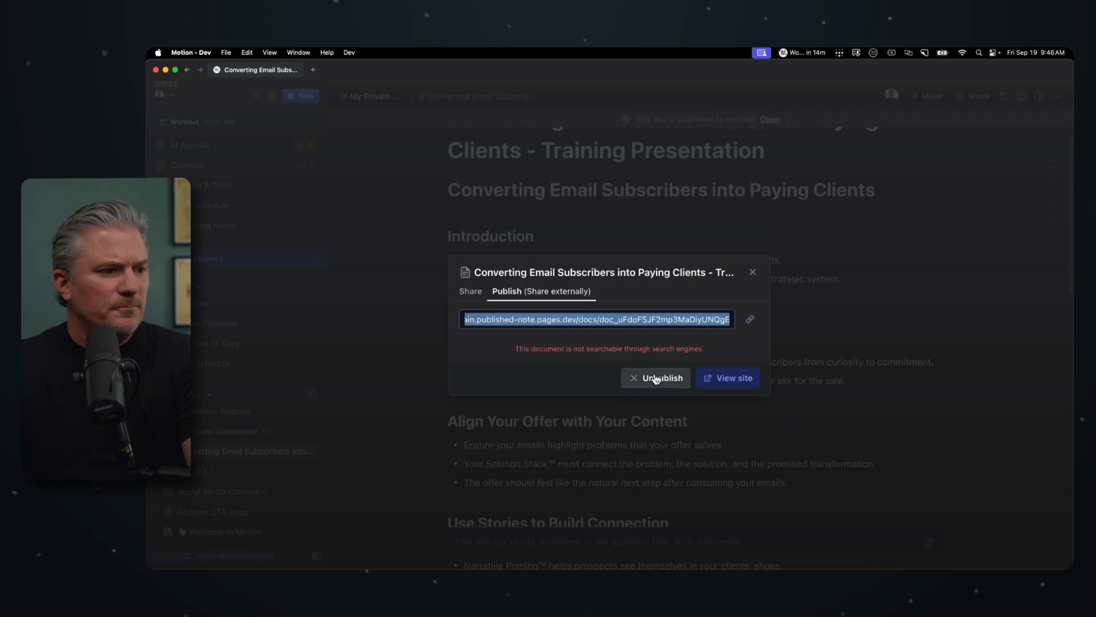
left_click(661, 378)
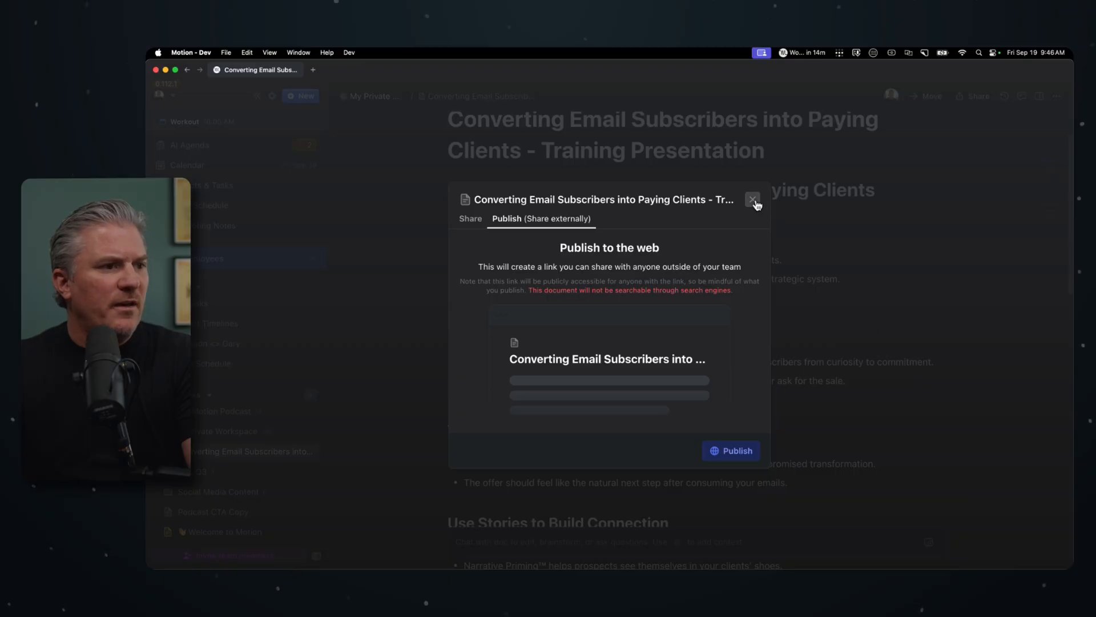
left_click(753, 200)
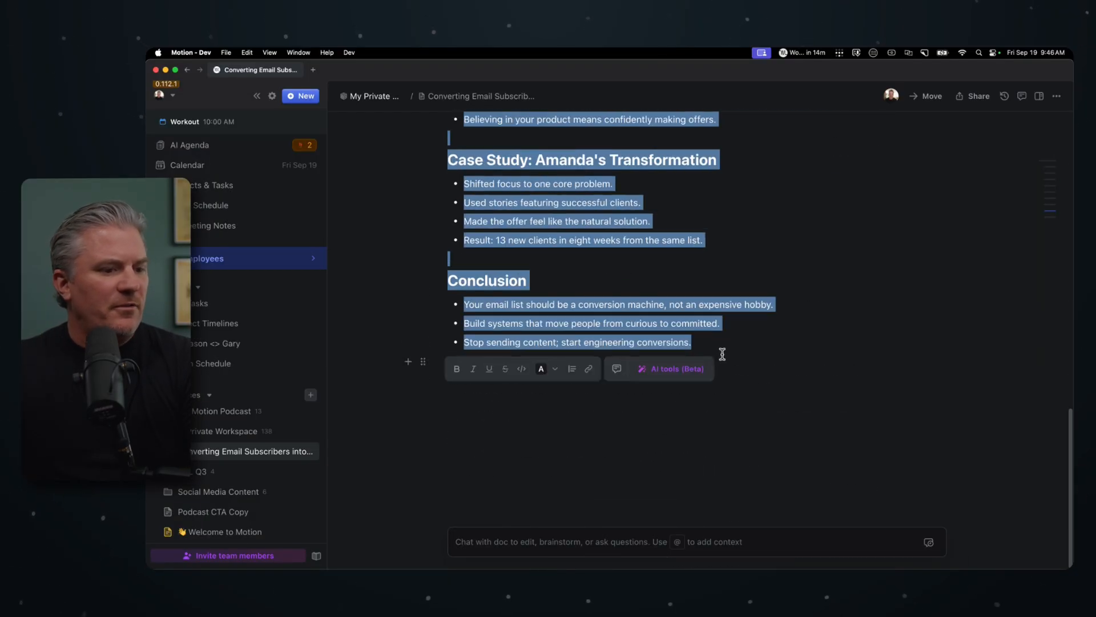
mouse_move(678, 255)
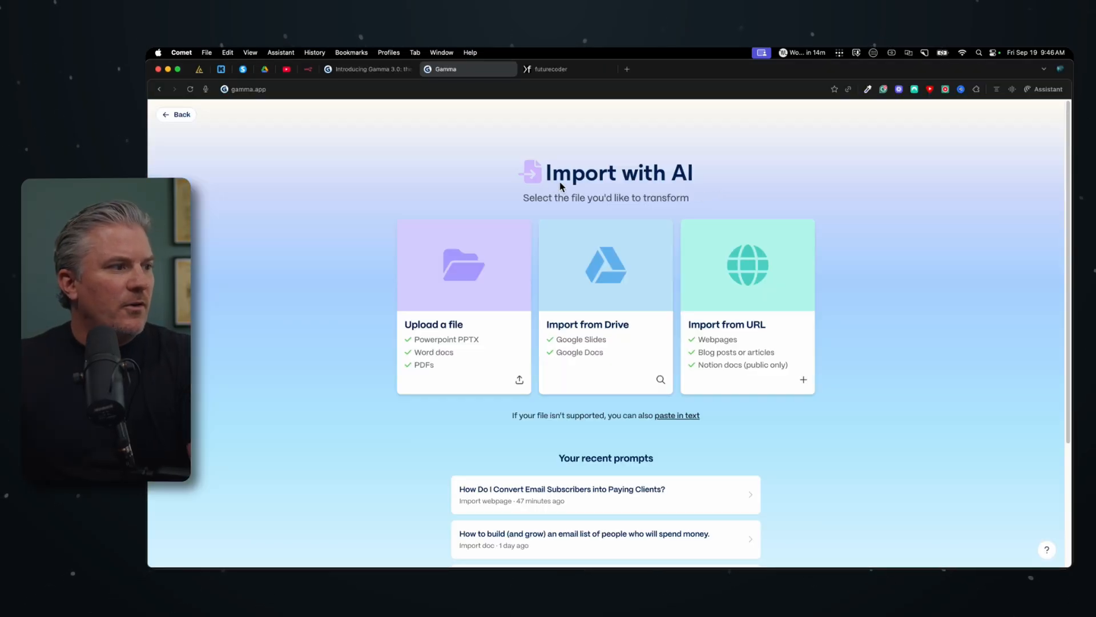
- Start a Gamma deck from pasted text with the training notes and continue to the prompt editor
left_click(176, 114)
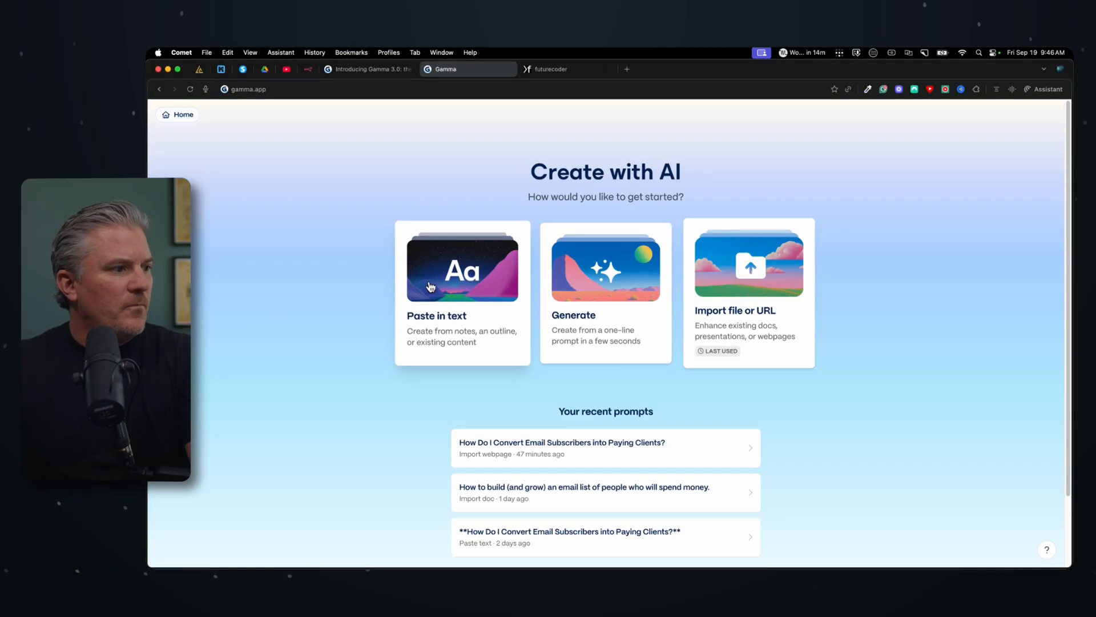
left_click(462, 294)
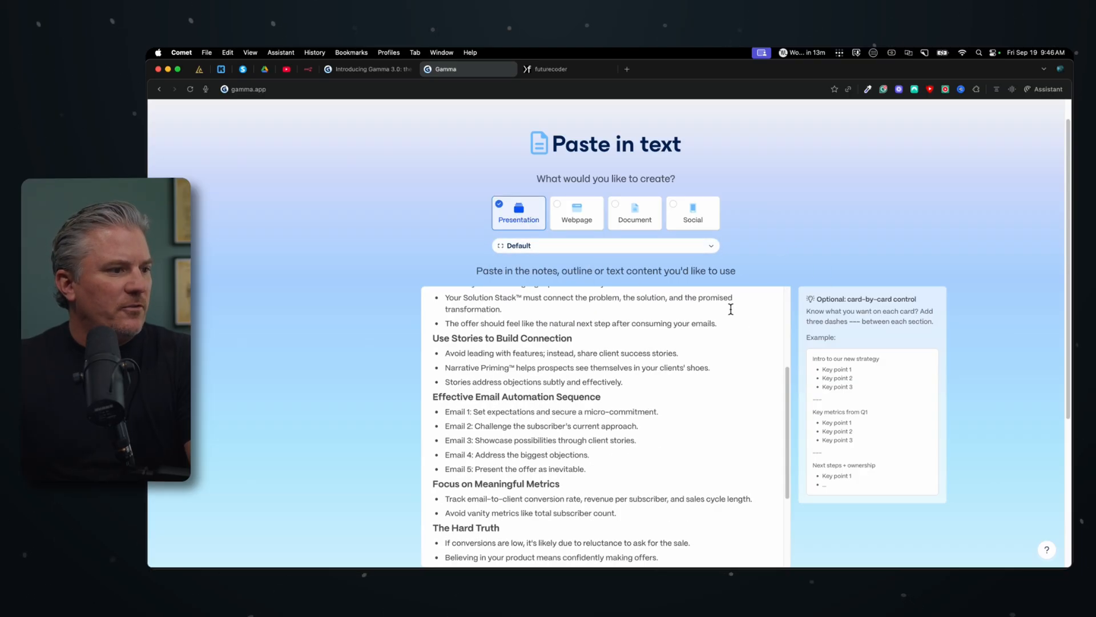
scroll("down", 3)
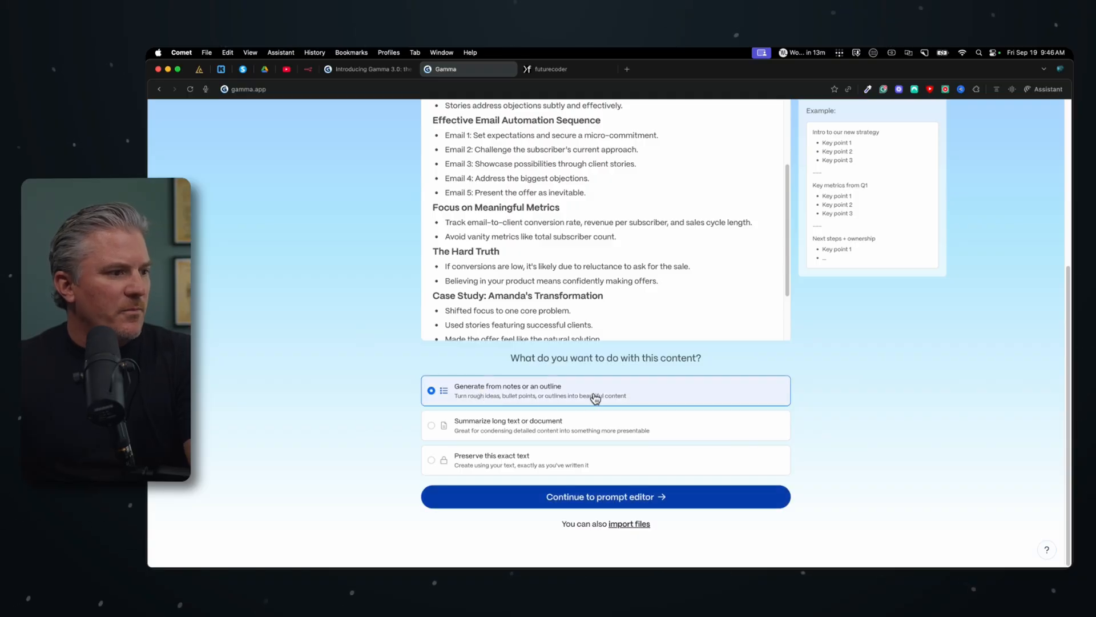
mouse_move(422, 443)
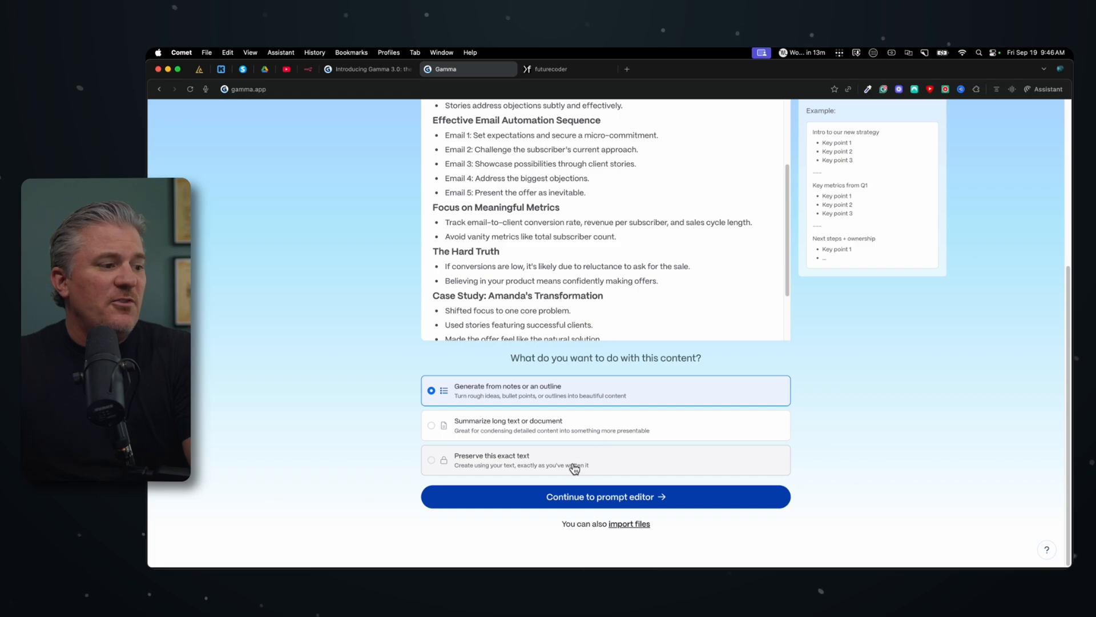
mouse_move(587, 392)
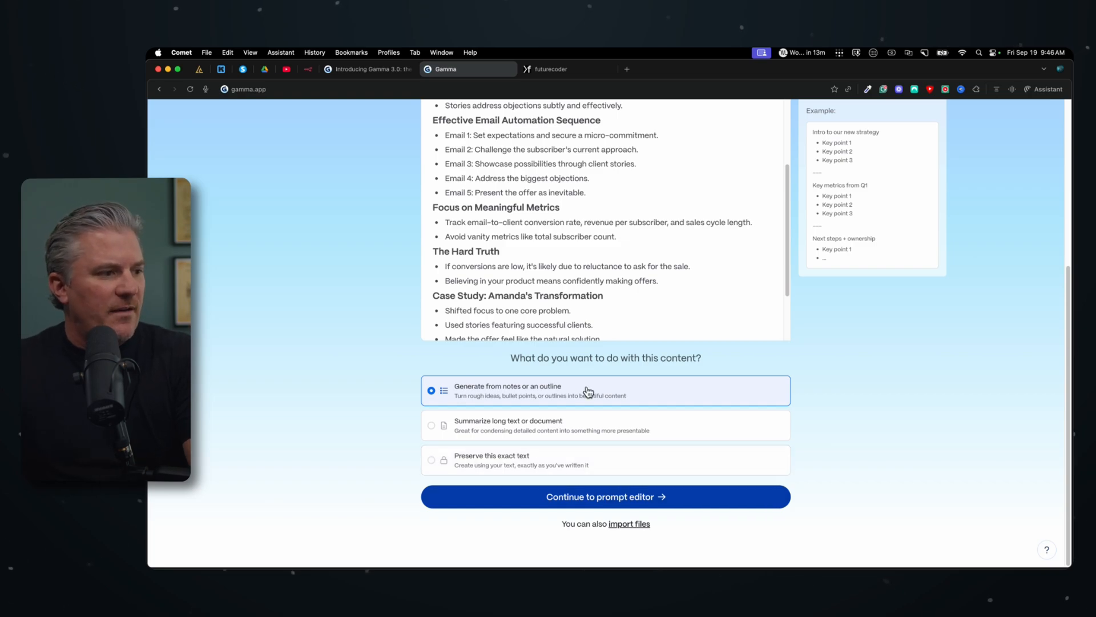
left_click(605, 497)
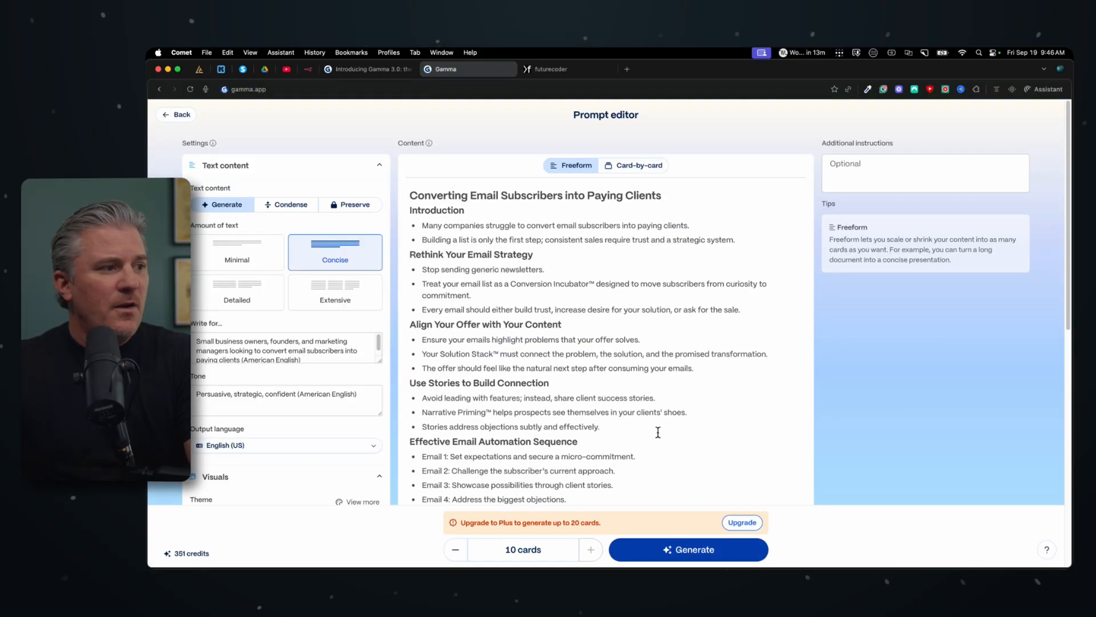
- Keep a concise amount of text per card and review the writing tone settings
scroll("down", 3)
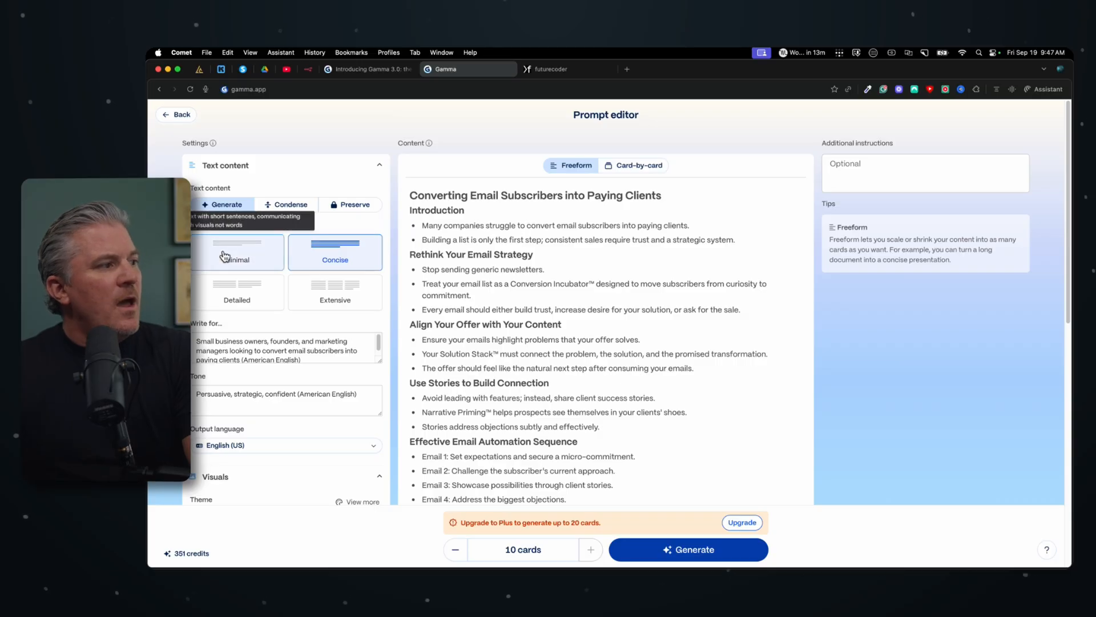
left_click(236, 251)
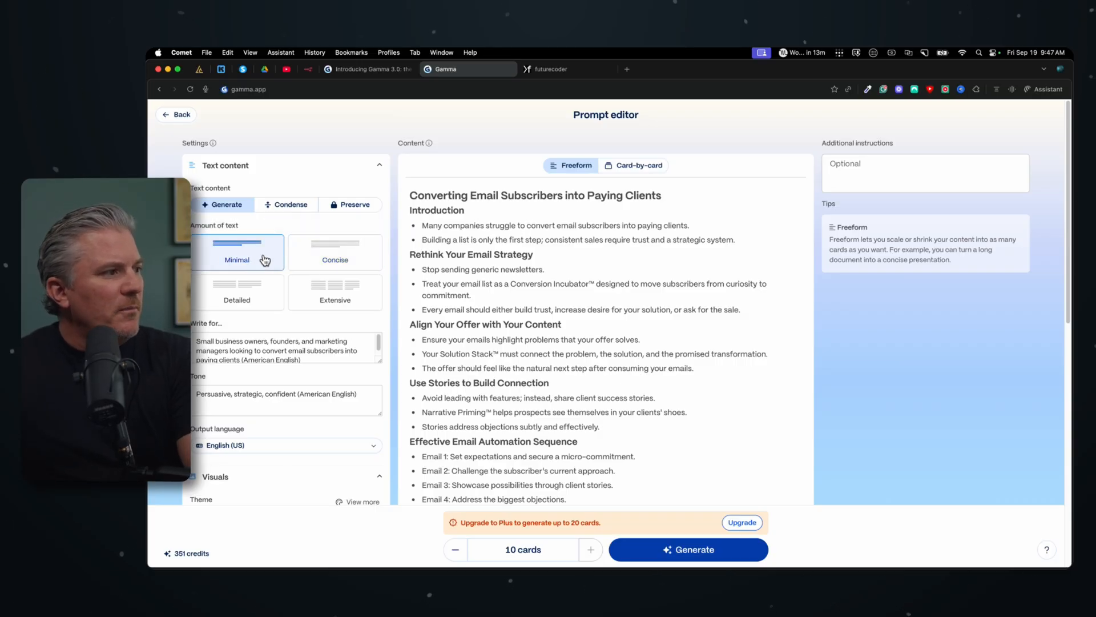
left_click(335, 251)
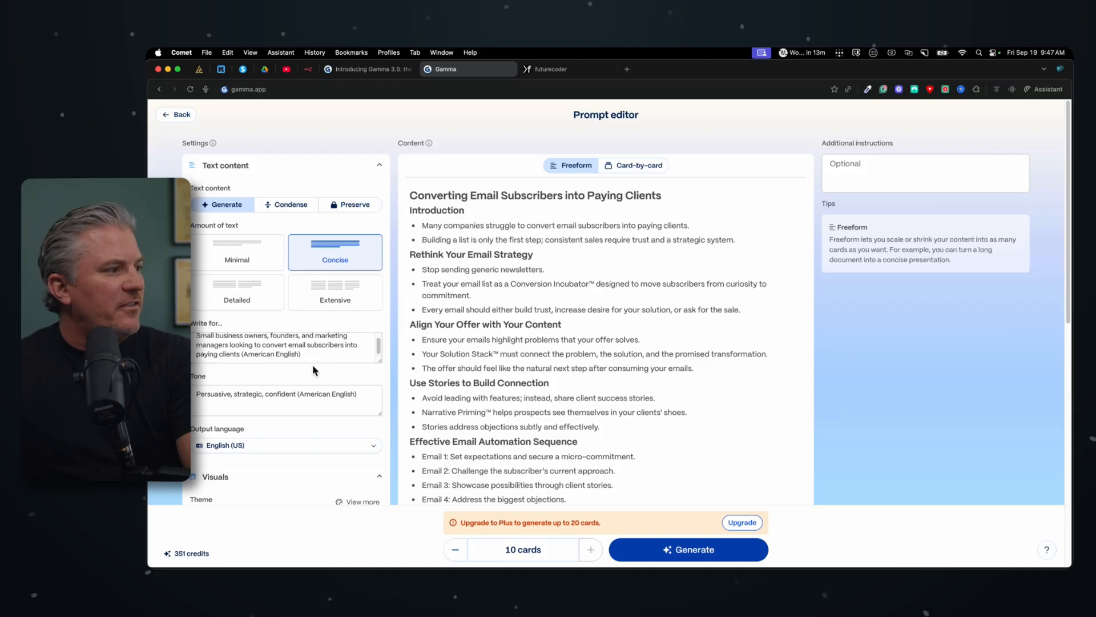
scroll("down", 3)
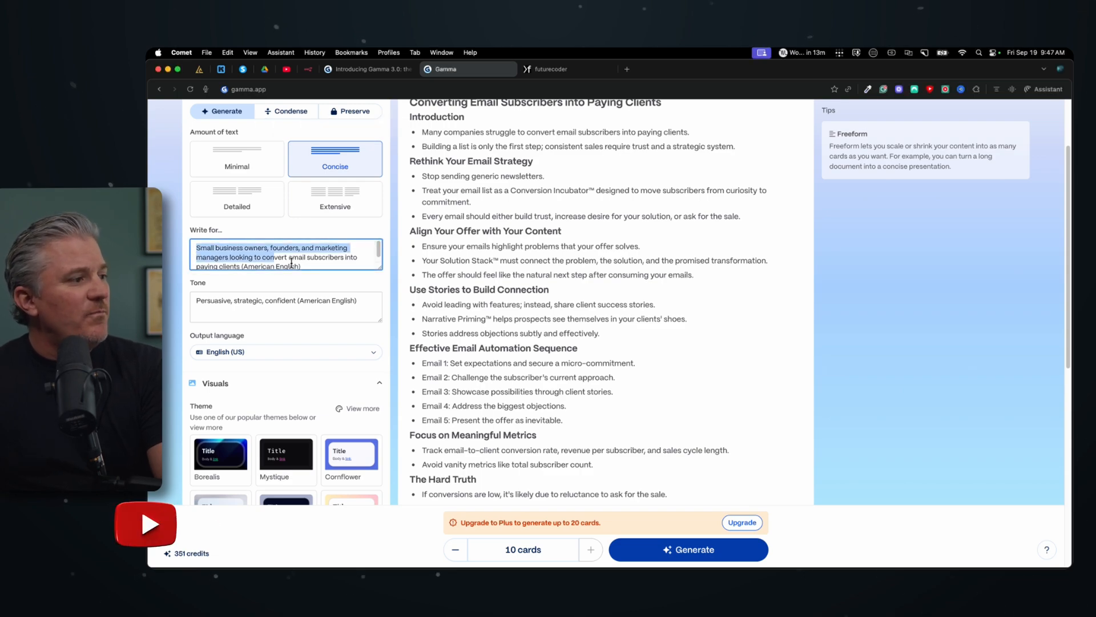
left_click(286, 306)
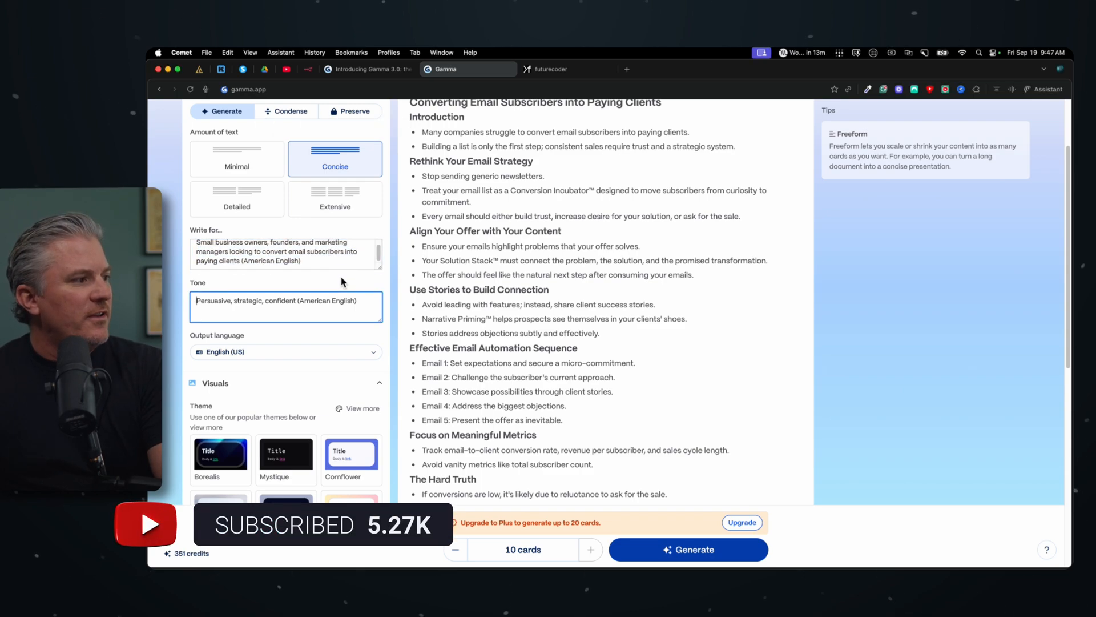
scroll("down", 3)
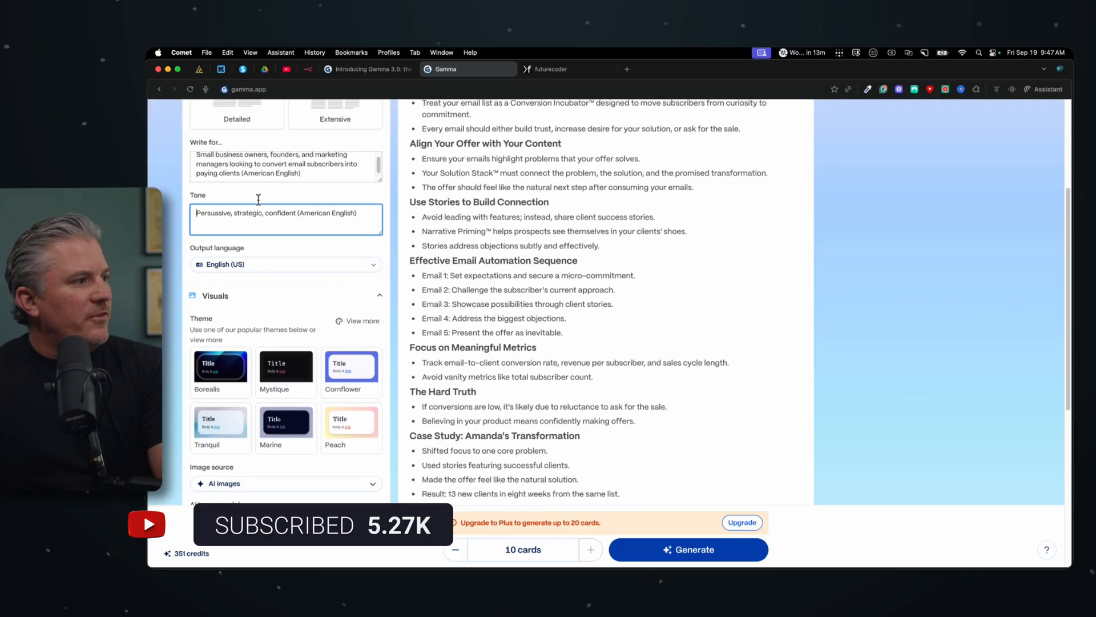
mouse_move(371, 241)
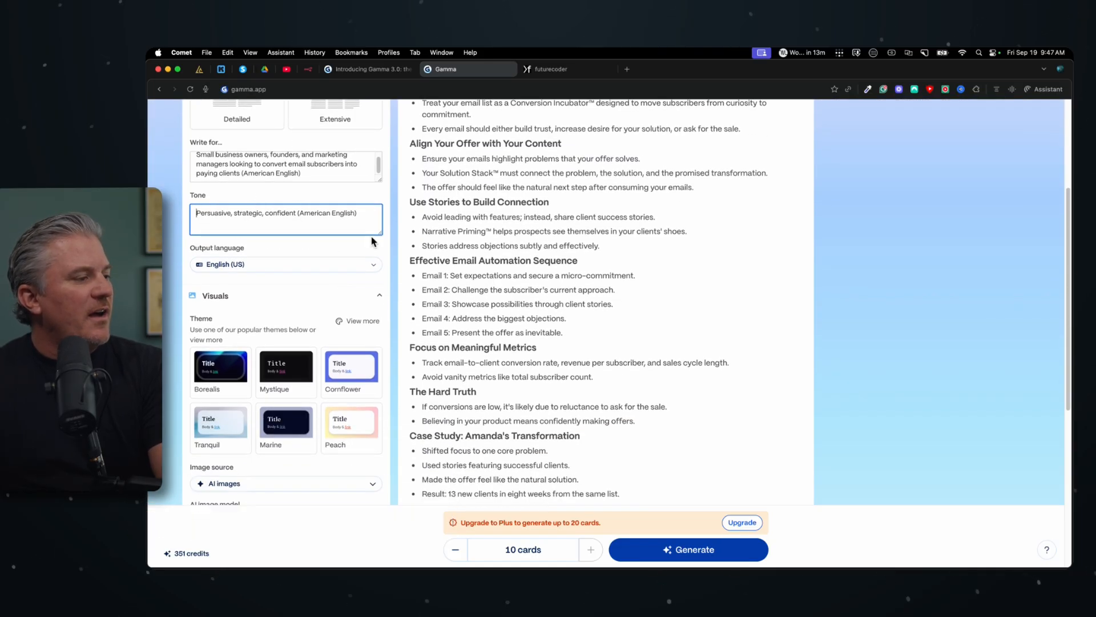
scroll("down", 3)
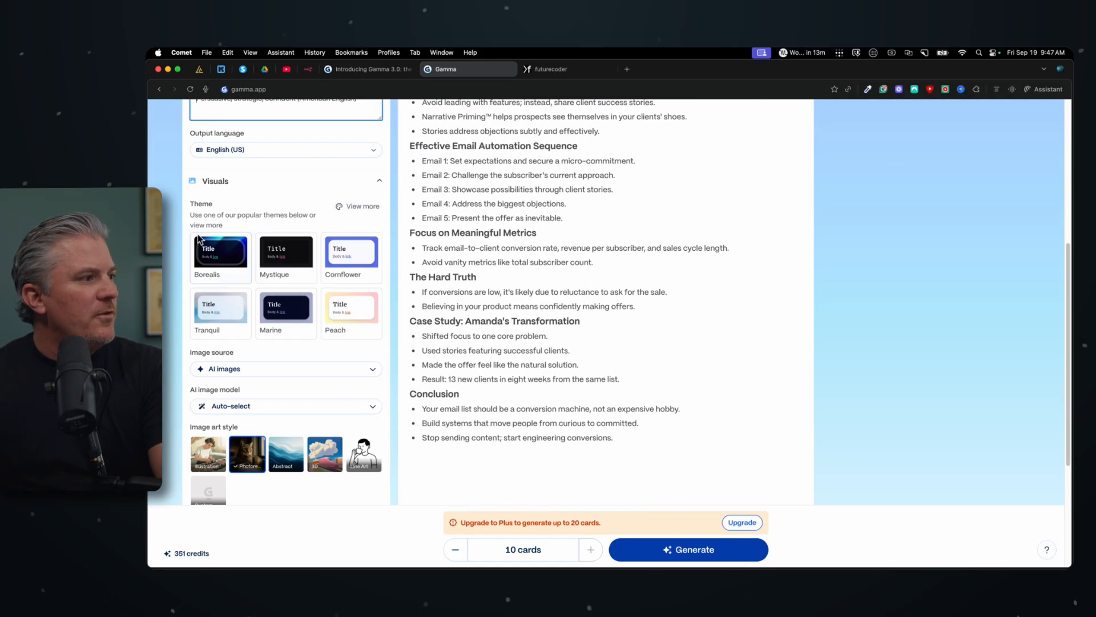
mouse_move(207, 231)
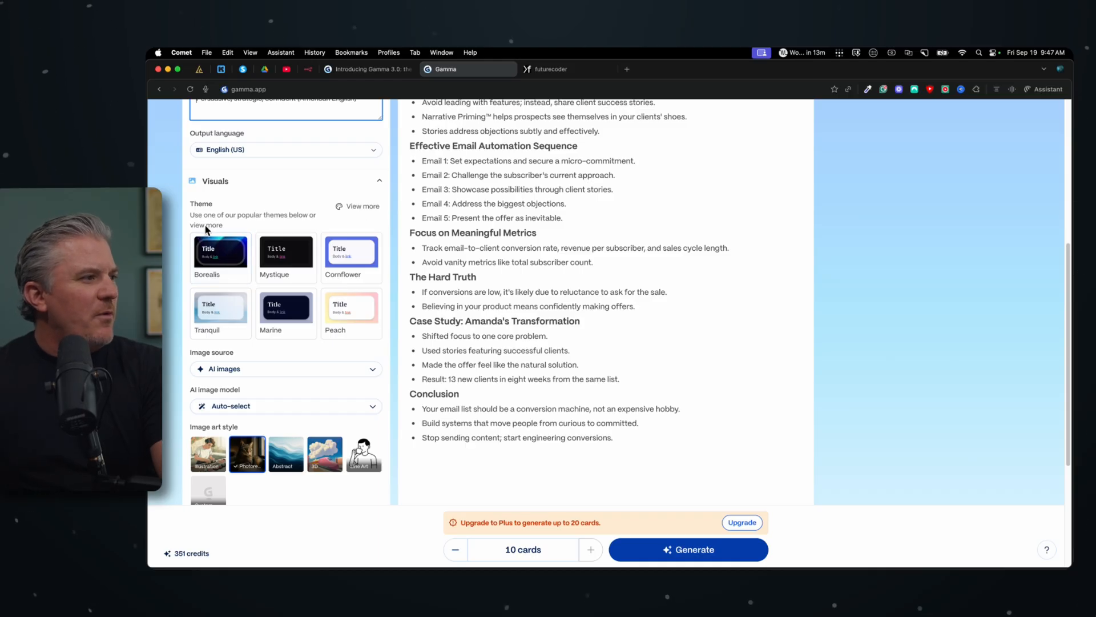
- Choose the Borealis theme and photographic AI image style, then generate the 10-card deck
left_click(220, 251)
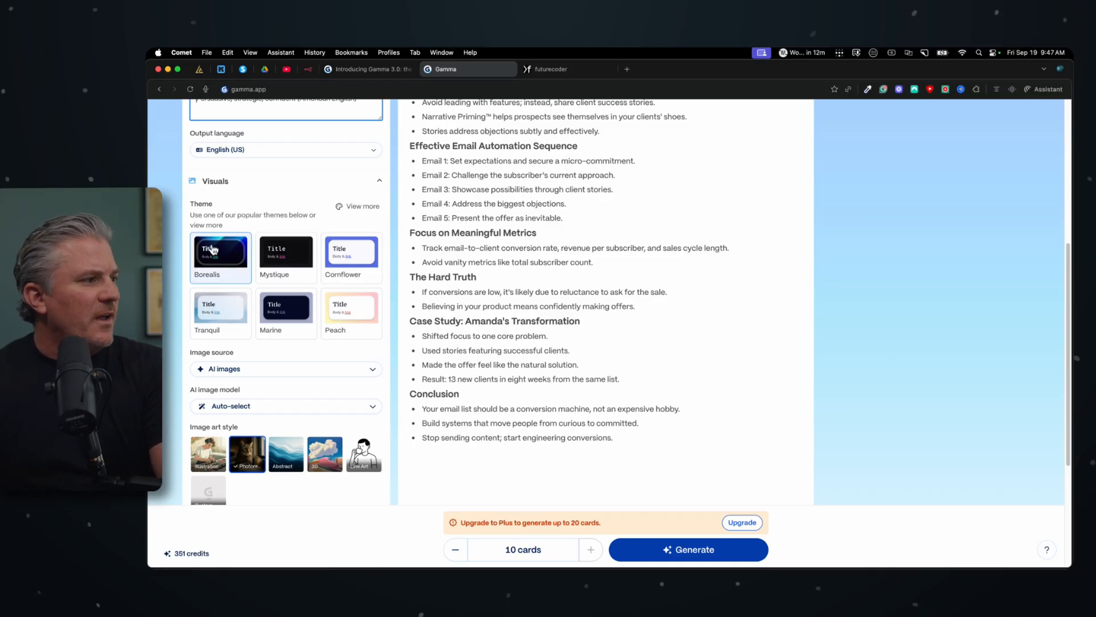
left_click(221, 257)
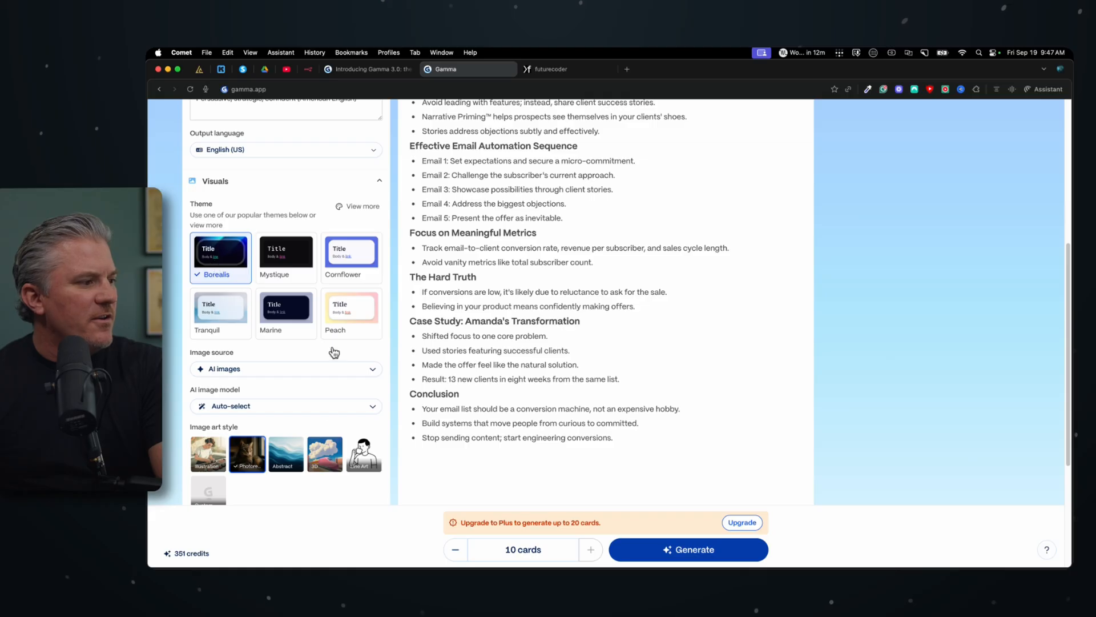
scroll("down", 3)
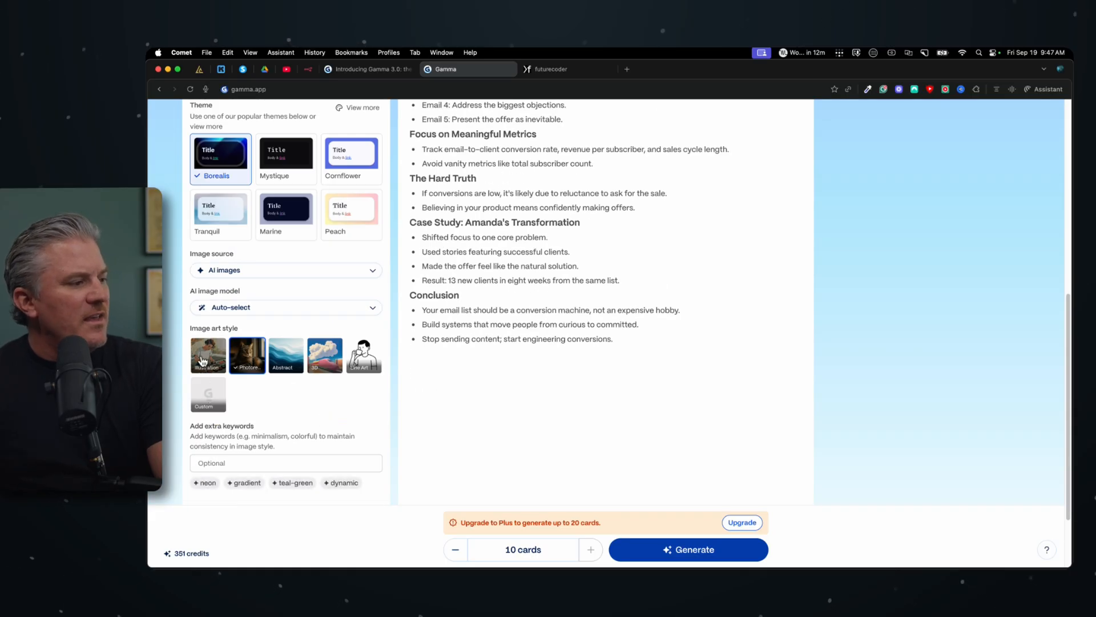
left_click(208, 356)
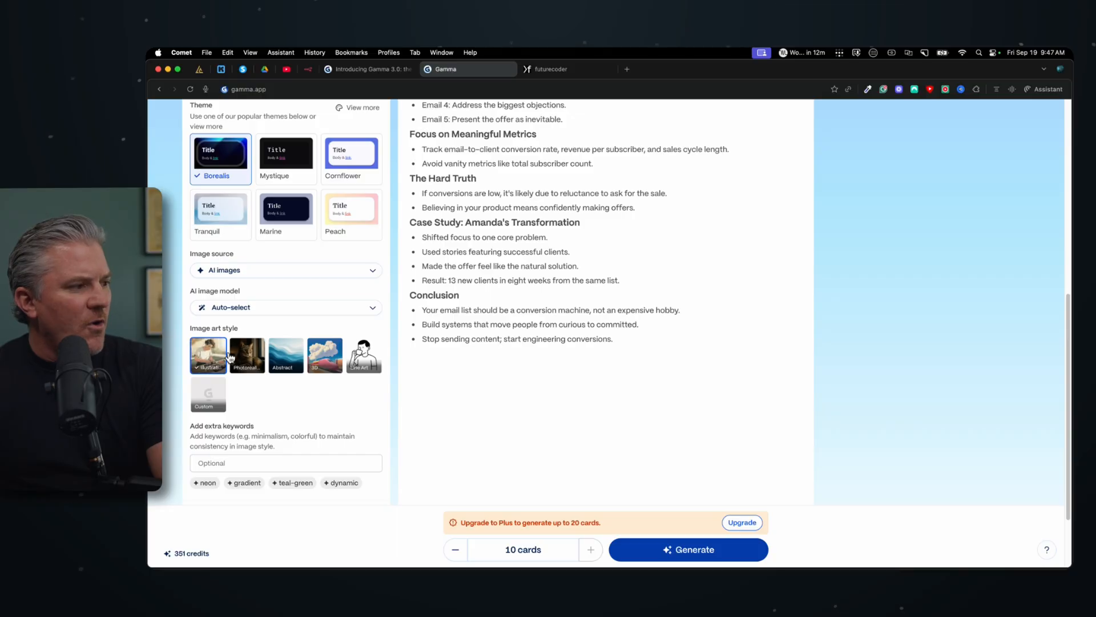
left_click(246, 354)
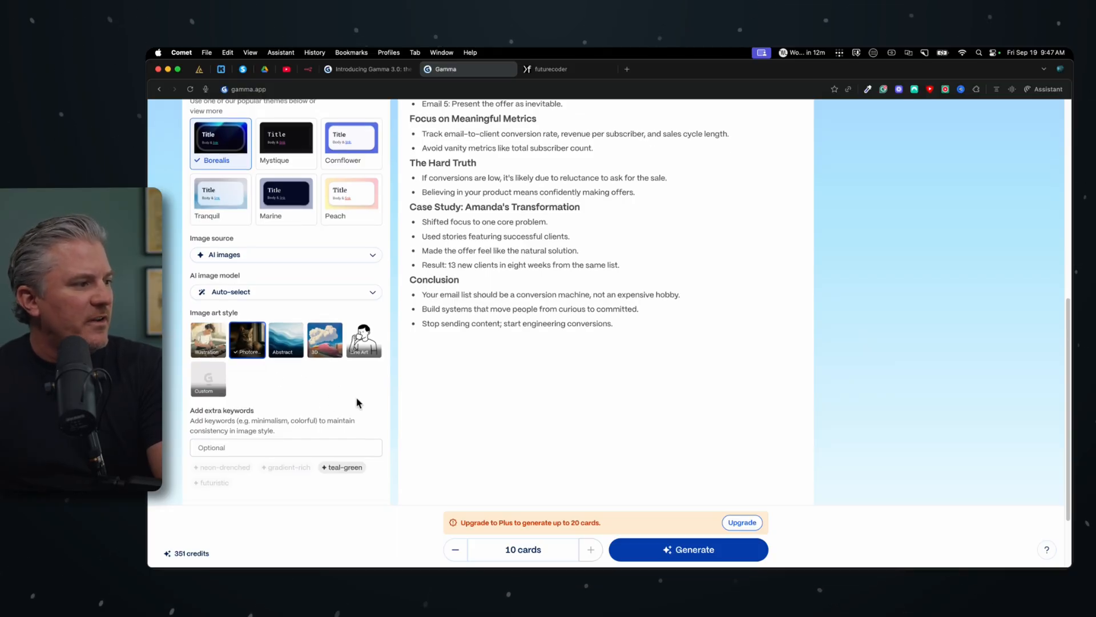
scroll("down", 3)
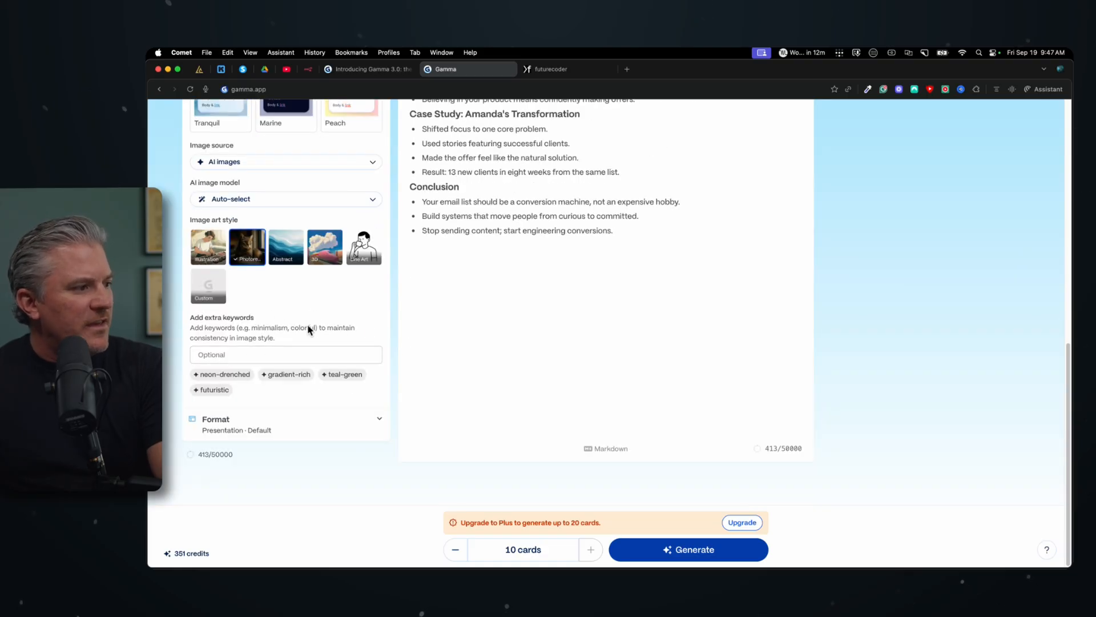
scroll("up", 3)
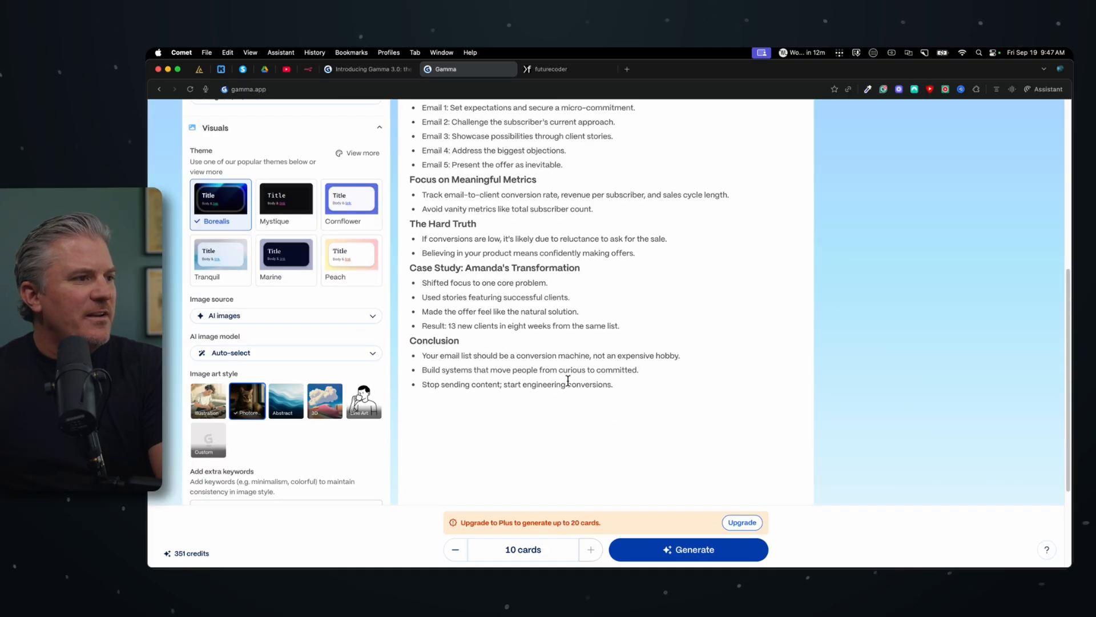
left_click(687, 549)
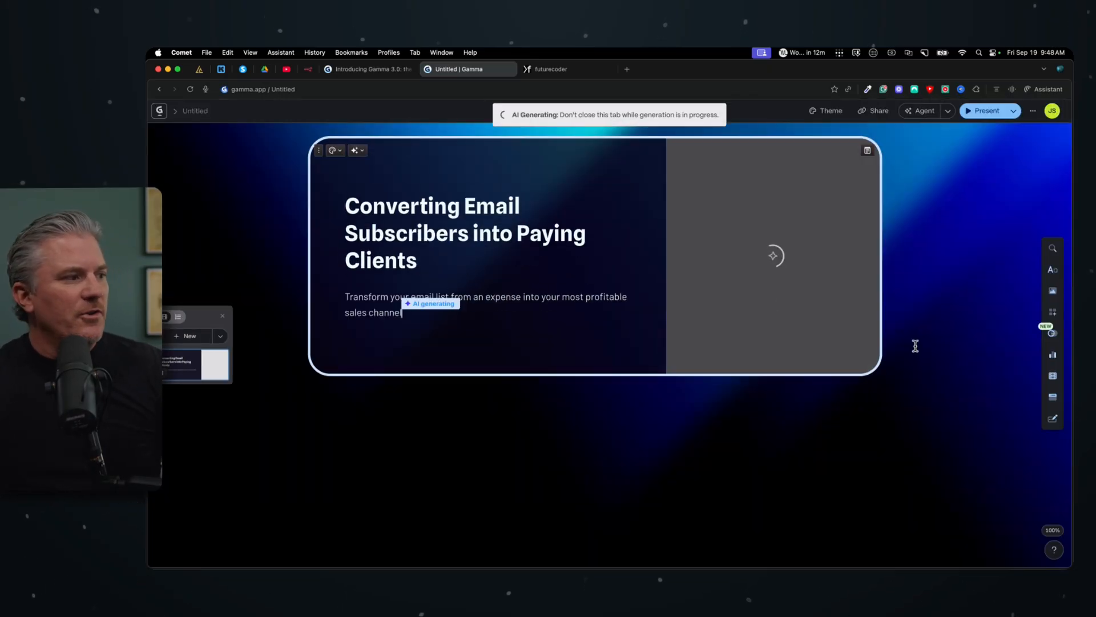
- Scroll through the cards as Gamma generates the deck through the Your Next Steps card
scroll("down", 3)
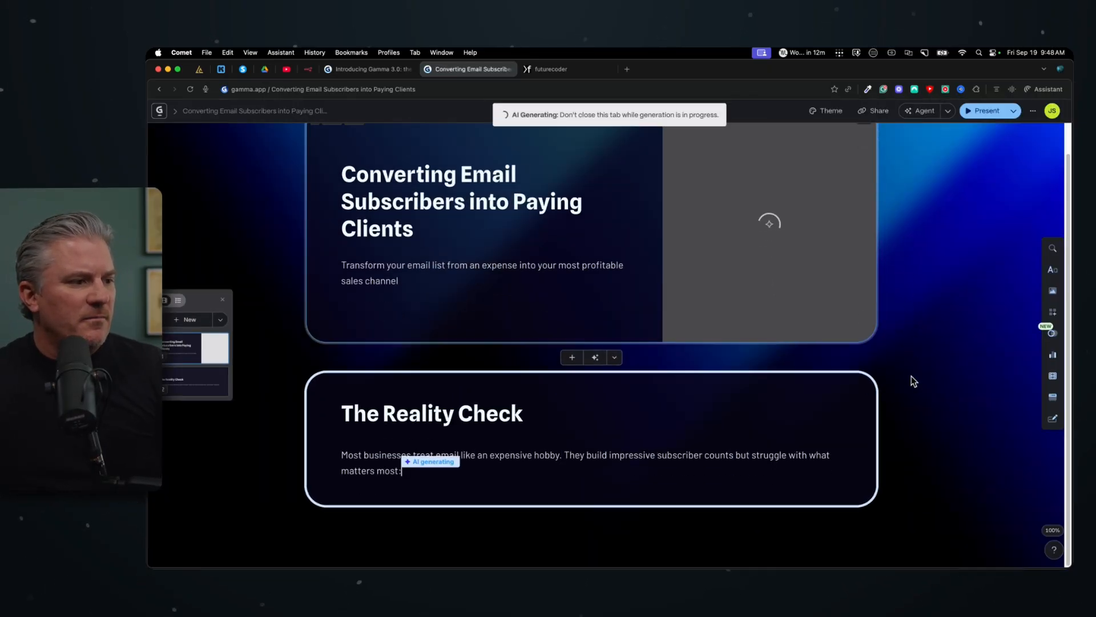
scroll("down", 3)
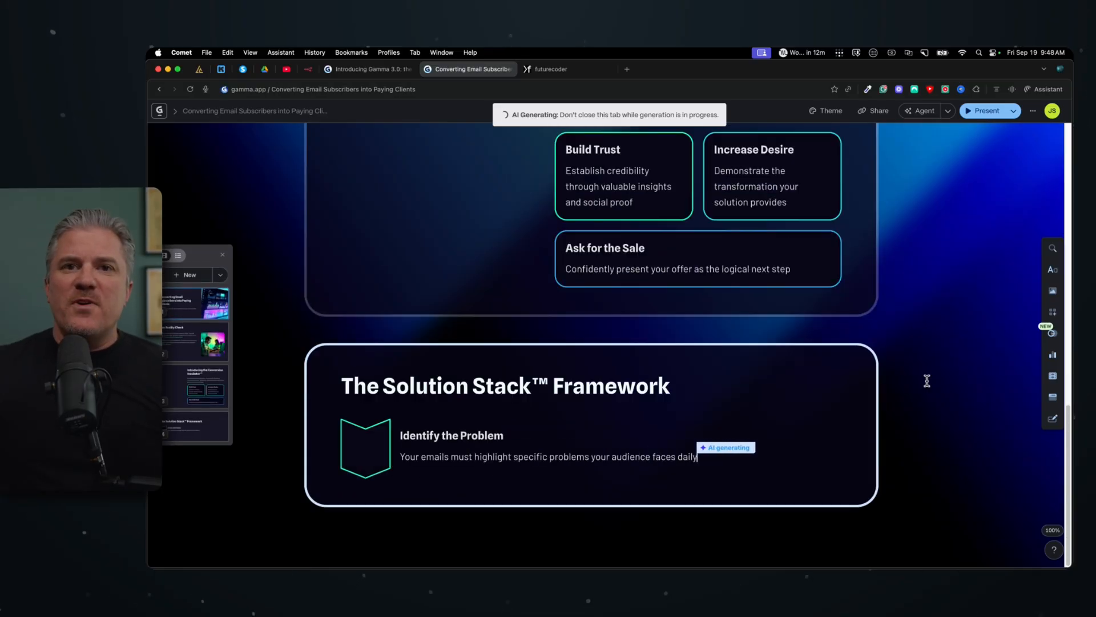
scroll("down", 3)
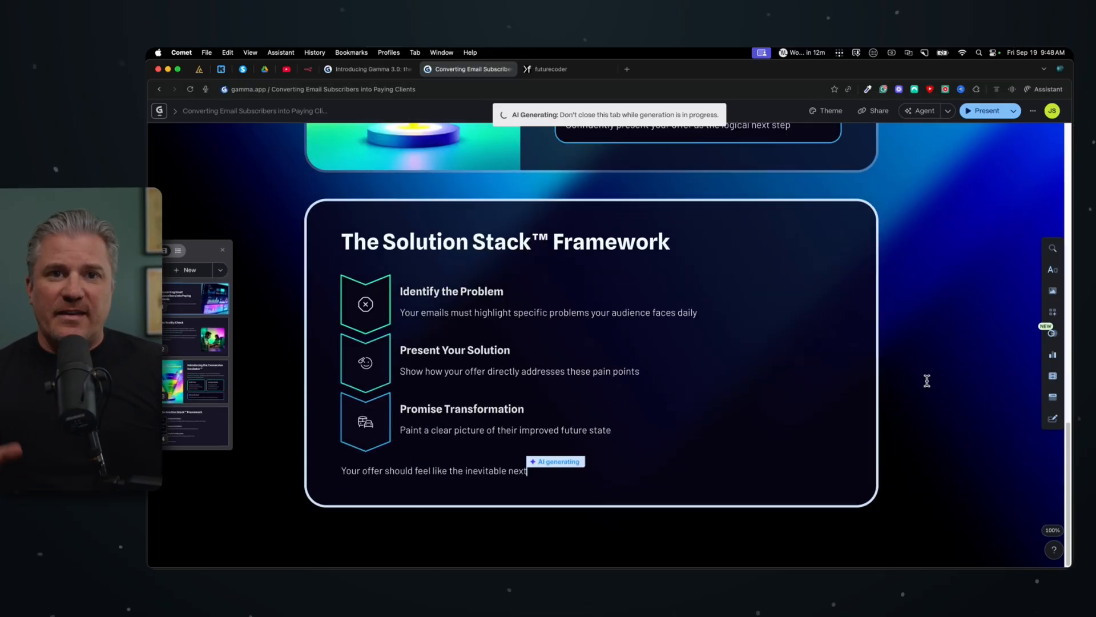
scroll("down", 3)
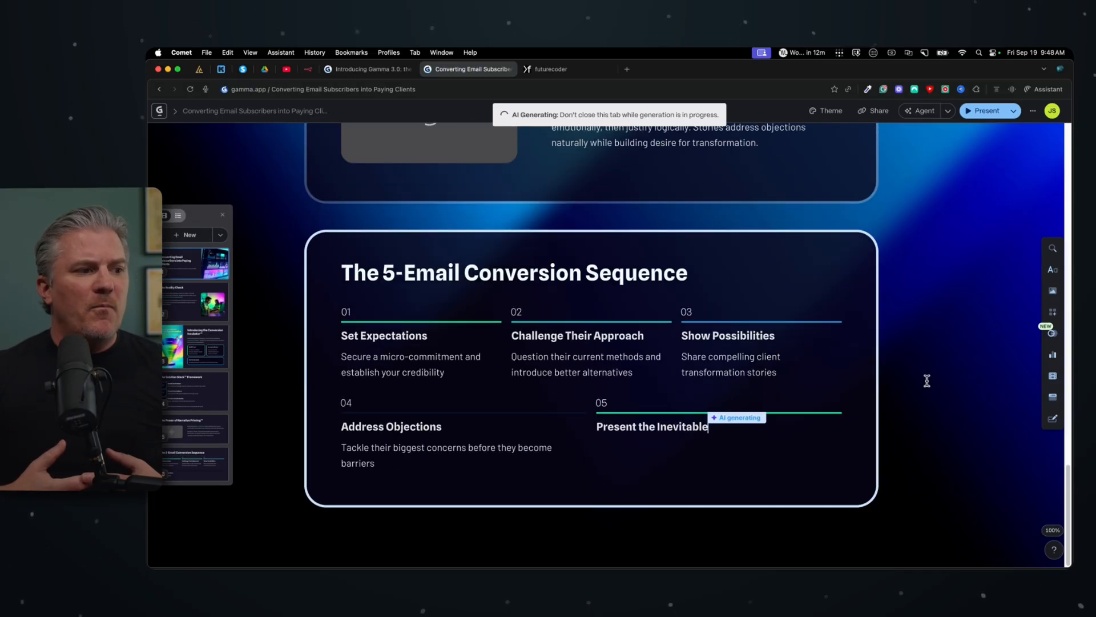
scroll("down", 3)
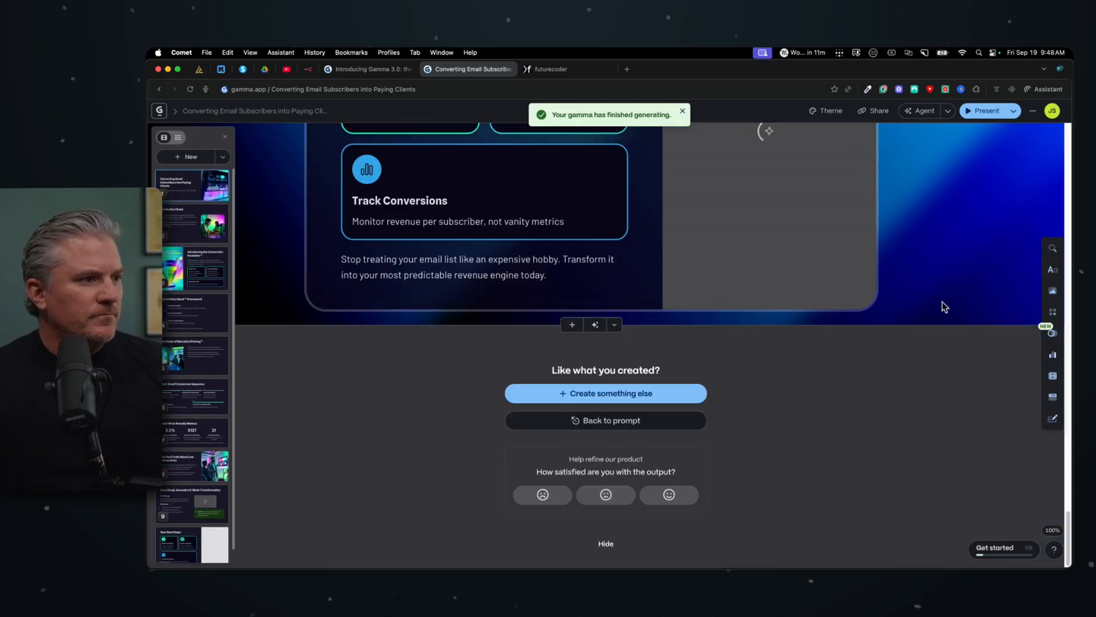
scroll("up", 3)
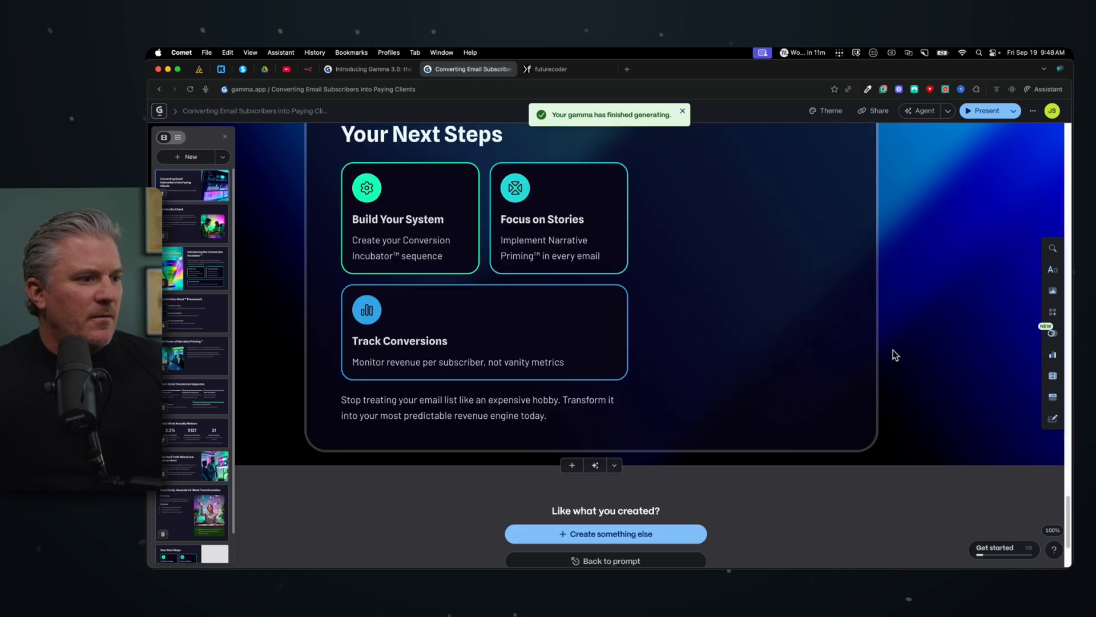
scroll("up", 3)
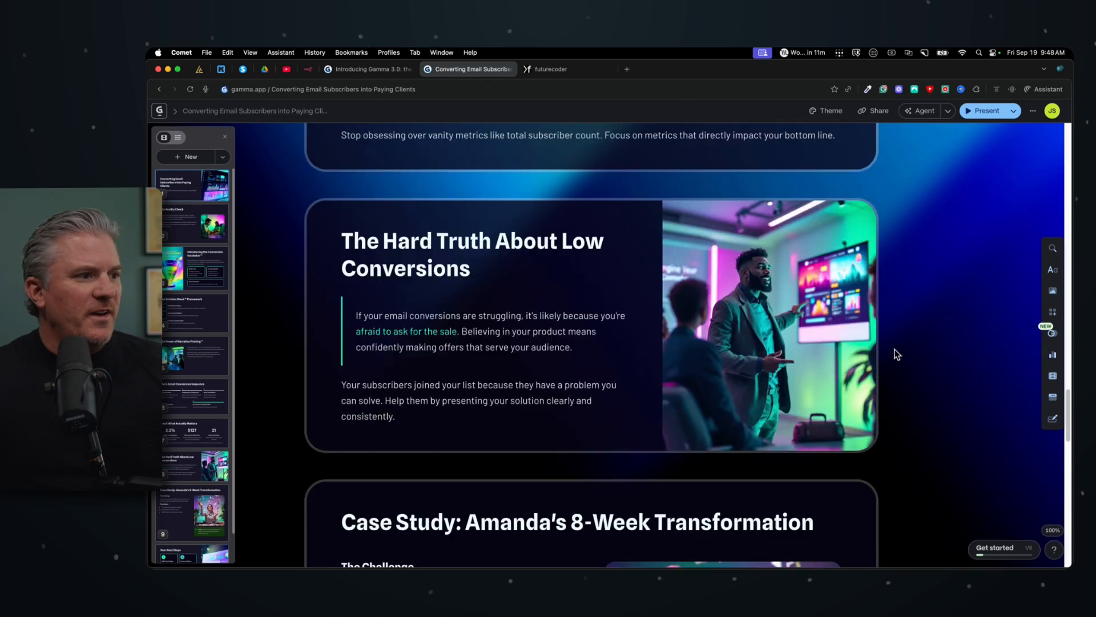
scroll("up", 3)
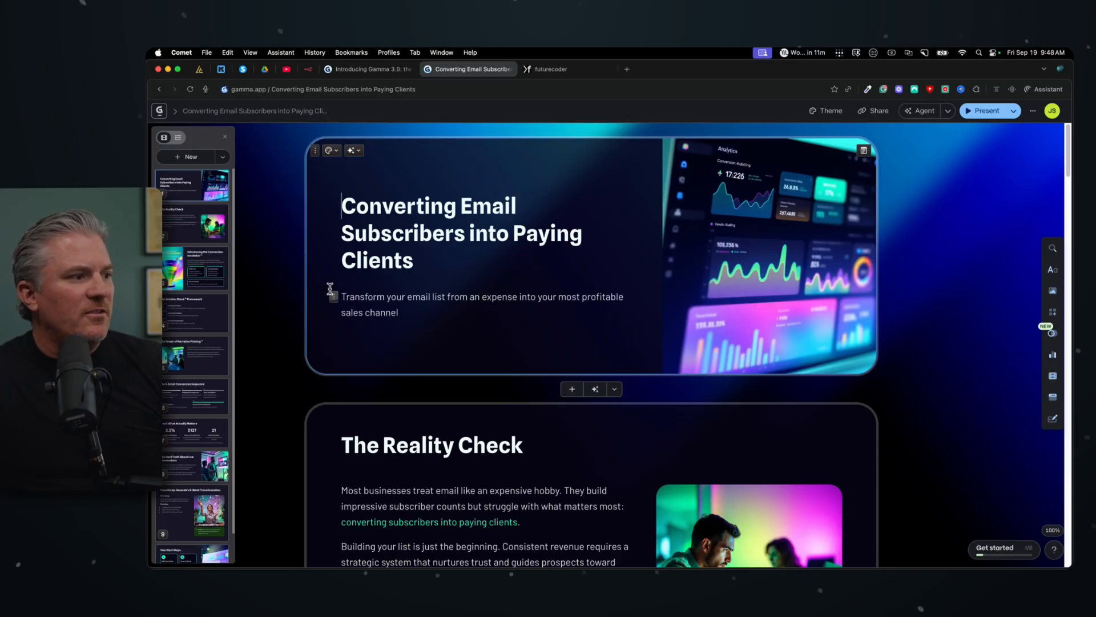
scroll("down", 3)
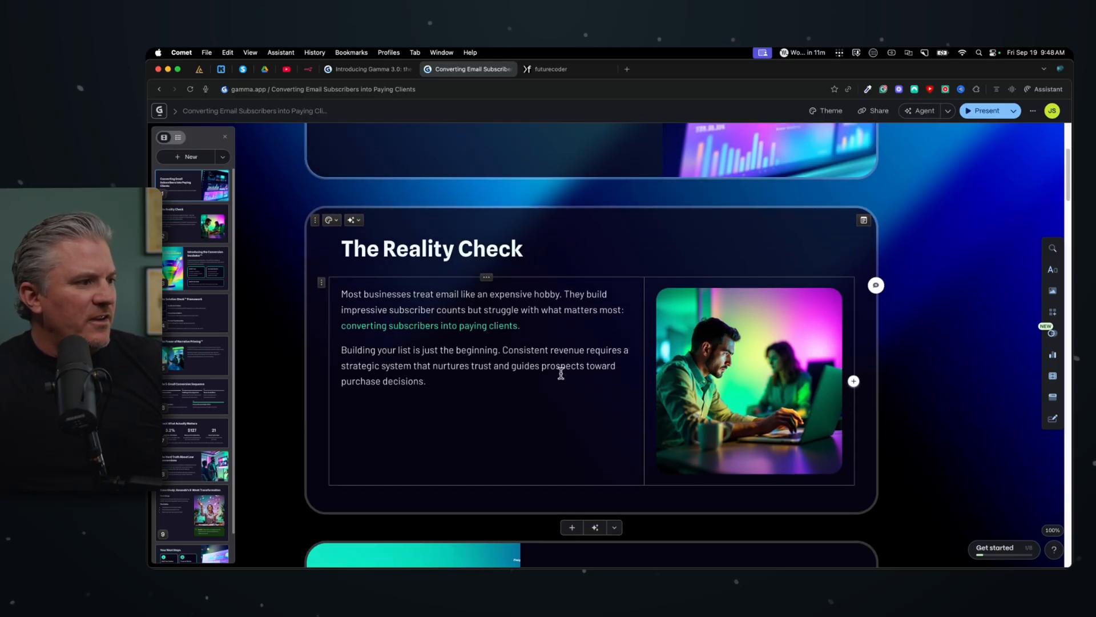
scroll("down", 3)
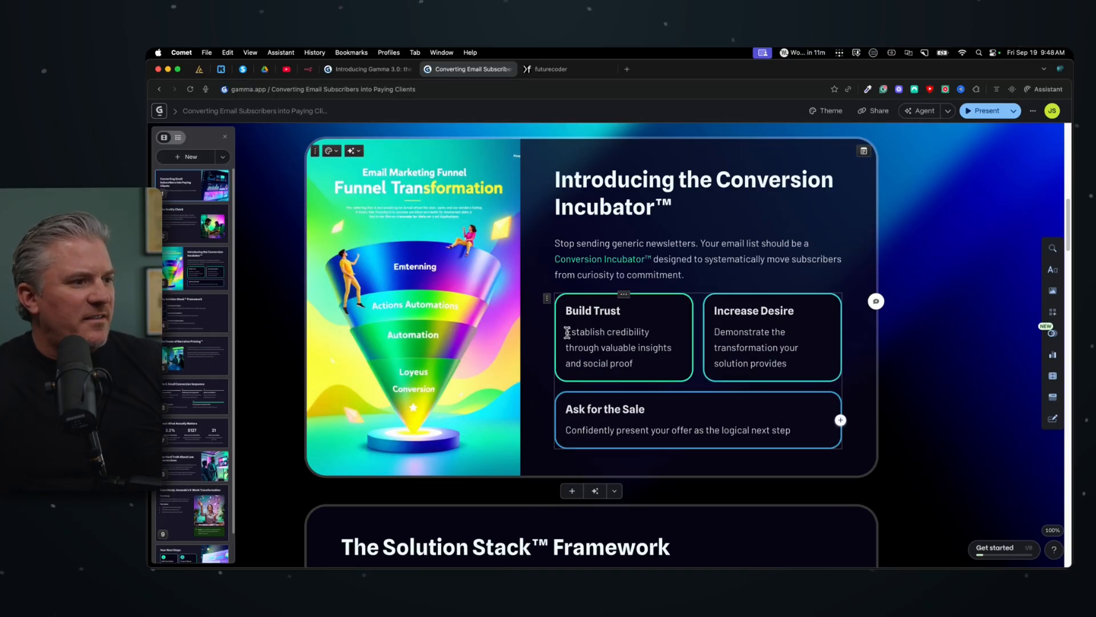
scroll("up", 3)
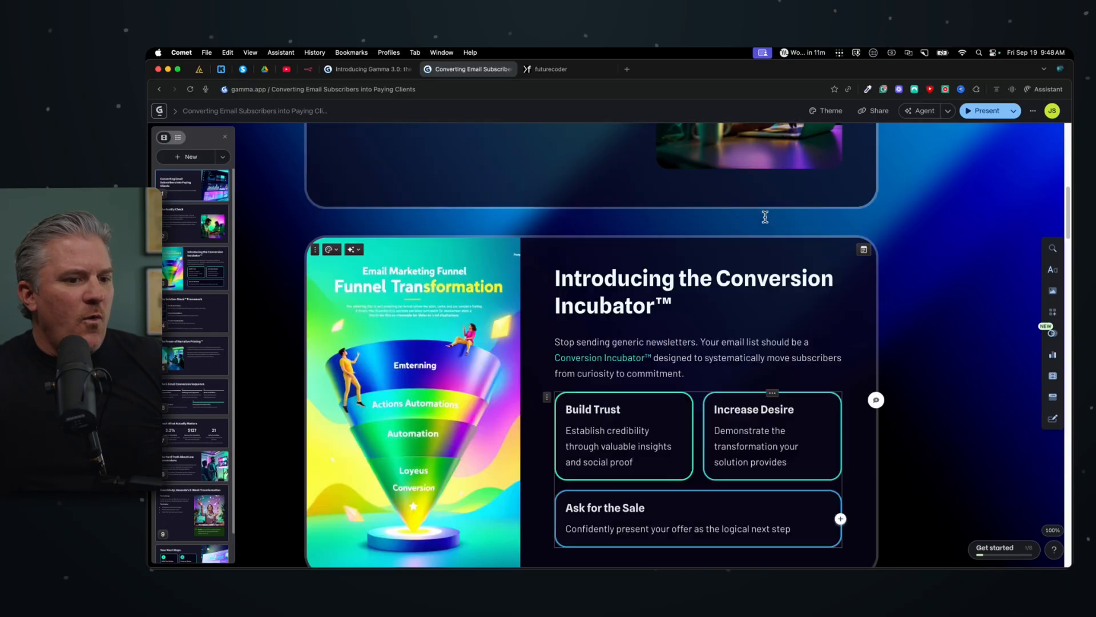
scroll("up", 3)
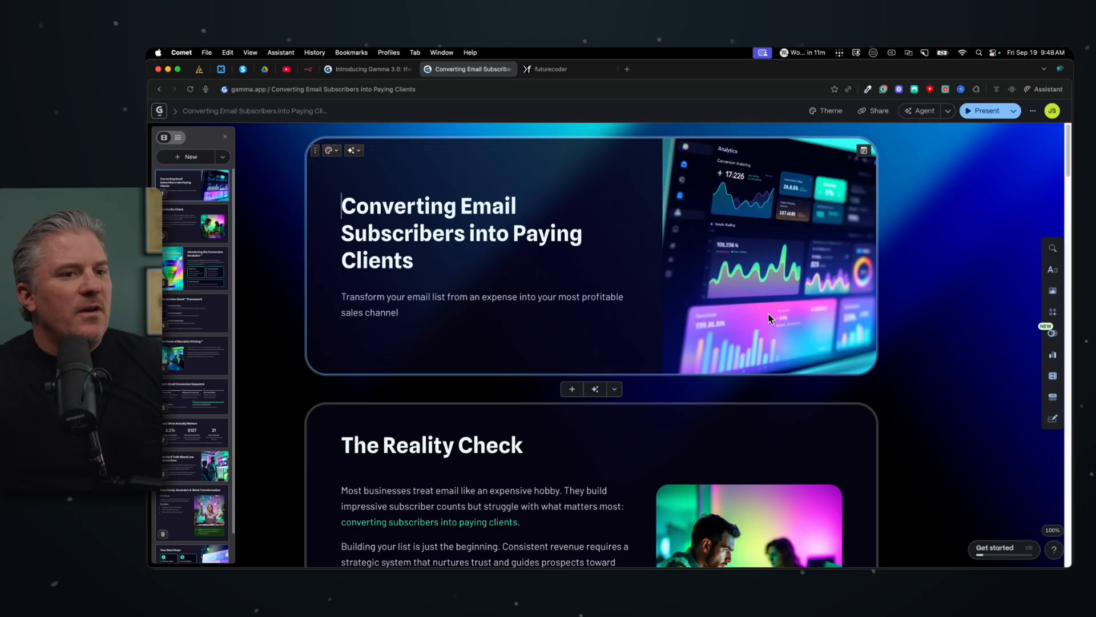
mouse_move(571, 388)
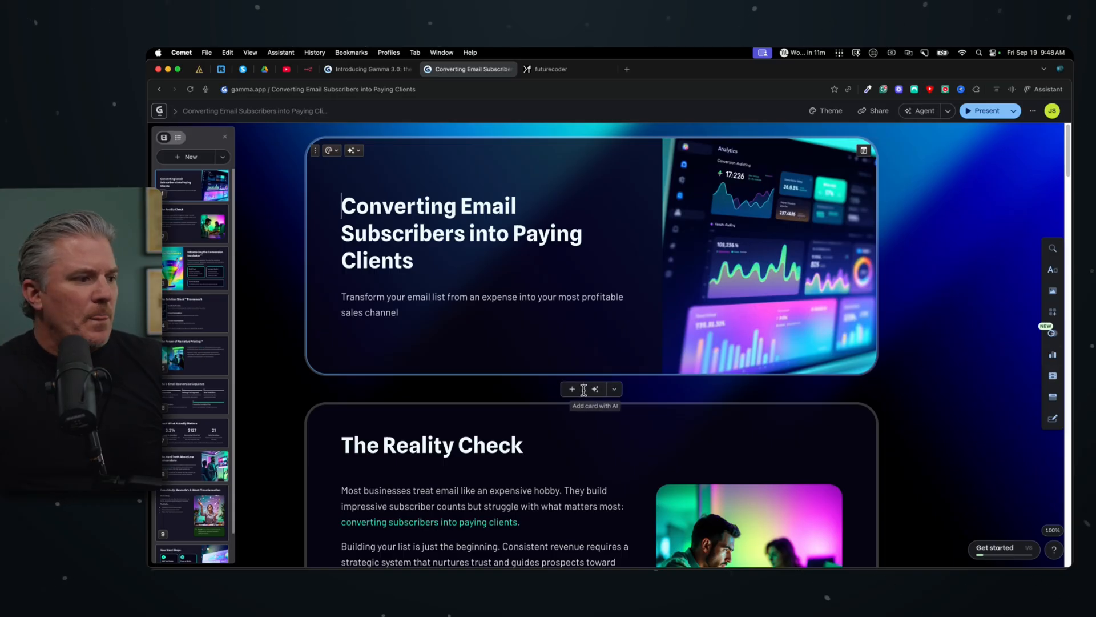
scroll("down", 3)
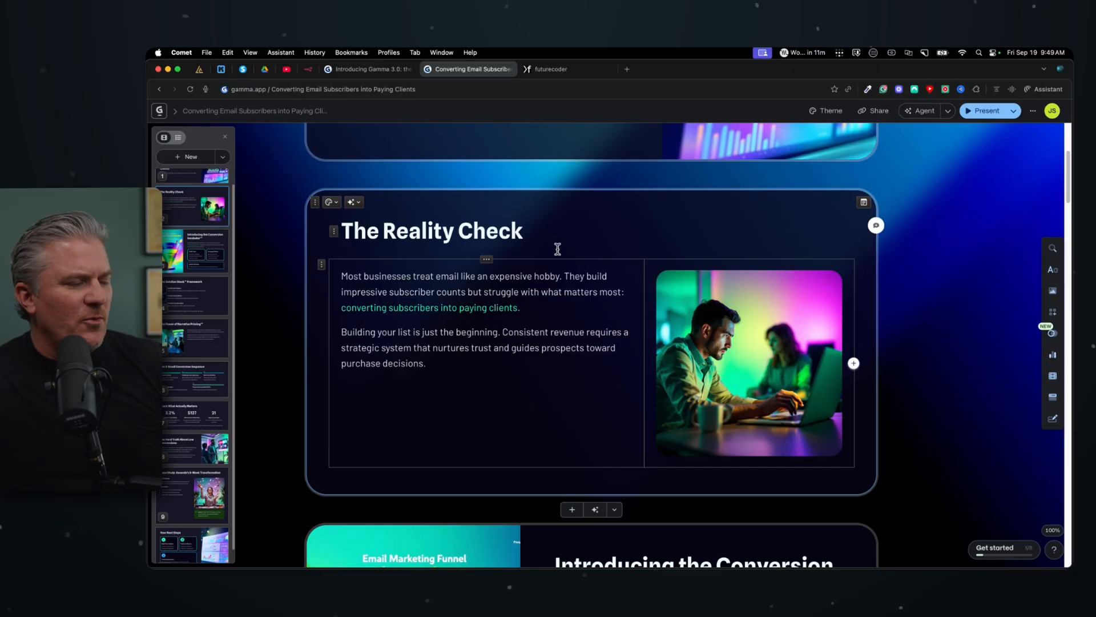
mouse_move(555, 407)
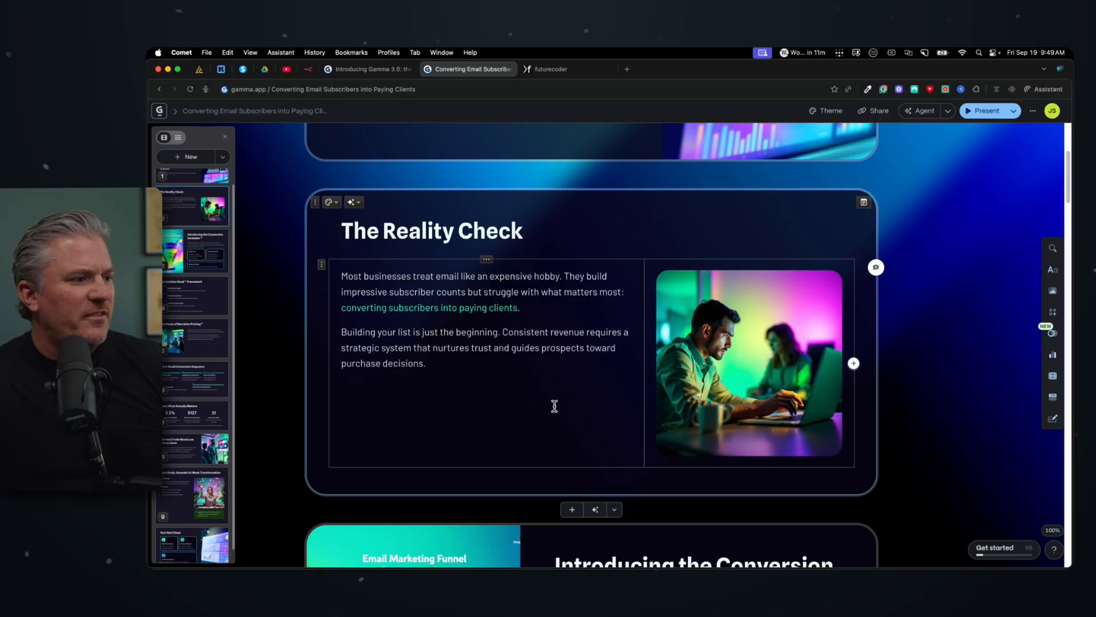
scroll("up", 3)
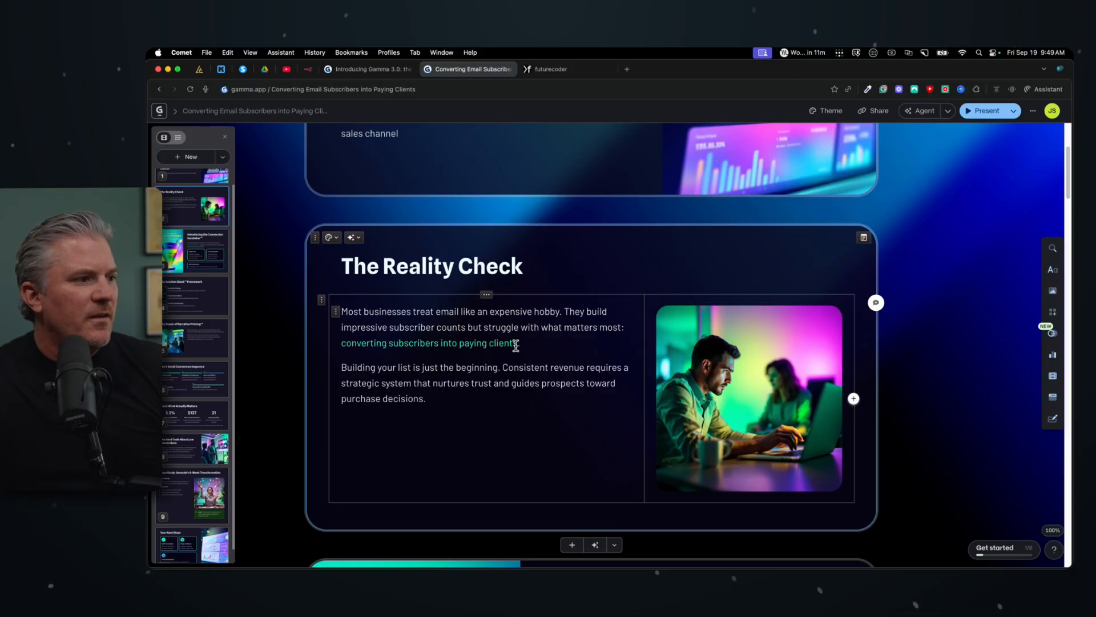
- Use the card's AI edit to make The Reality Check card more visual with three illustrated panels
left_click(353, 238)
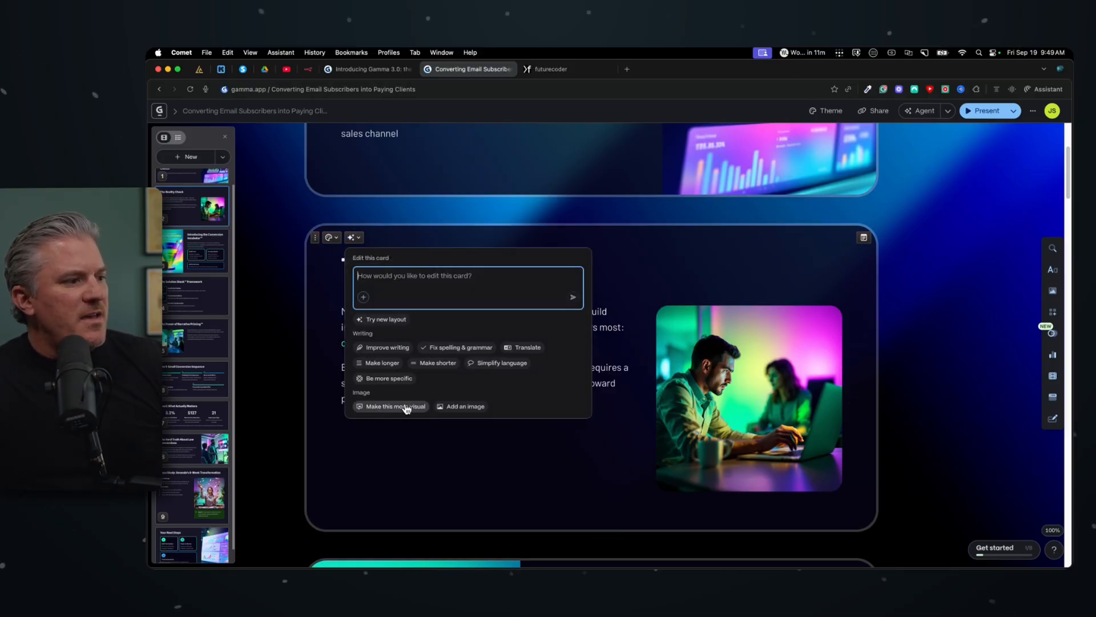
left_click(395, 407)
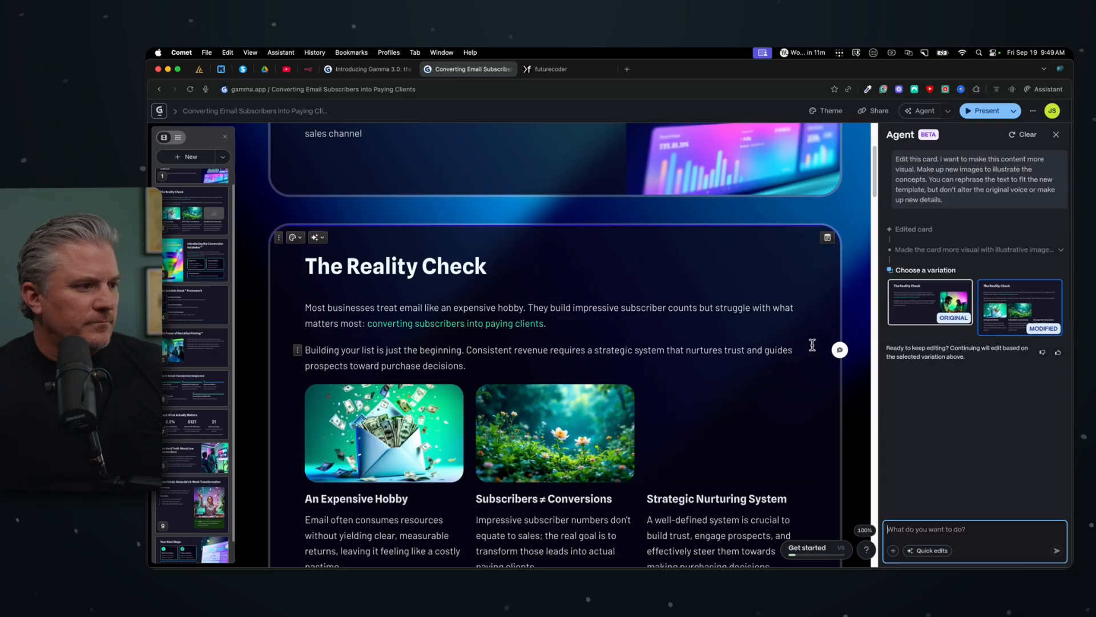
scroll("down", 3)
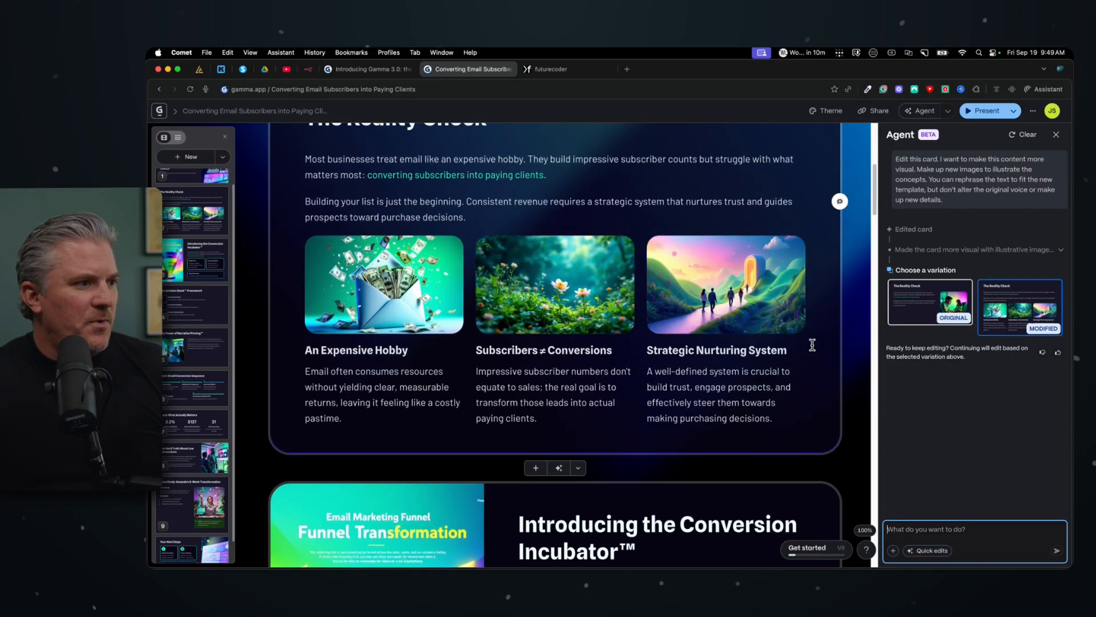
scroll("up", 3)
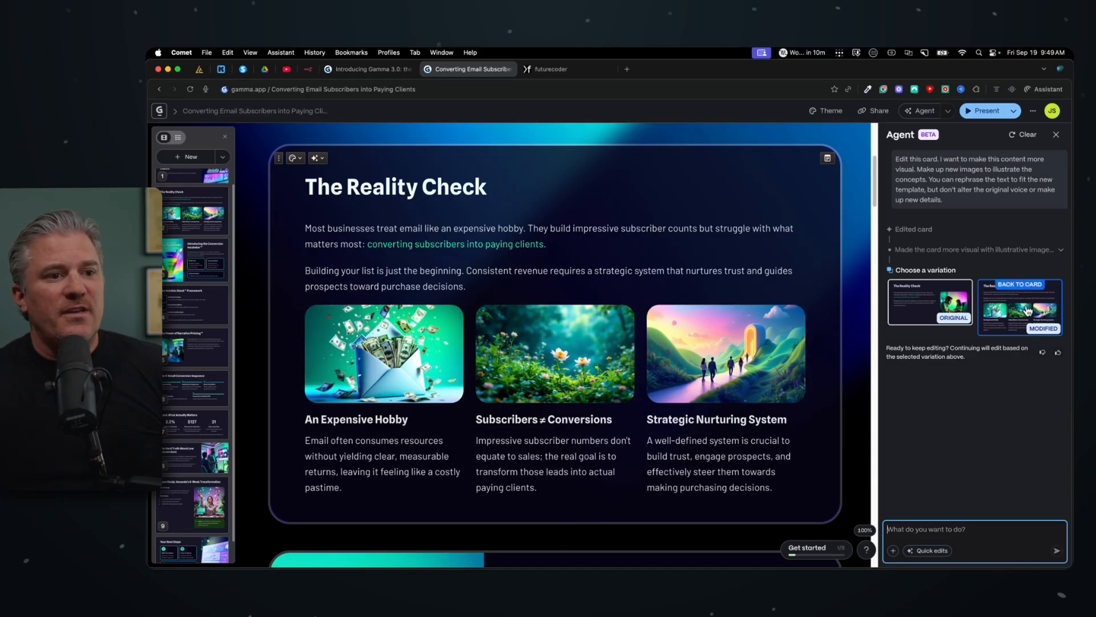
mouse_move(928, 303)
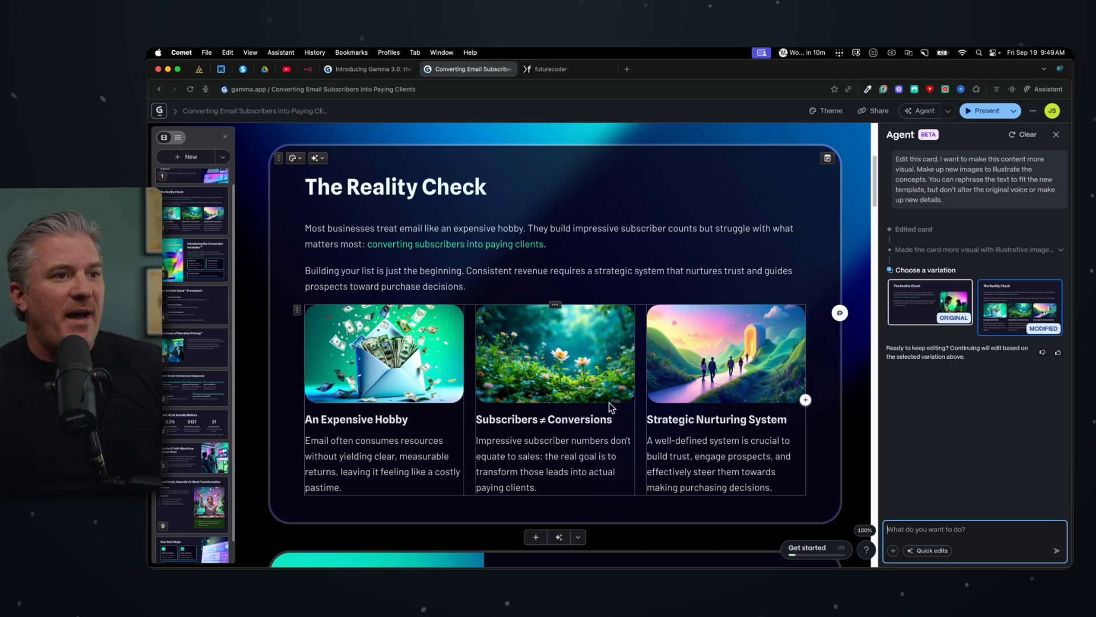
scroll("down", 3)
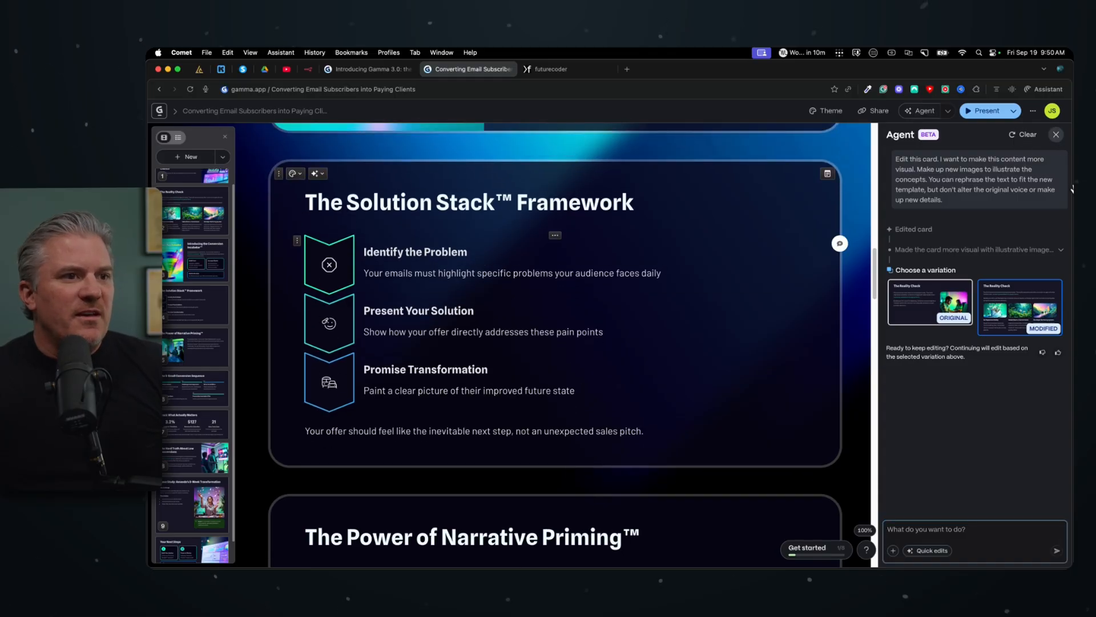
- Dismiss the Agent panel and browse the Smart diagrams gallery for the Solution Stack card
left_click(1055, 134)
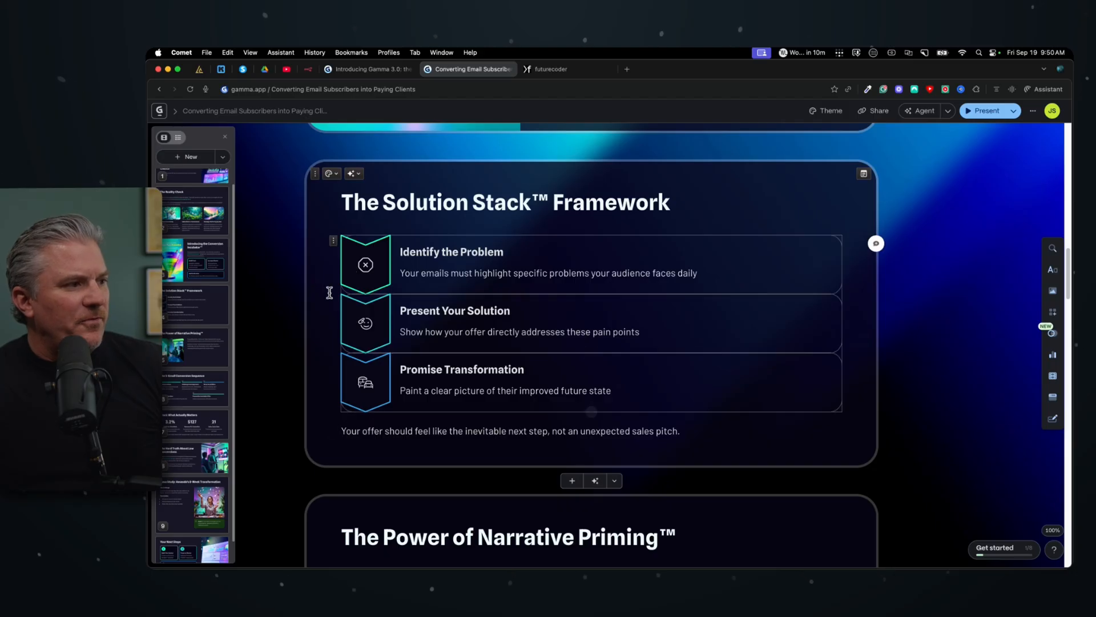
mouse_move(781, 250)
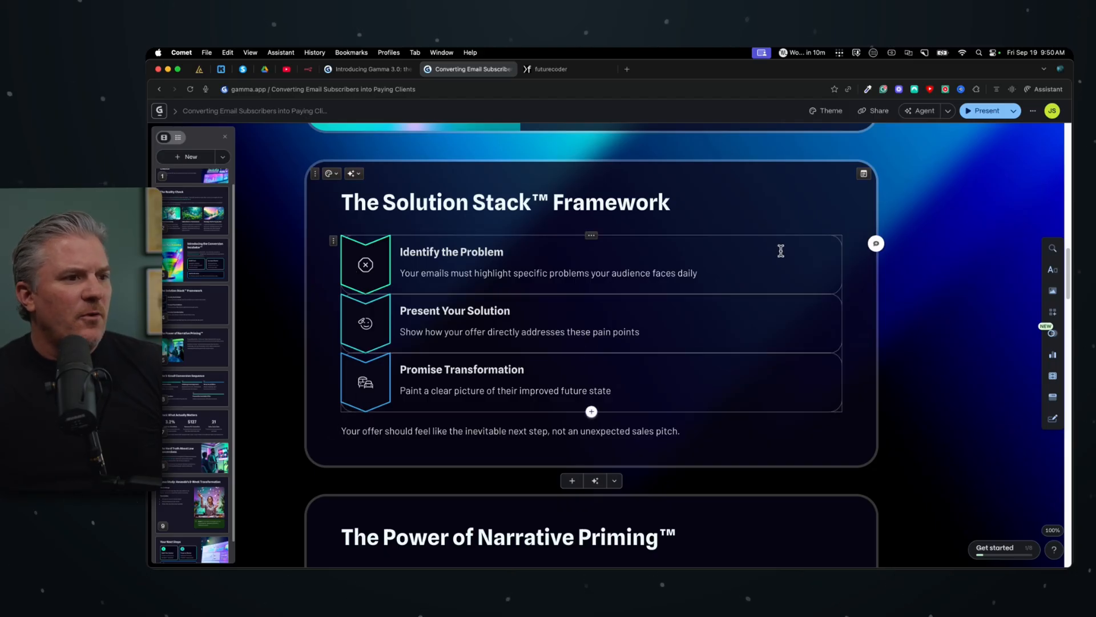
mouse_move(1053, 354)
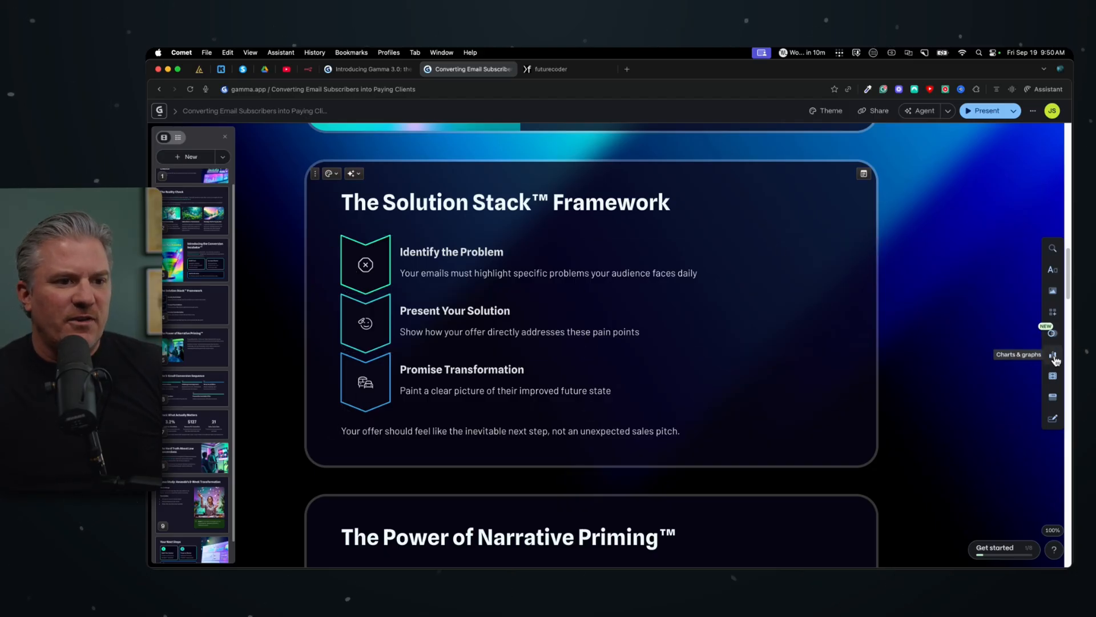
left_click(1052, 355)
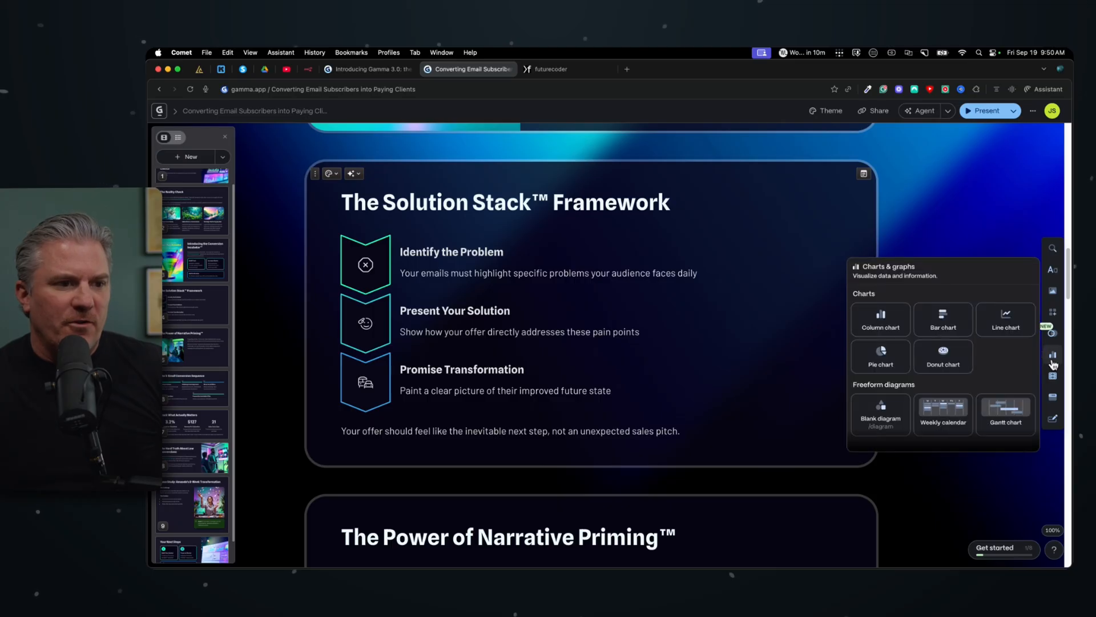
mouse_move(1005, 323)
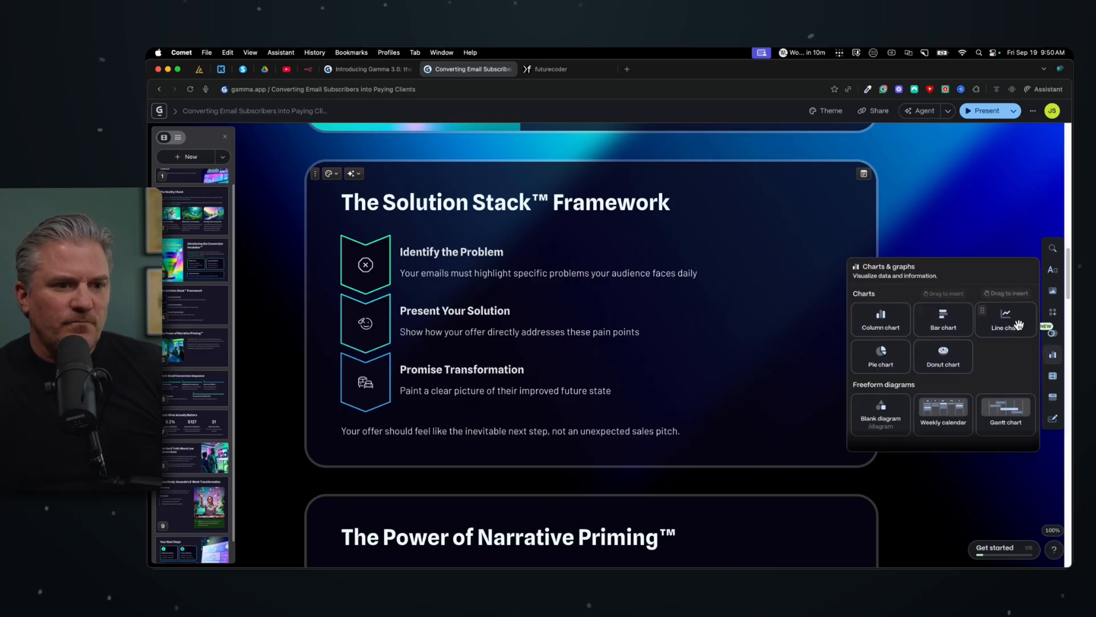
left_click(1051, 315)
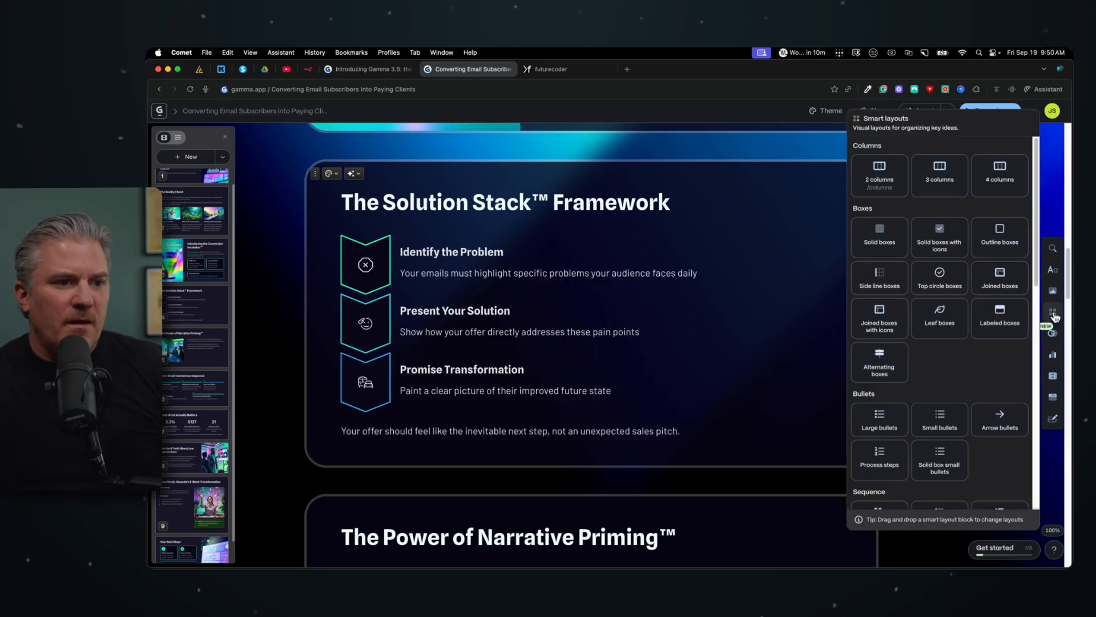
mouse_move(1051, 334)
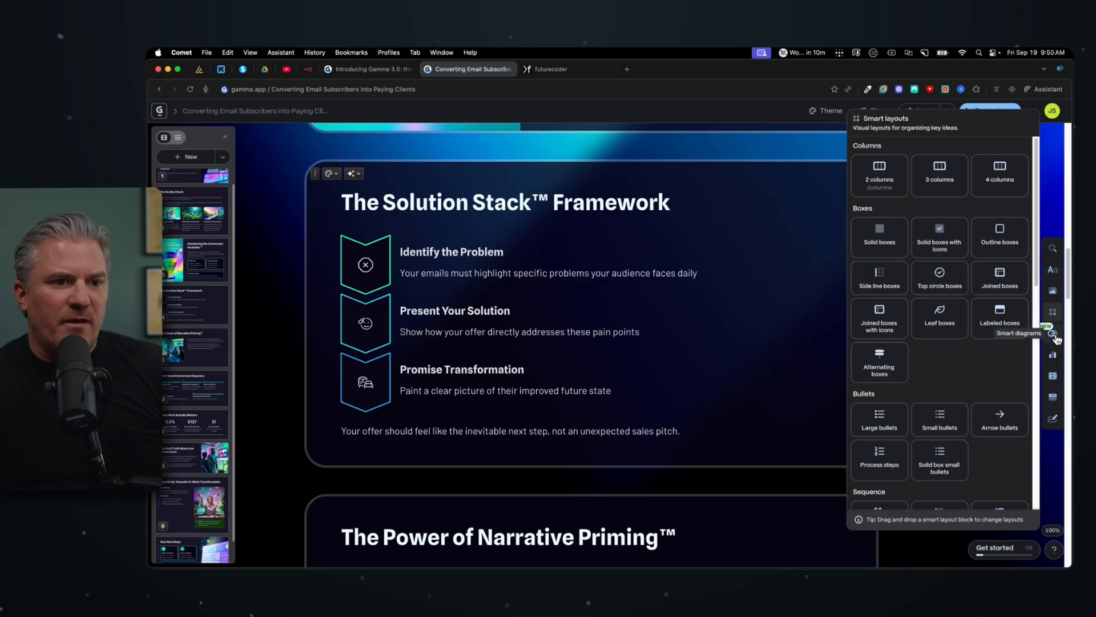
left_click(1052, 334)
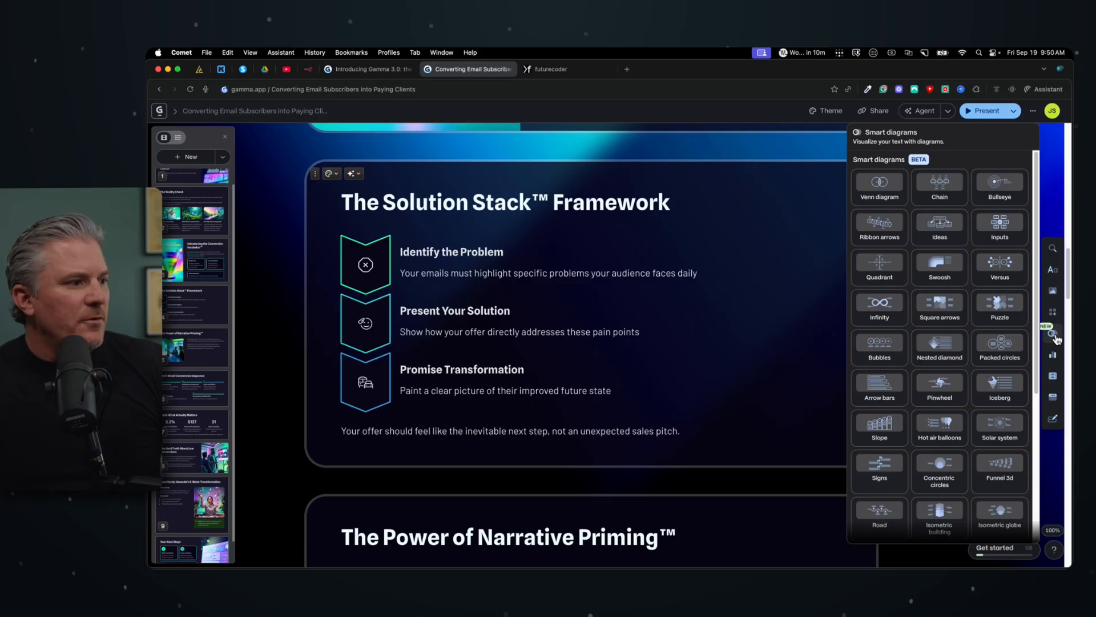
mouse_move(939, 468)
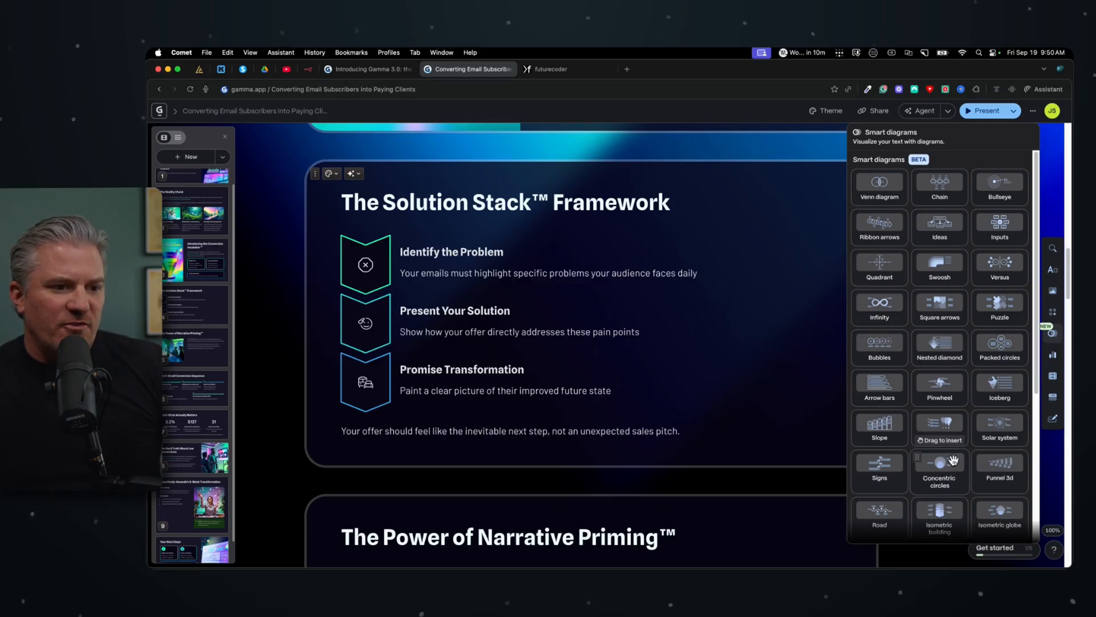
mouse_move(999, 185)
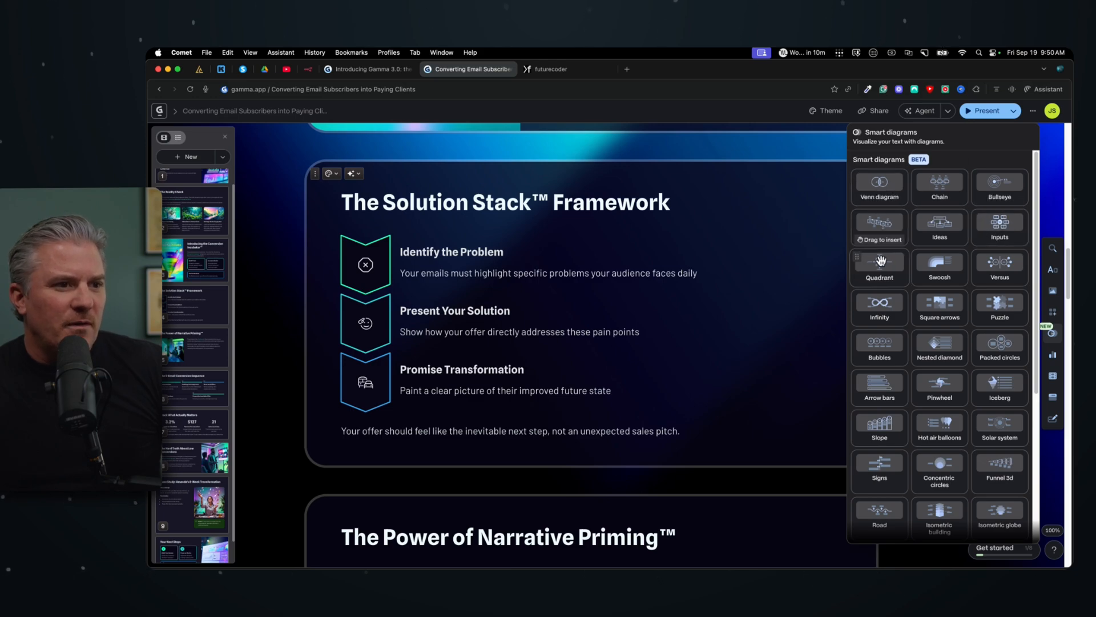
scroll("down", 3)
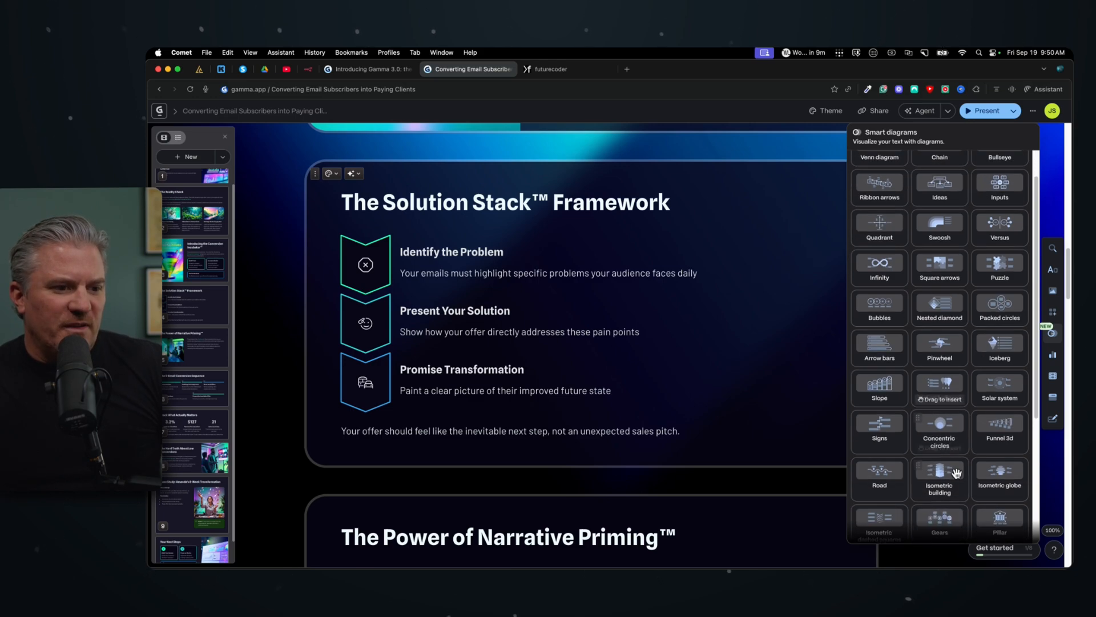
scroll("down", 3)
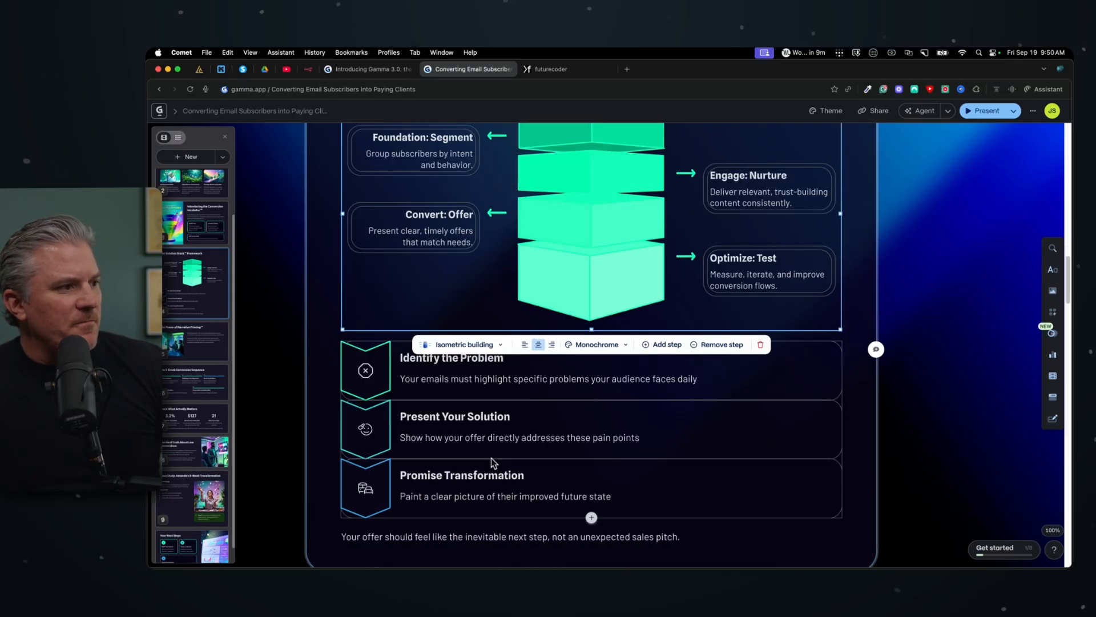
- Scroll the Solution Stack card to review the isometric building diagram of Segment, Nurture, Offer, Test
scroll("up", 3)
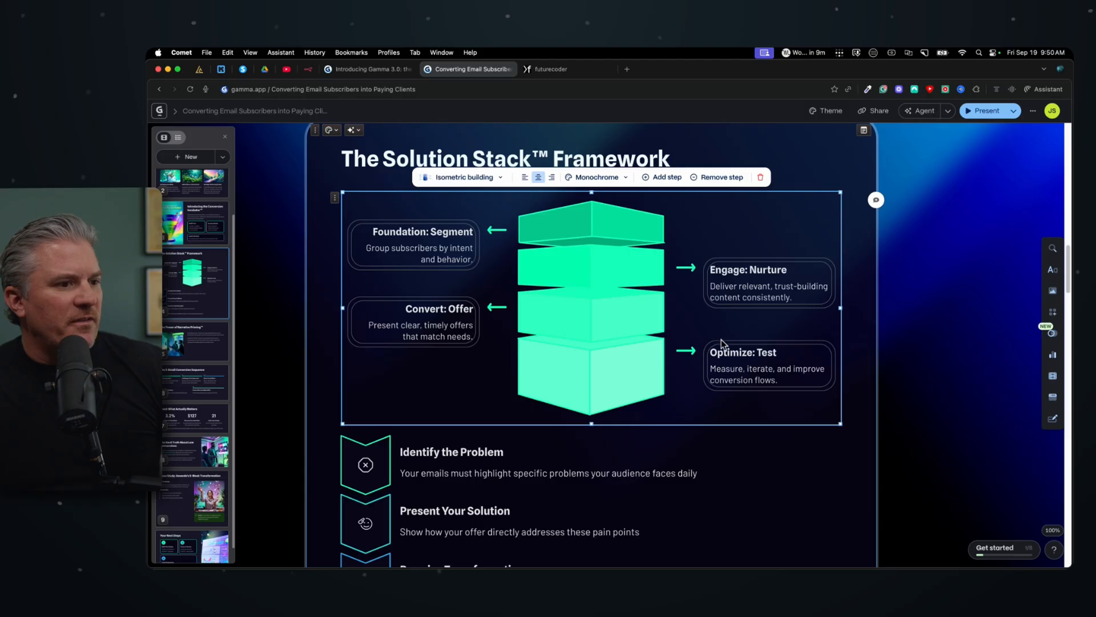
mouse_move(460, 248)
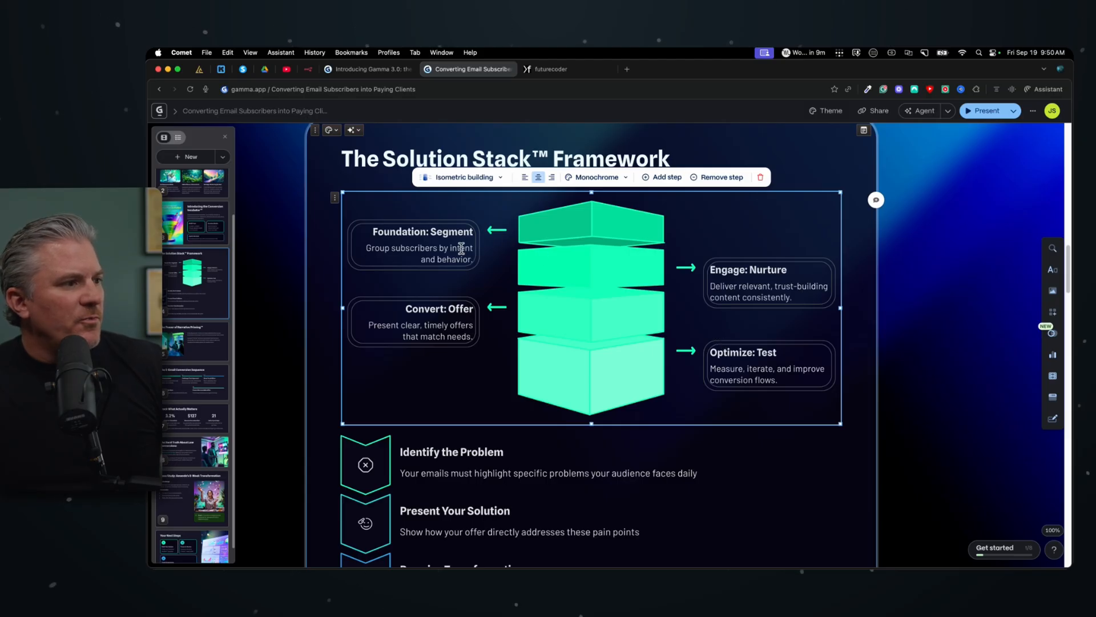
scroll("down", 3)
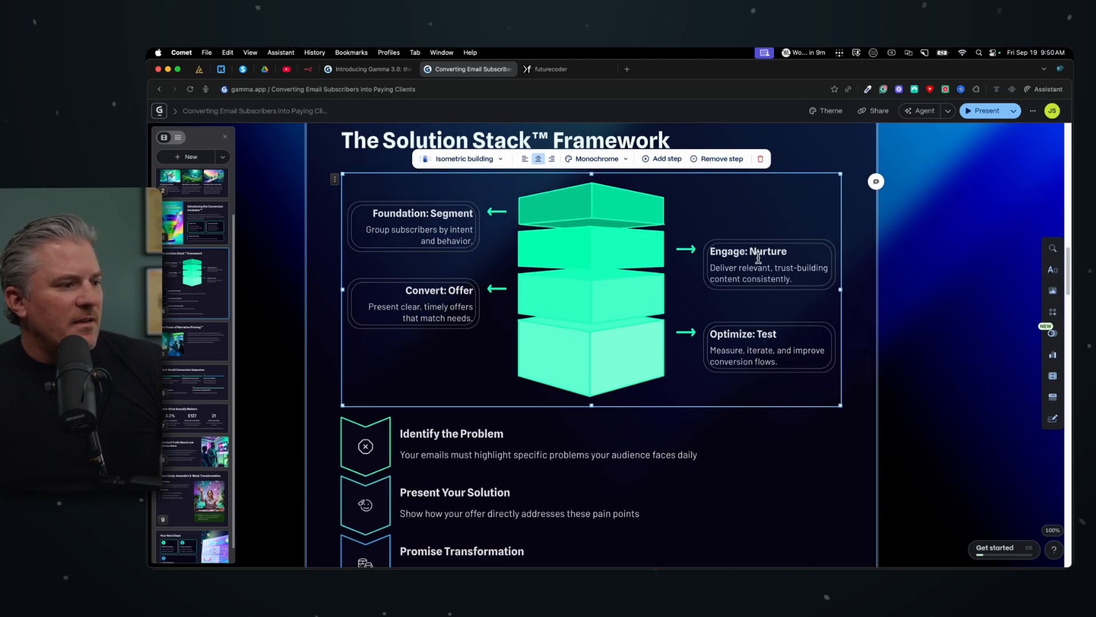
scroll("down", 3)
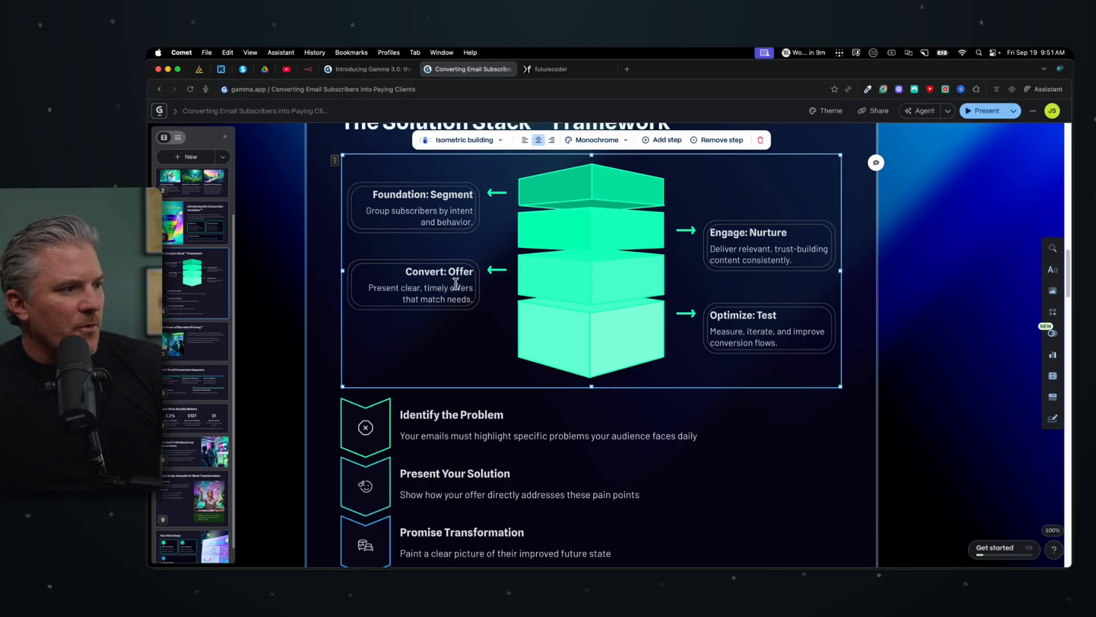
scroll("down", 3)
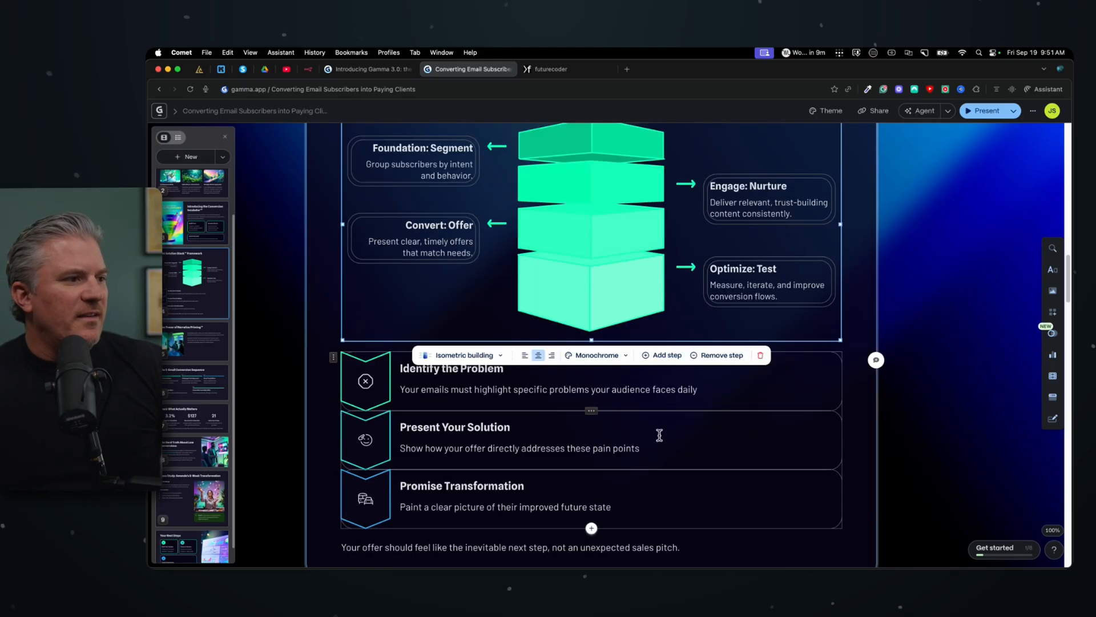
scroll("up", 3)
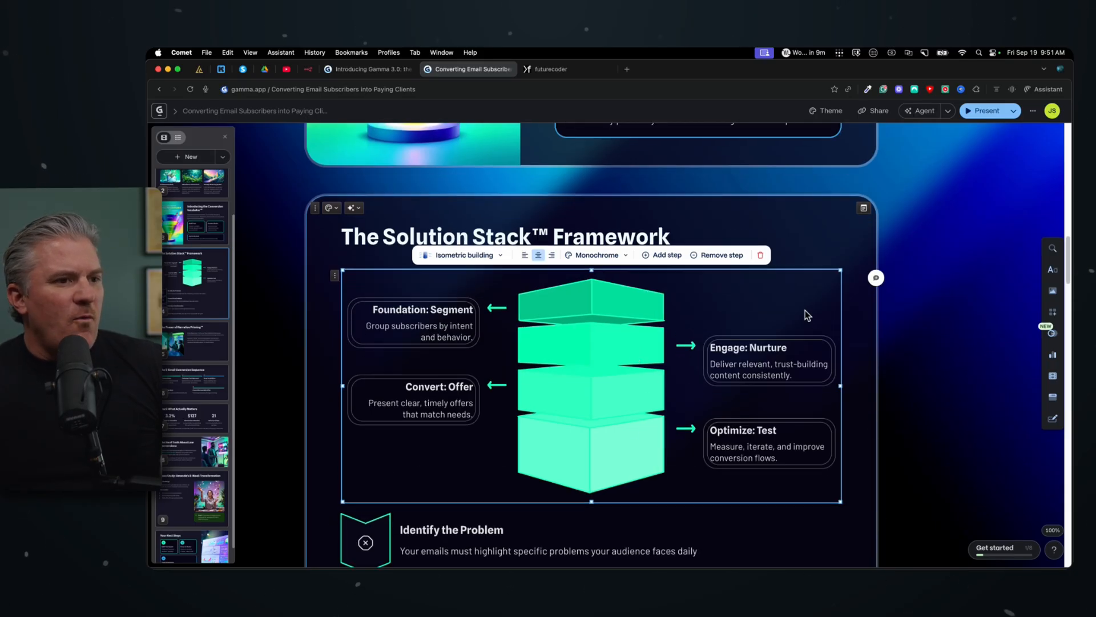
scroll("down", 3)
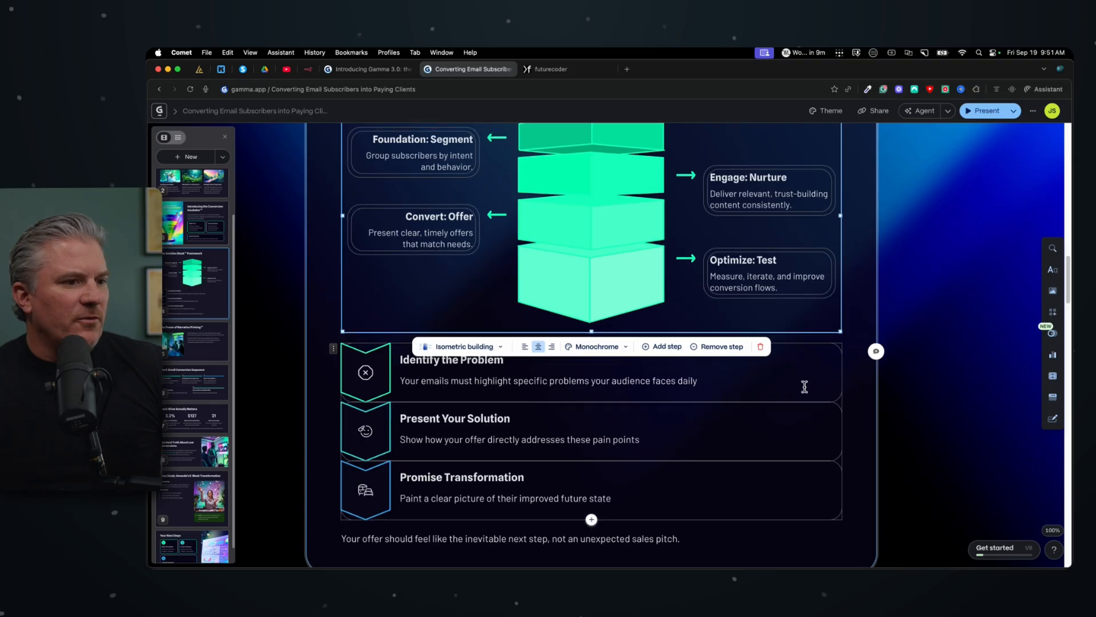
scroll("up", 3)
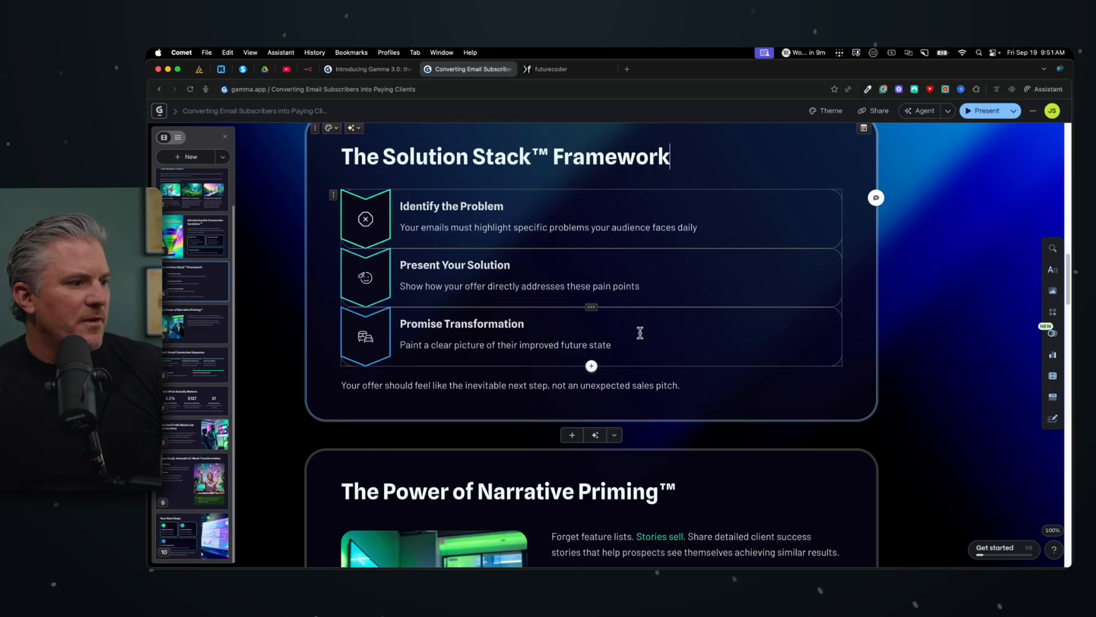
scroll("down", 3)
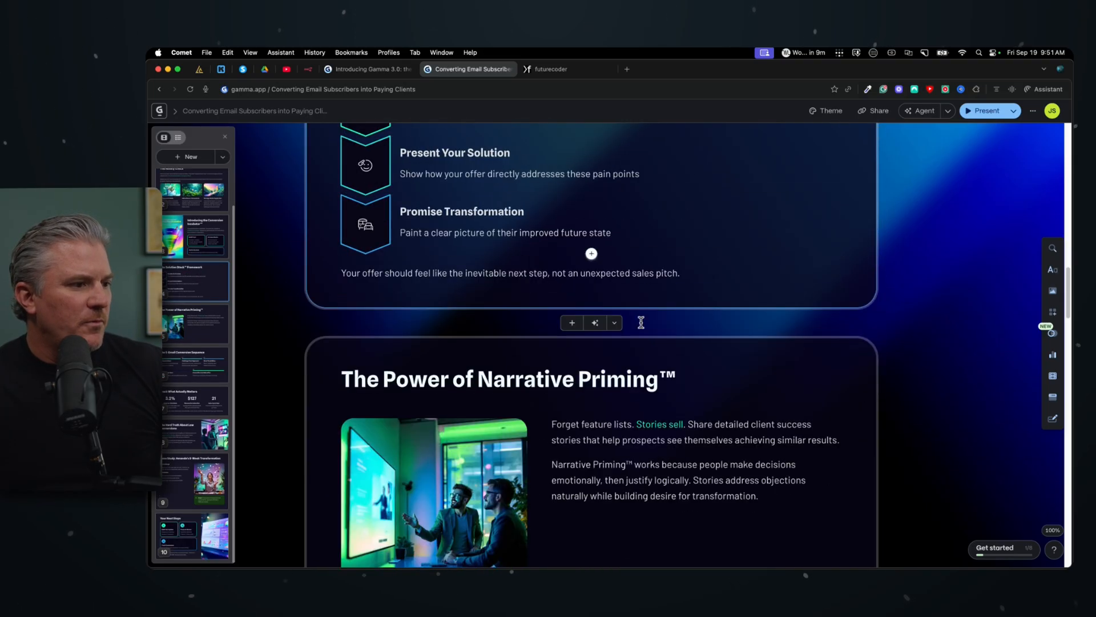
scroll("up", 3)
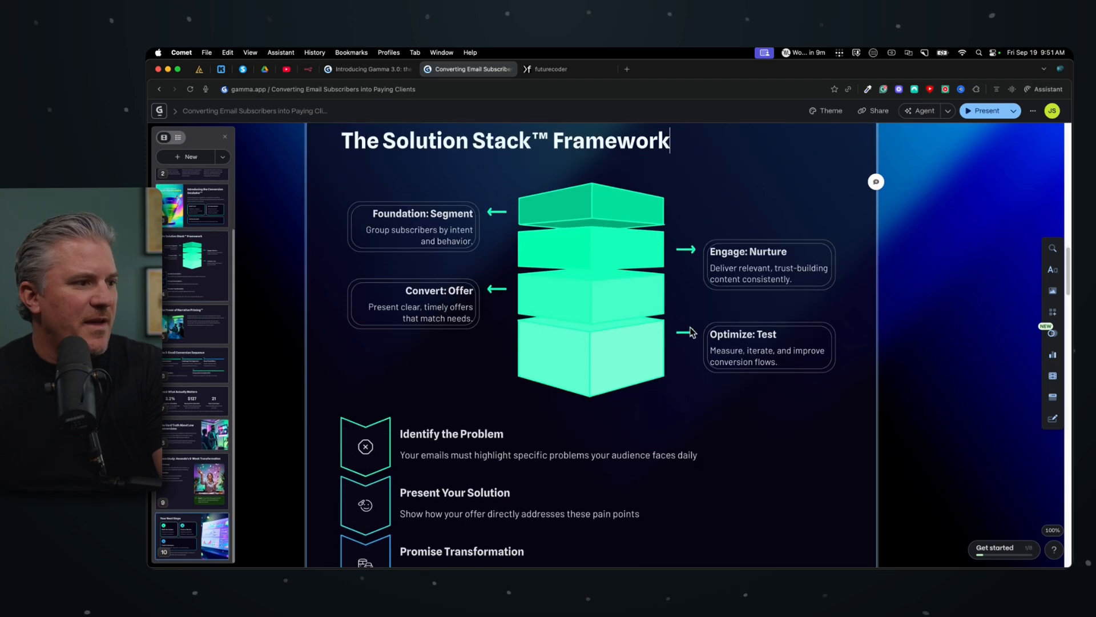
scroll("down", 3)
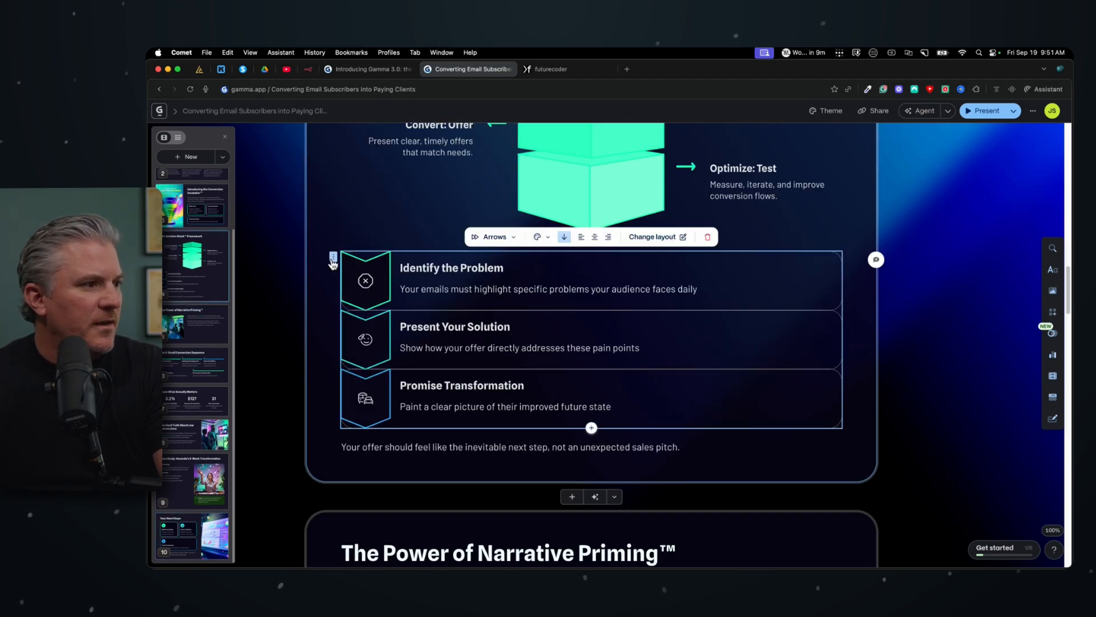
scroll("down", 3)
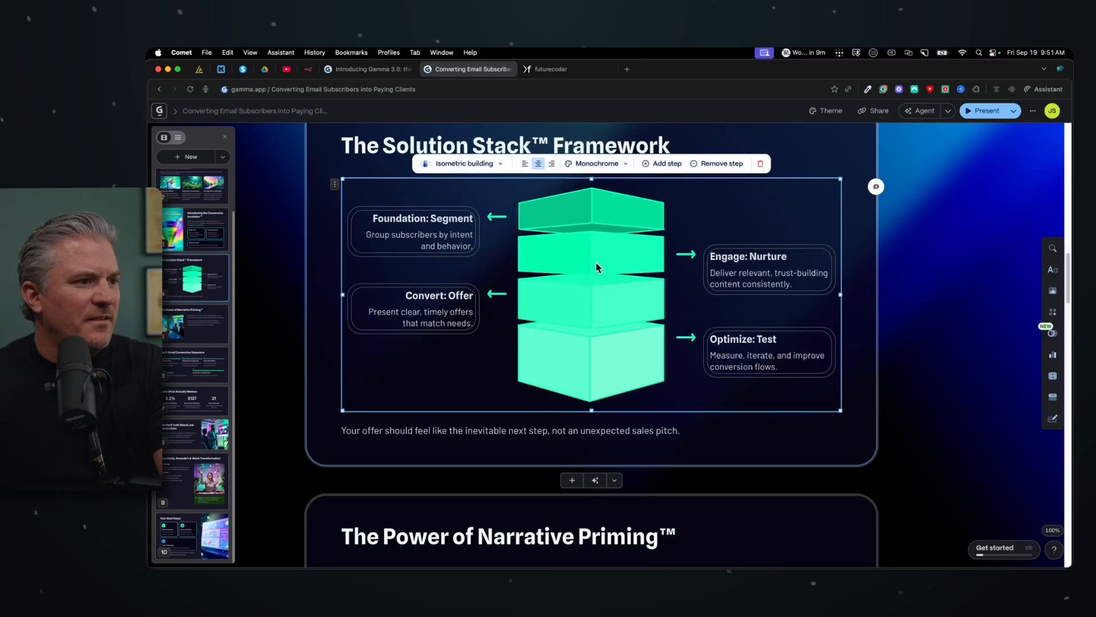
mouse_move(790, 222)
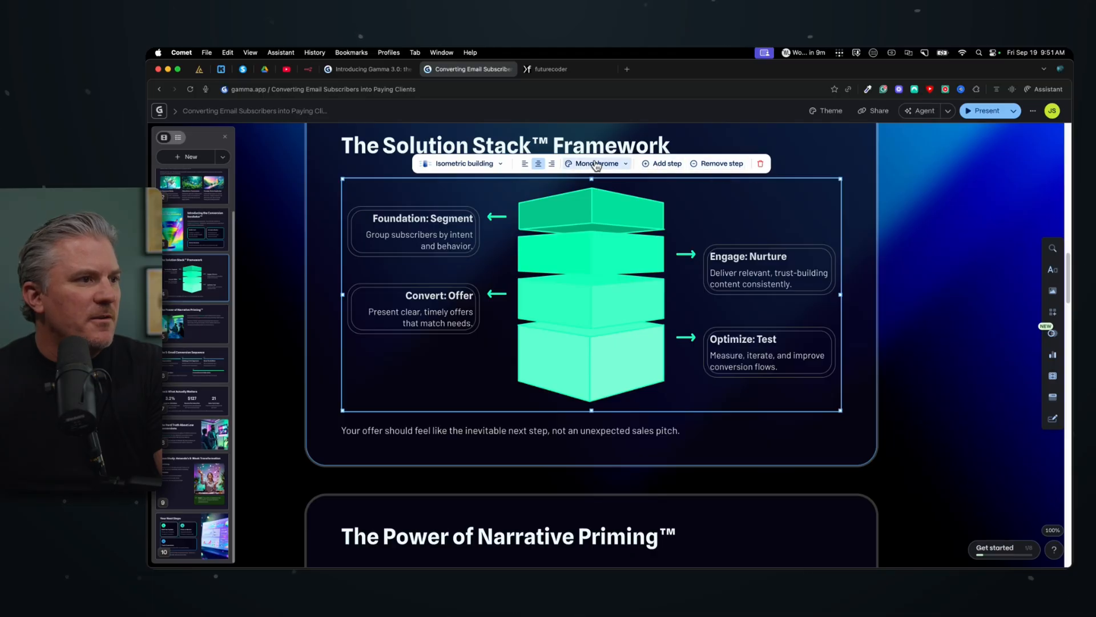
- Try Complement, Alternating and Spin colour schemes on the isometric diagram, then settle on Alt Complement
left_click(596, 163)
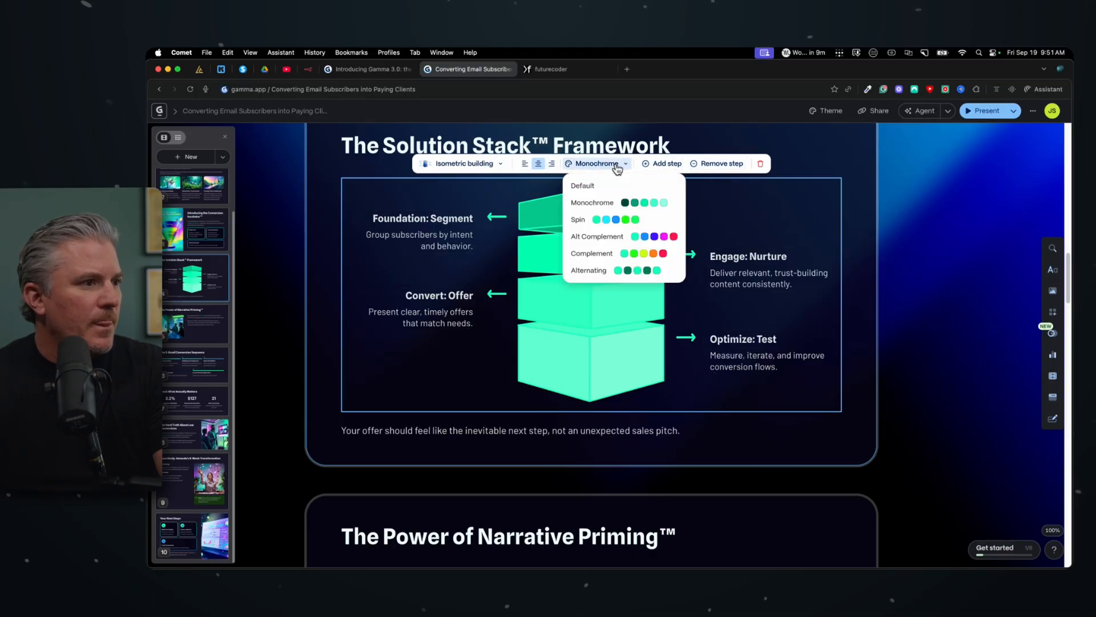
left_click(596, 235)
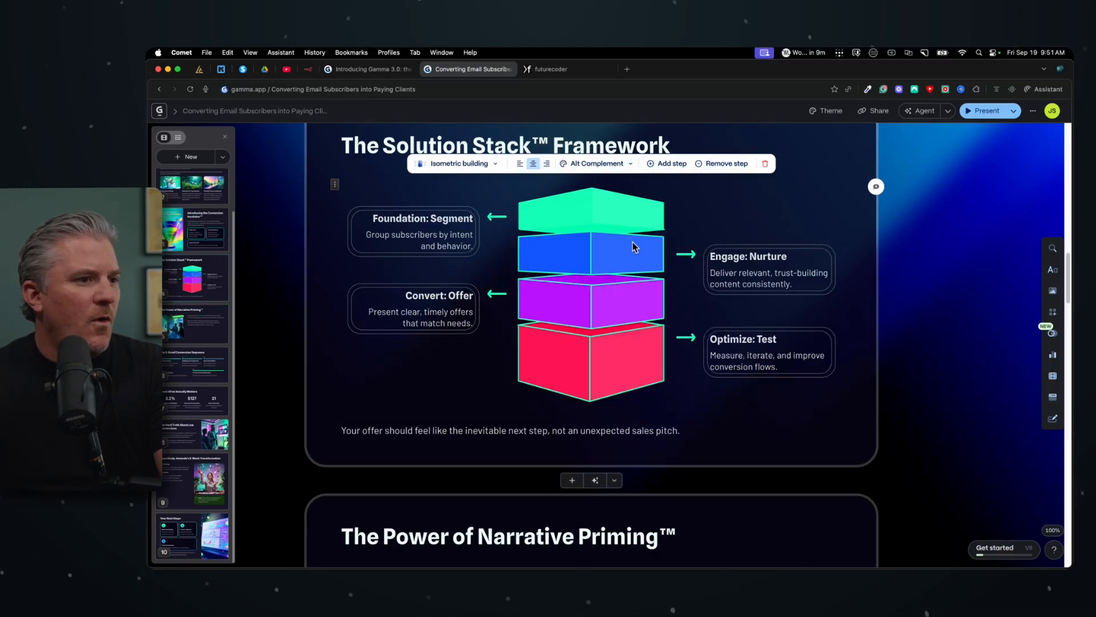
mouse_move(606, 183)
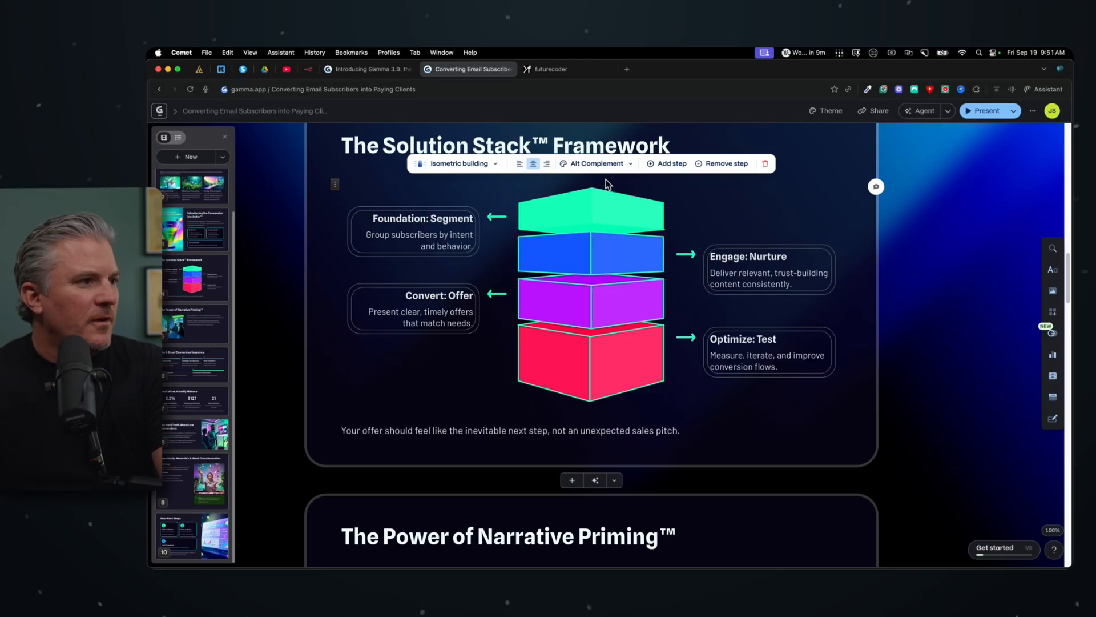
left_click(596, 163)
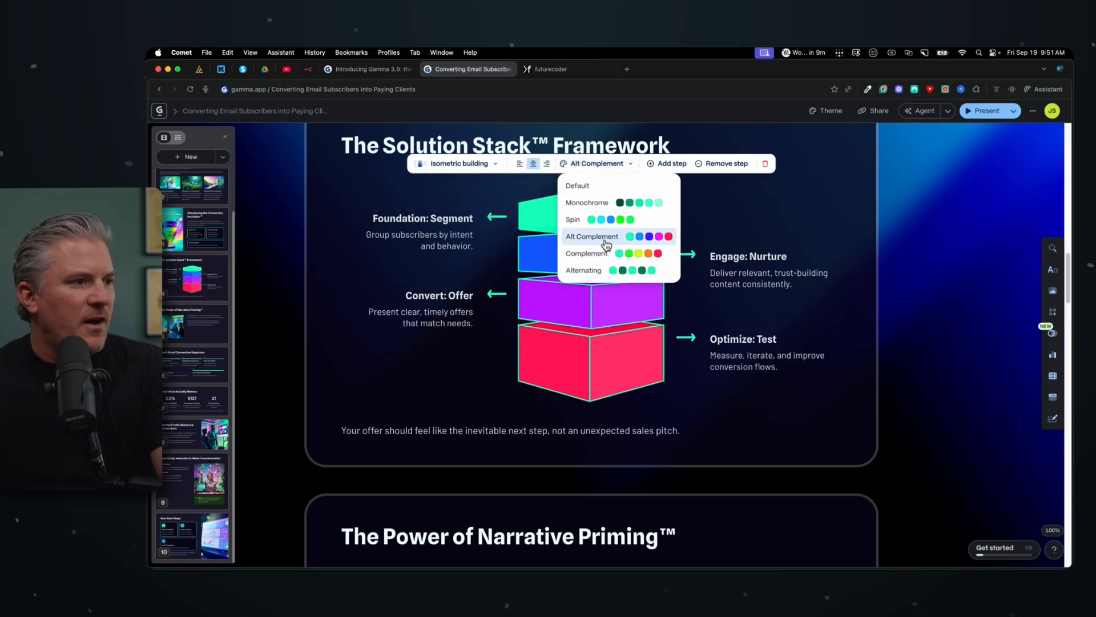
left_click(586, 252)
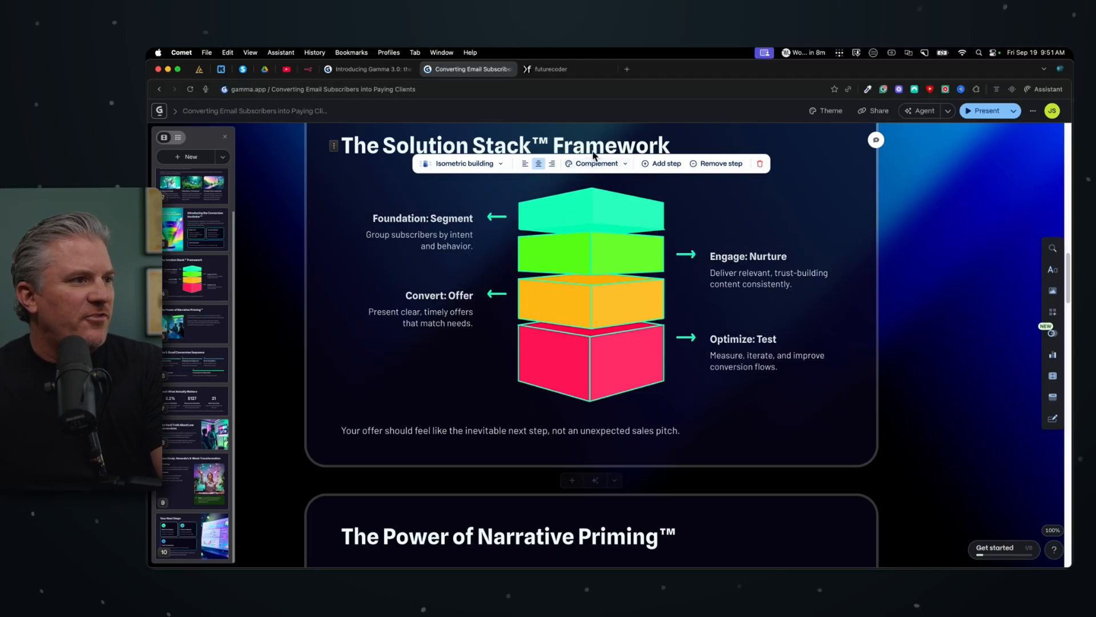
left_click(596, 163)
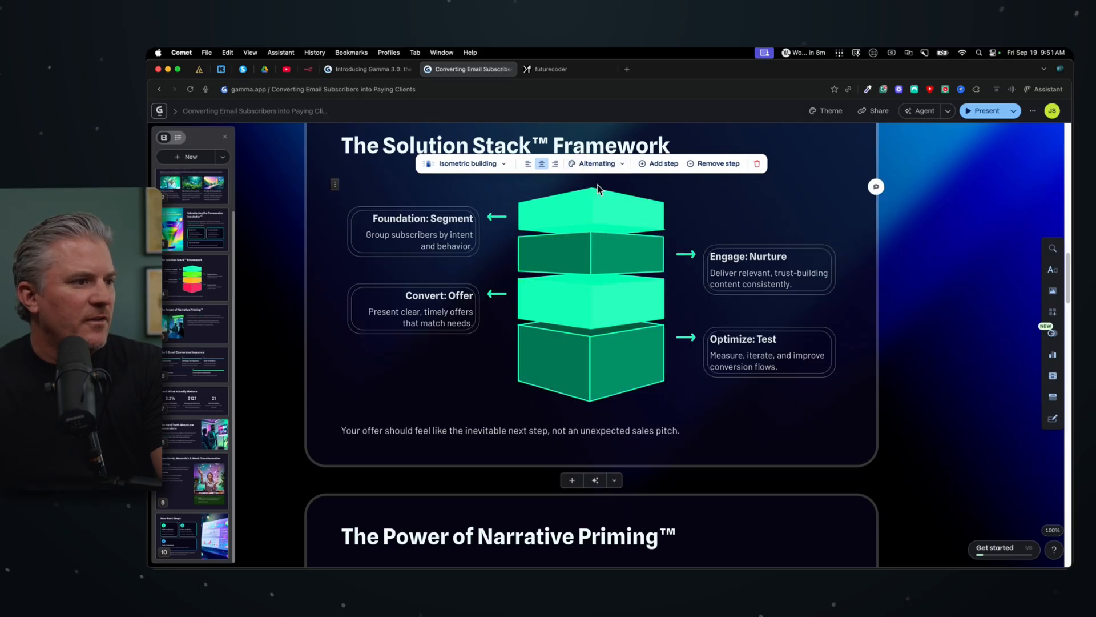
left_click(596, 164)
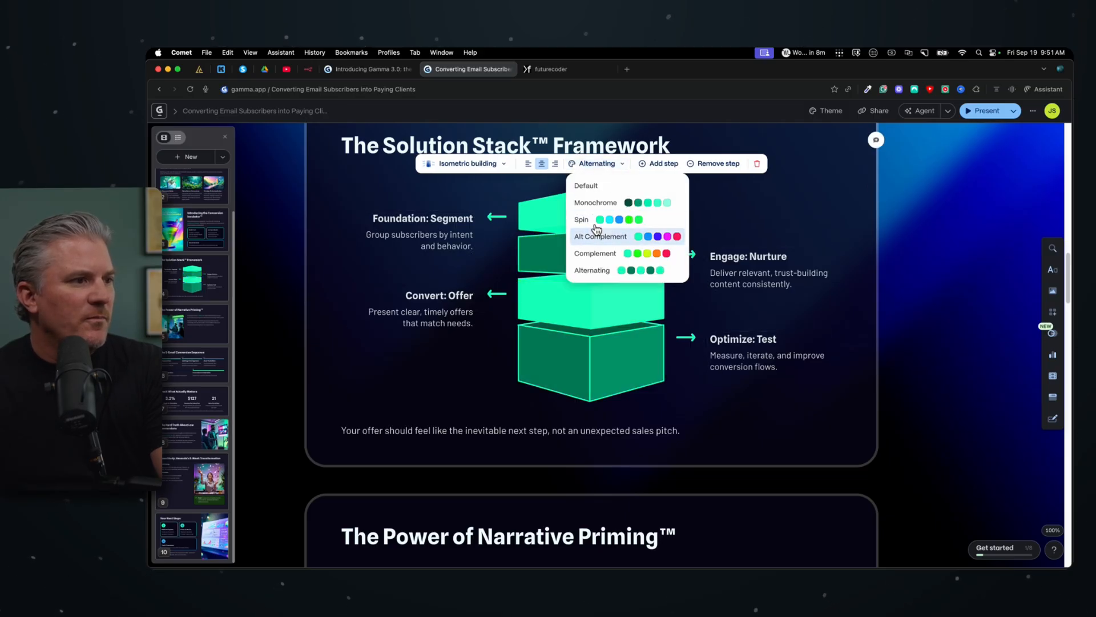
left_click(582, 219)
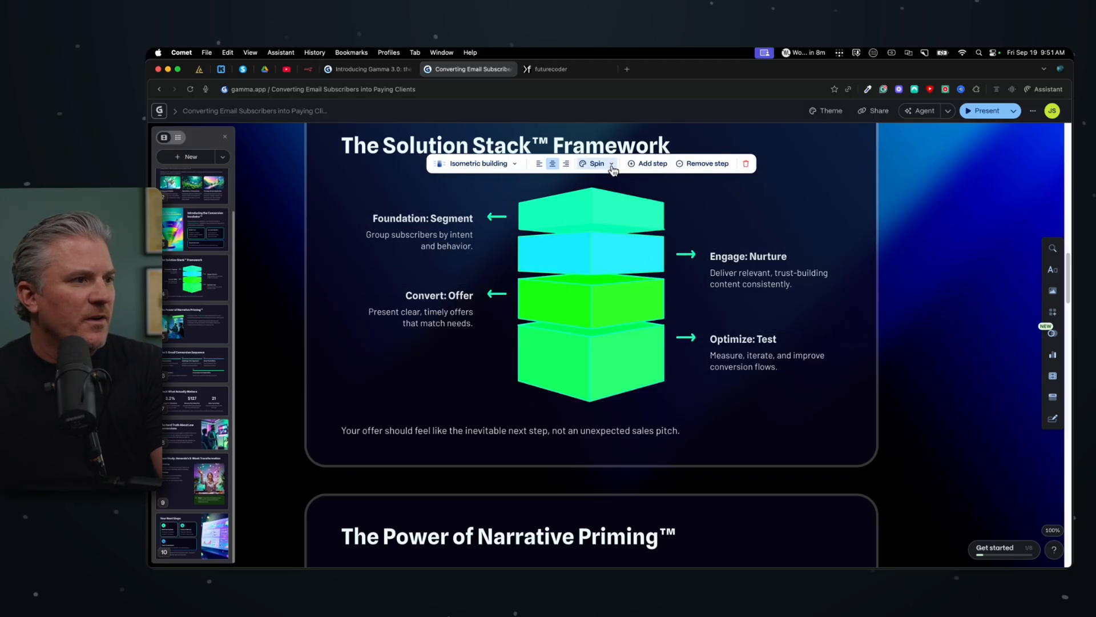
left_click(612, 163)
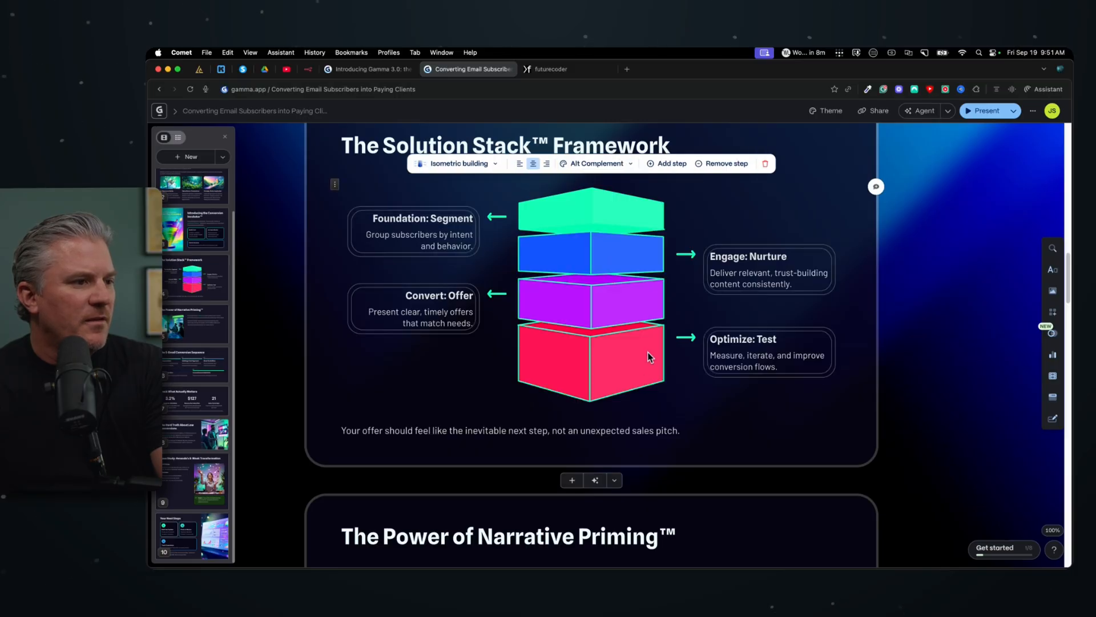
- Select the 'Foundation: Segment' label text and move down to the next card
left_click(412, 231)
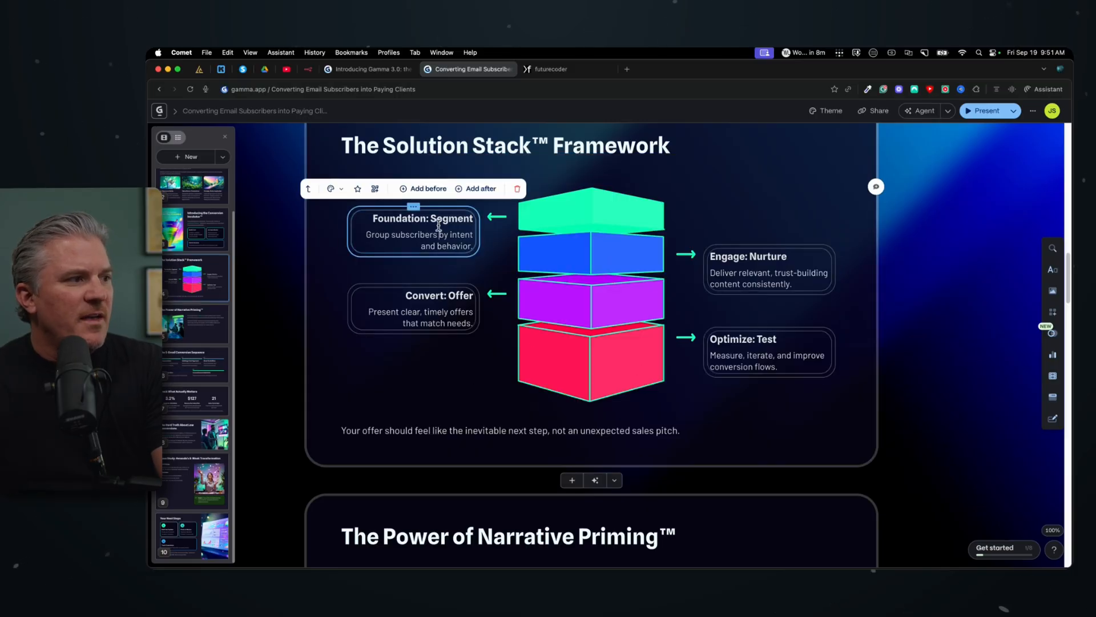
triple_click(417, 240)
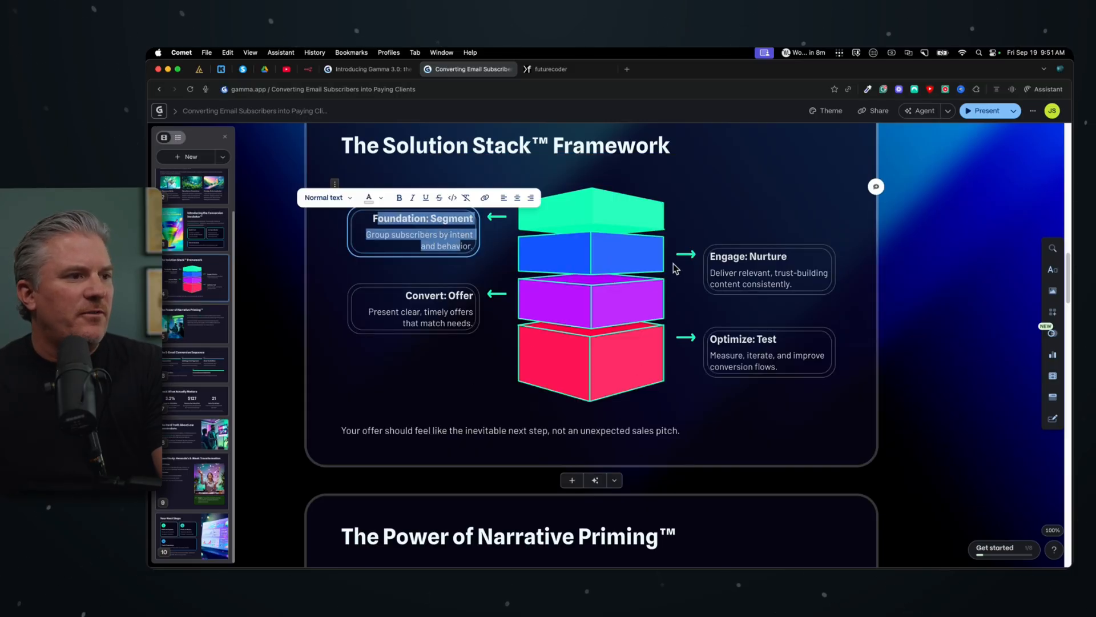
scroll("down", 3)
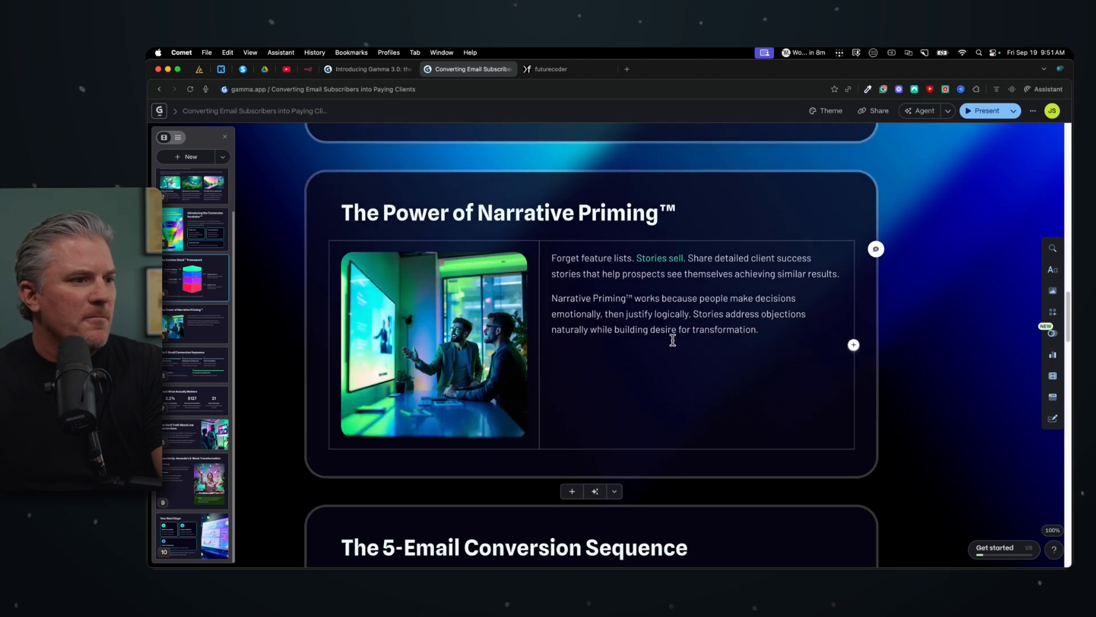